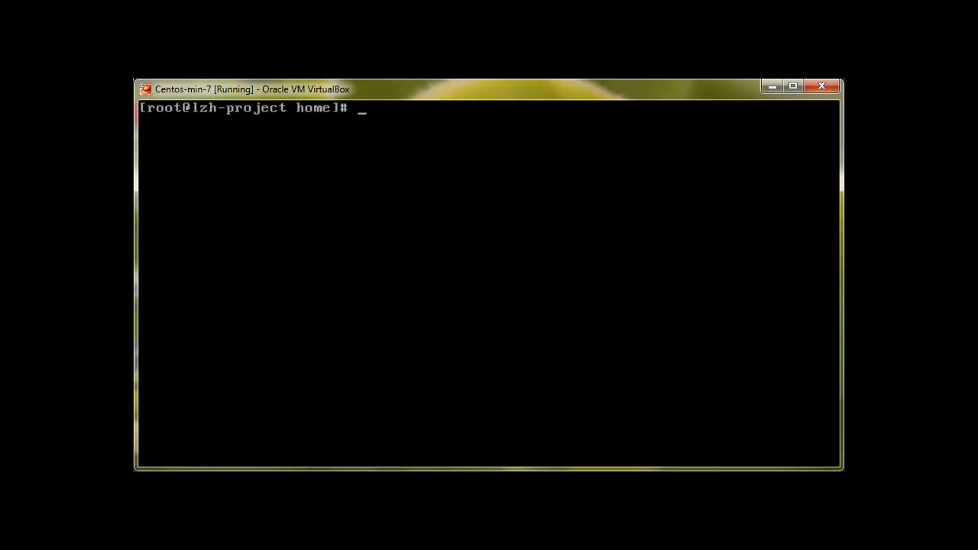
{"action": "type", "text": "ip"}
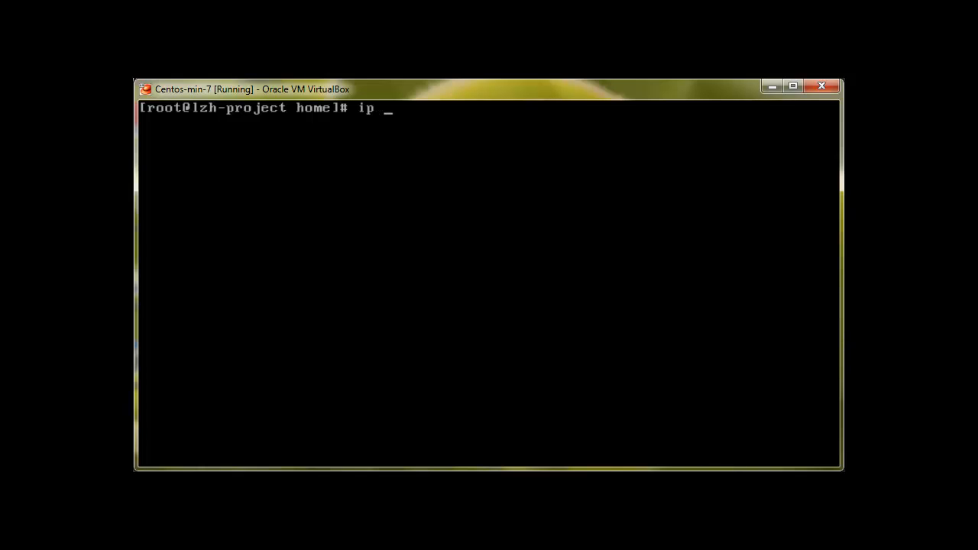
{"action": "type", "text": "addr show"}
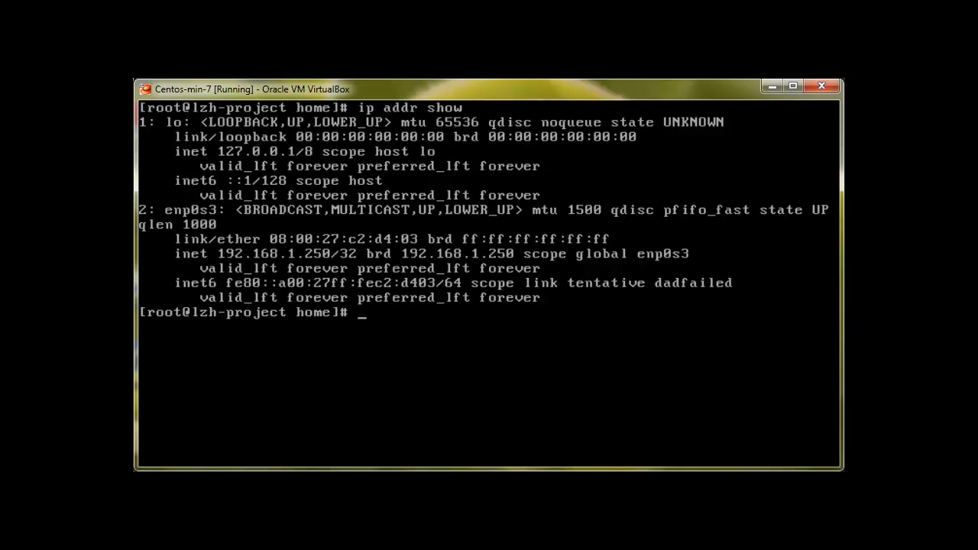
{"action": "type", "text": "ssh"}
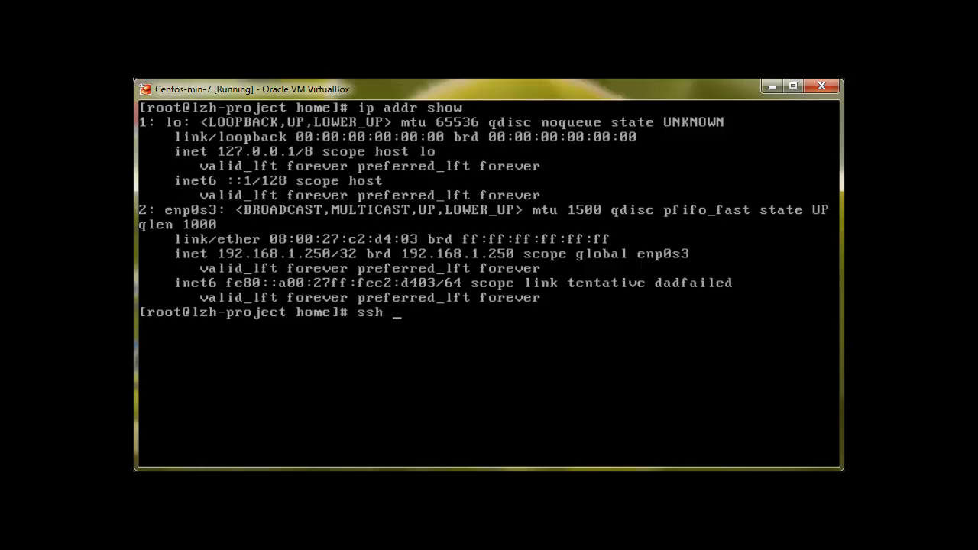
{"action": "type", "text": "roo"}
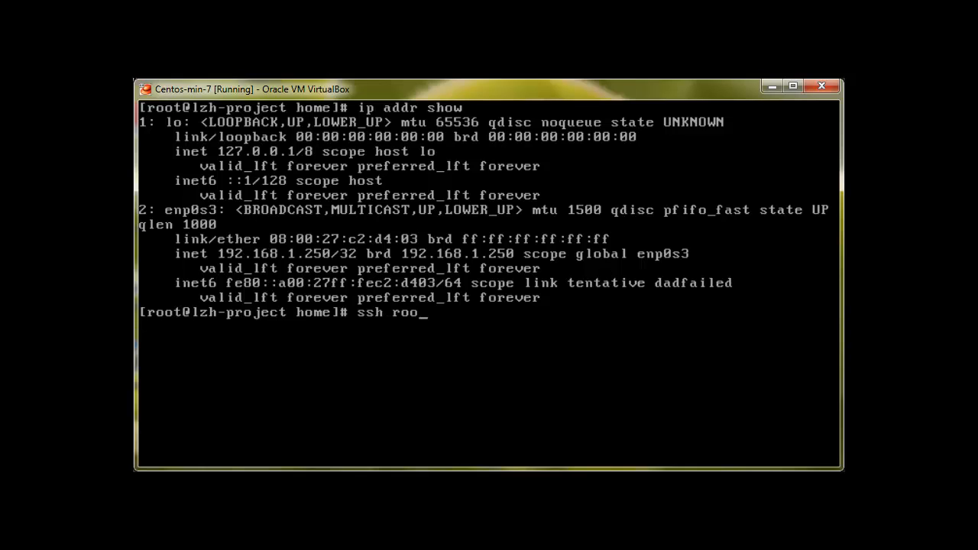
{"action": "type", "text": "t@1"}
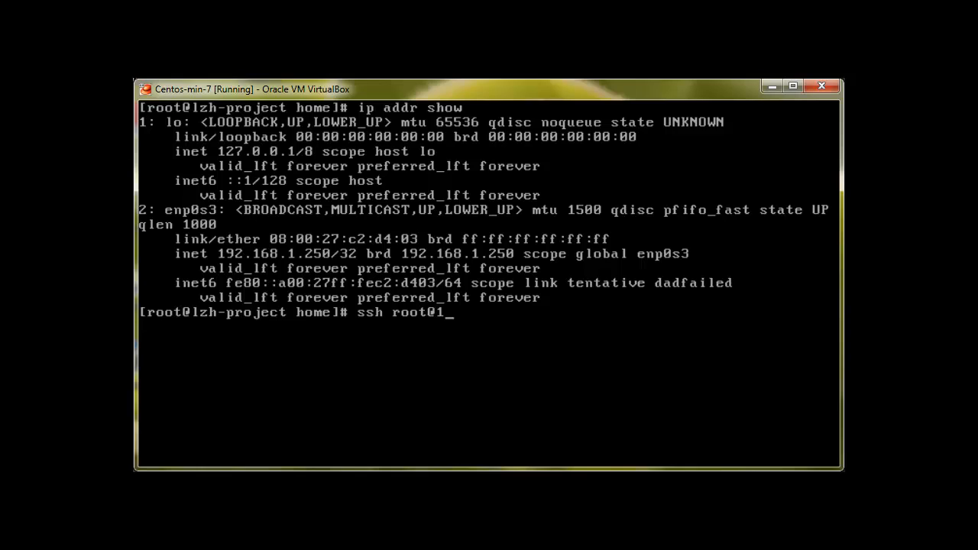
{"action": "type", "text": "92.168.1.245"}
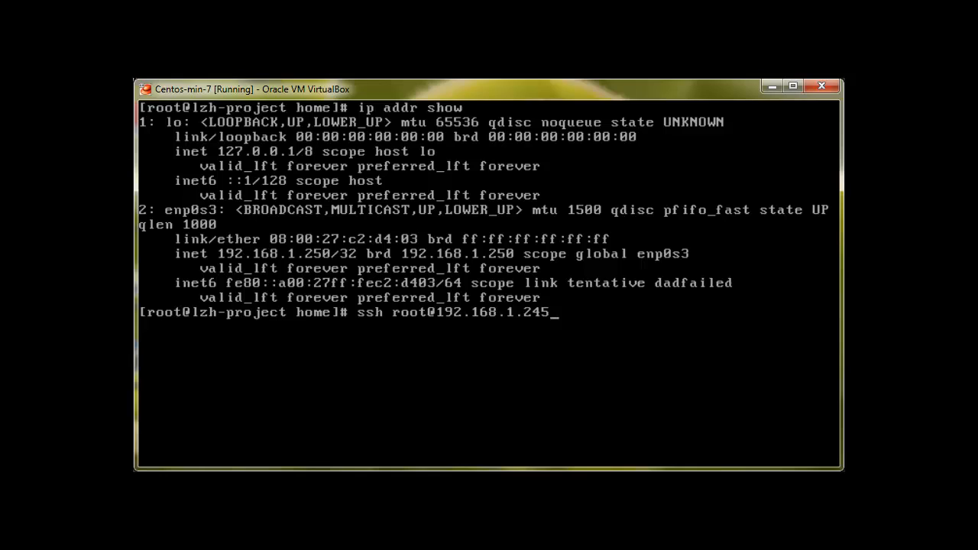
SSH into 192.168.1.245 as root with the password, then type exit
{"action": "key", "text": "Enter"}
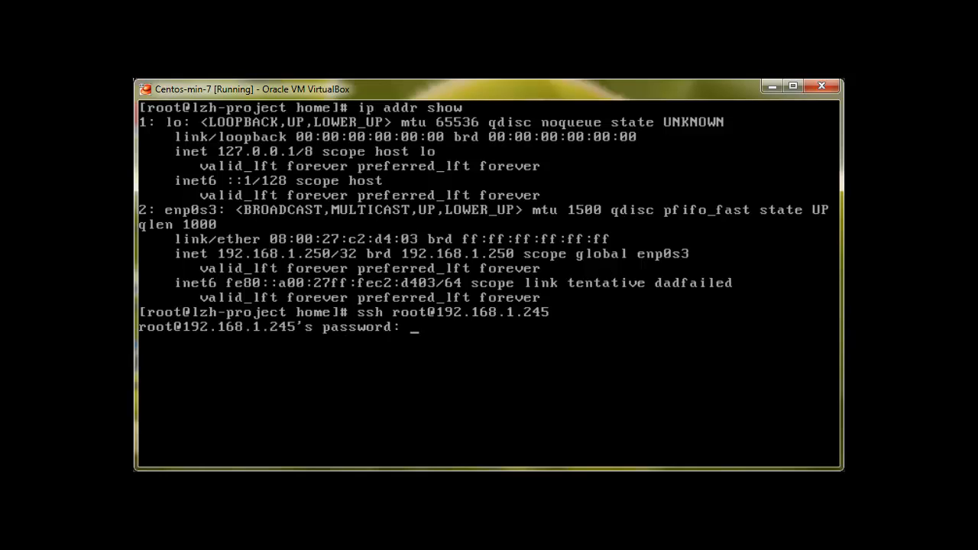
{"action": "key", "text": "Return"}
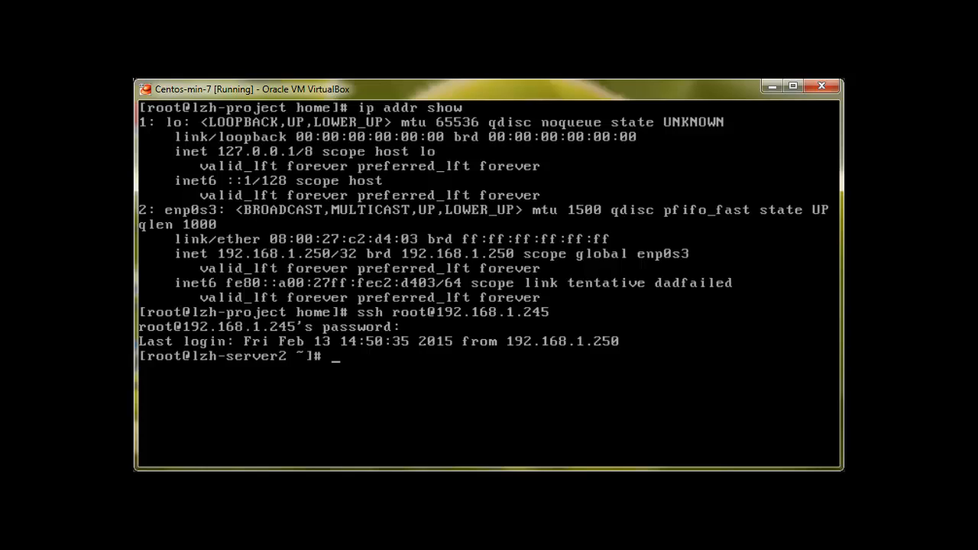
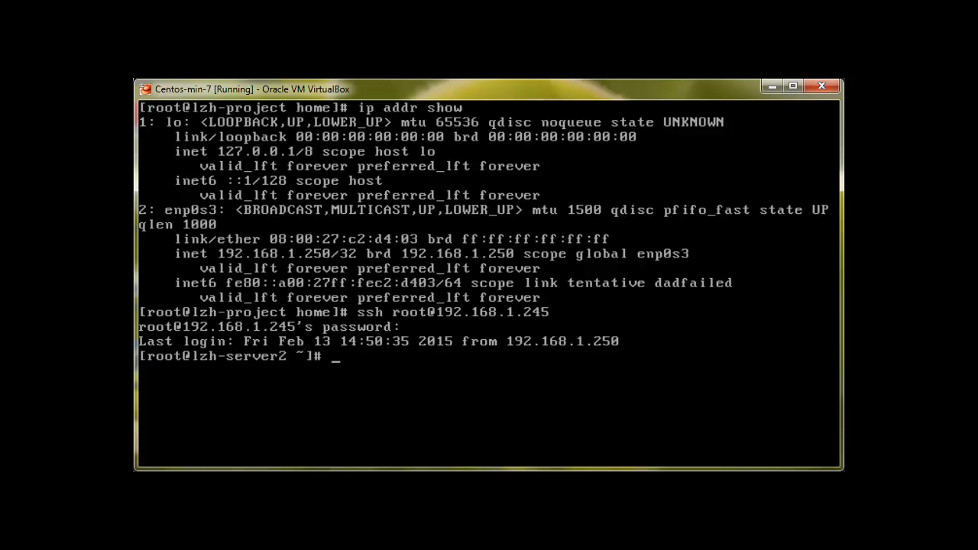
{"action": "type", "text": "exit"}
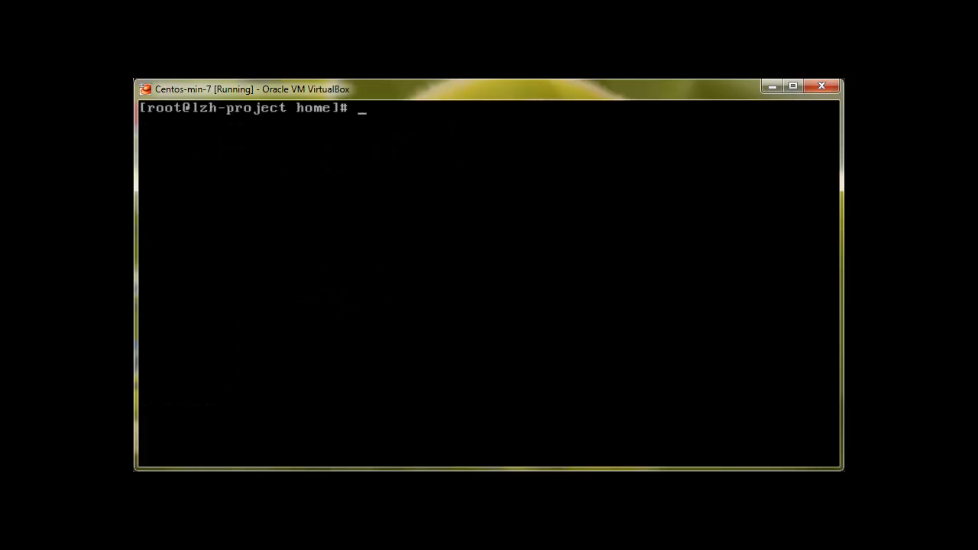
Connect over SSH as root to 192.168.1.245
{"action": "type", "text": "ssh"}
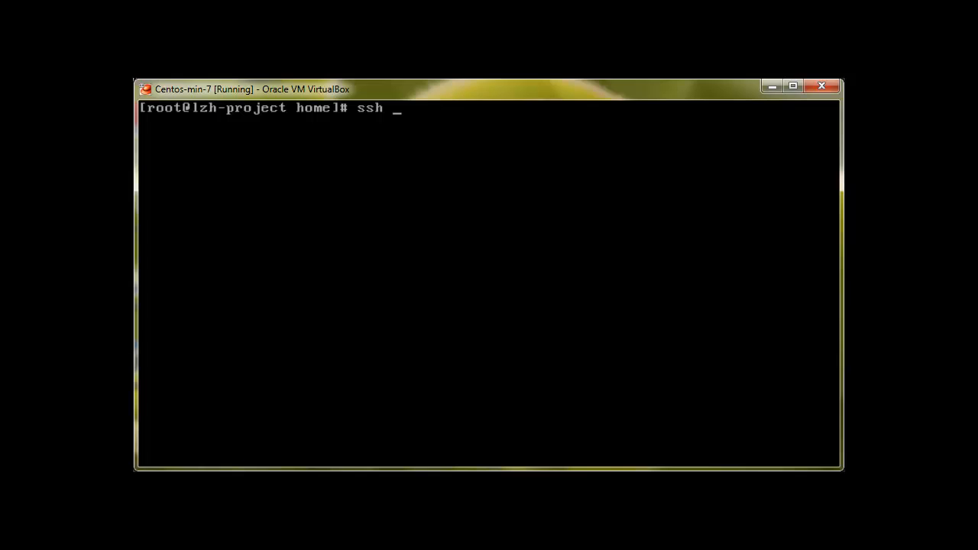
{"action": "type", "text": "r"}
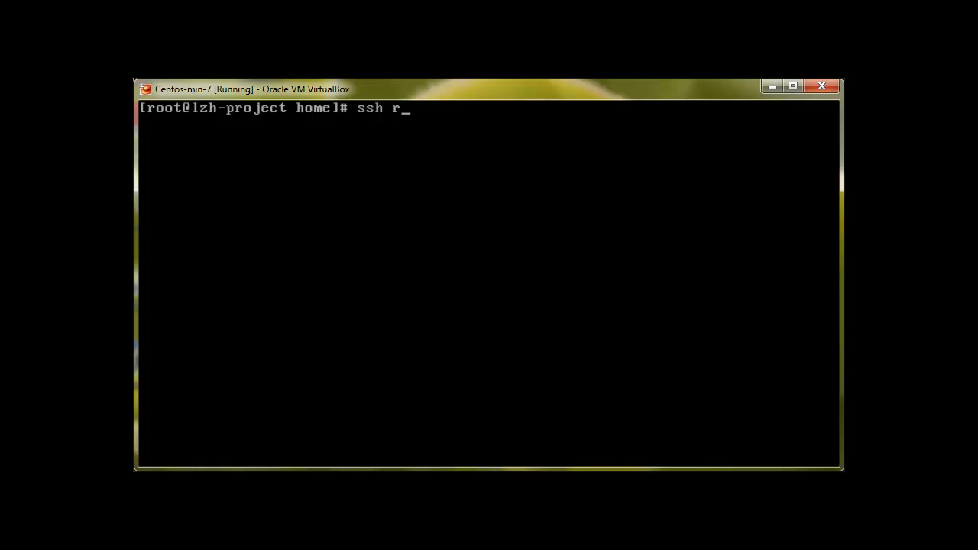
{"action": "type", "text": "oot@19"}
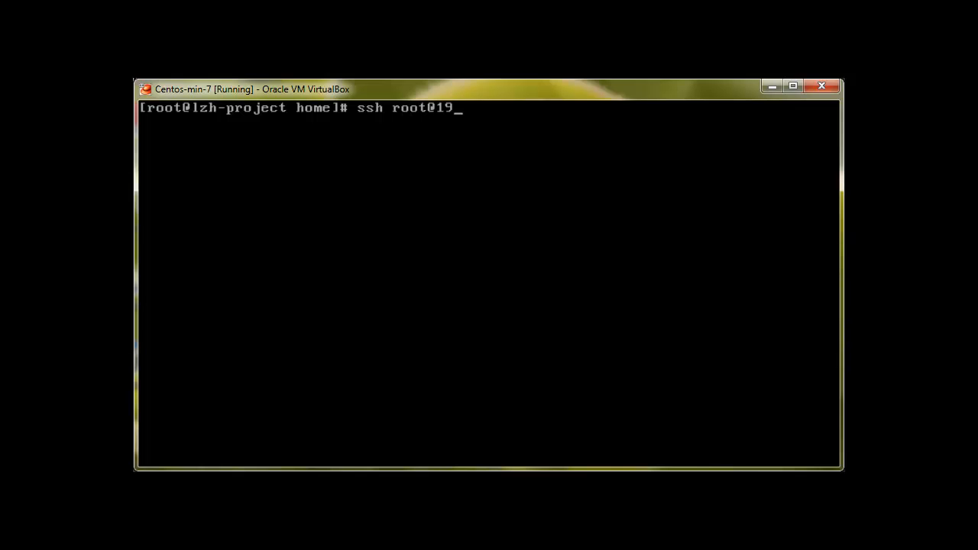
{"action": "type", "text": "2.168."}
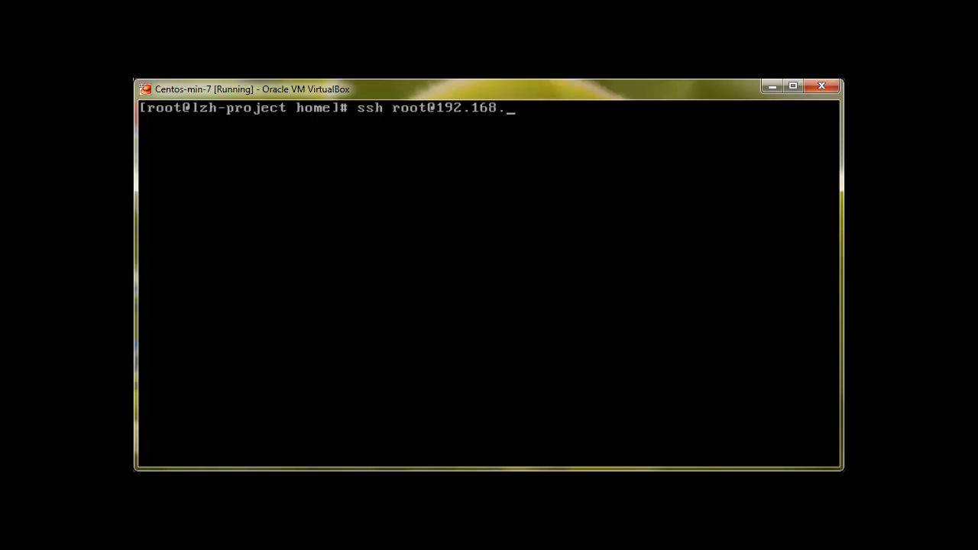
{"action": "type", "text": "1.2"}
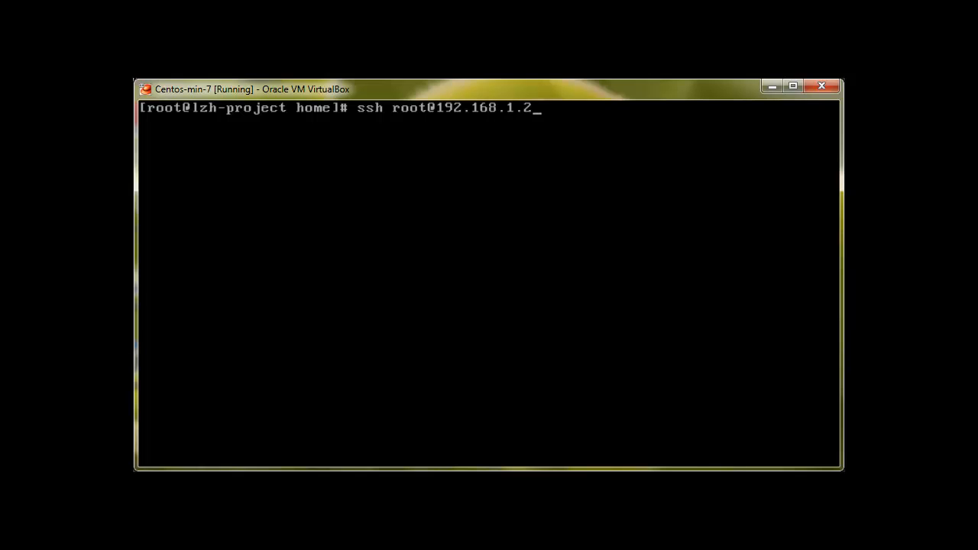
{"action": "type", "text": "45"}
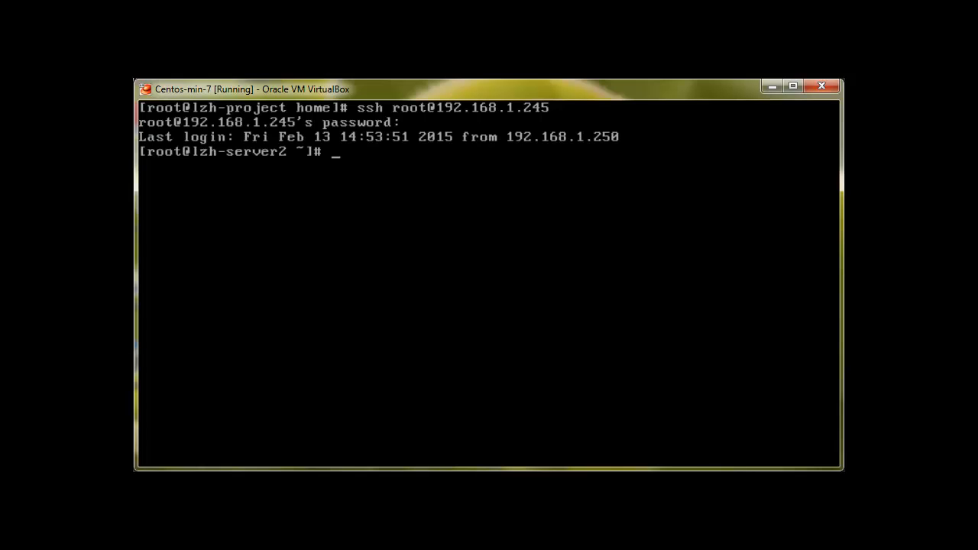
On the server, list files, view /etc/passwd accounts, and run passwd user
{"action": "type", "text": "ls"}
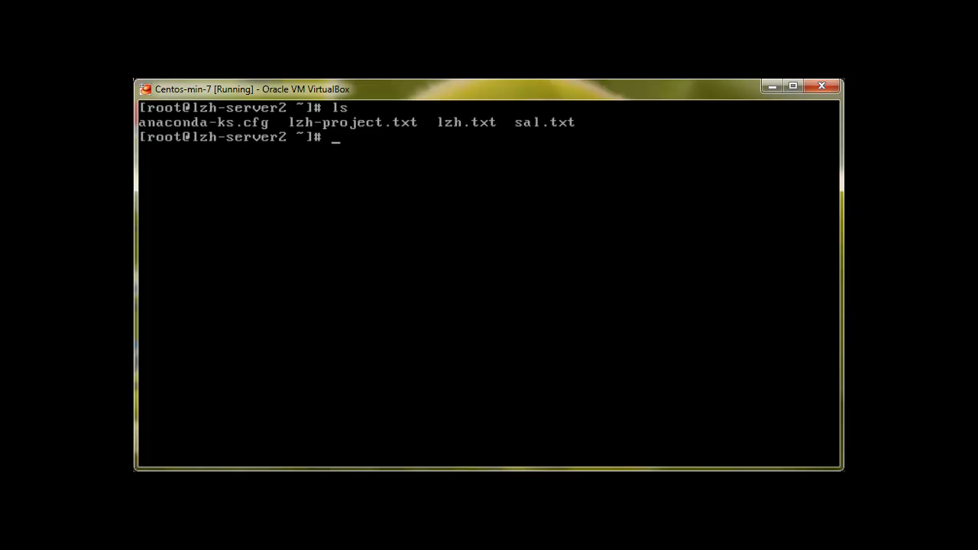
{"action": "type", "text": "cat /etc/pas"}
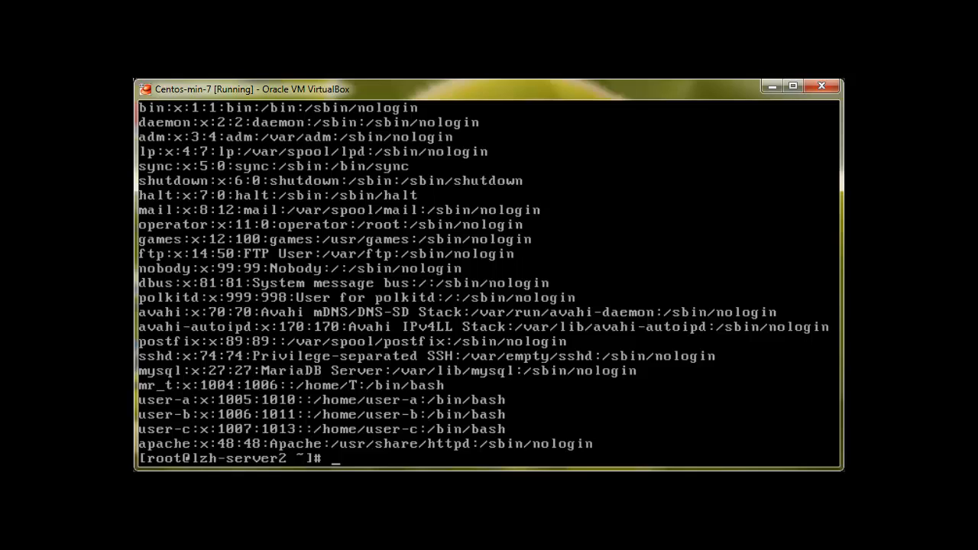
{"action": "type", "text": "pass"}
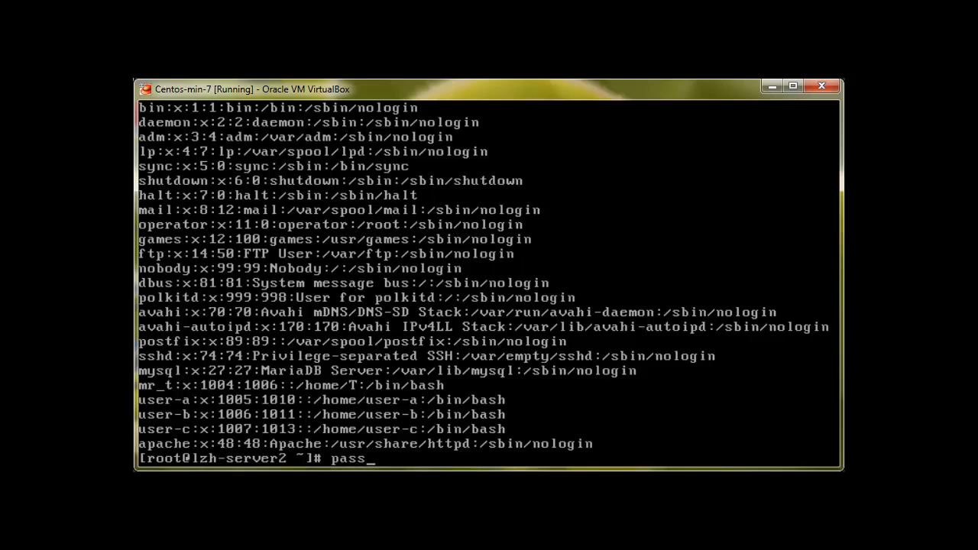
{"action": "type", "text": "wd user"}
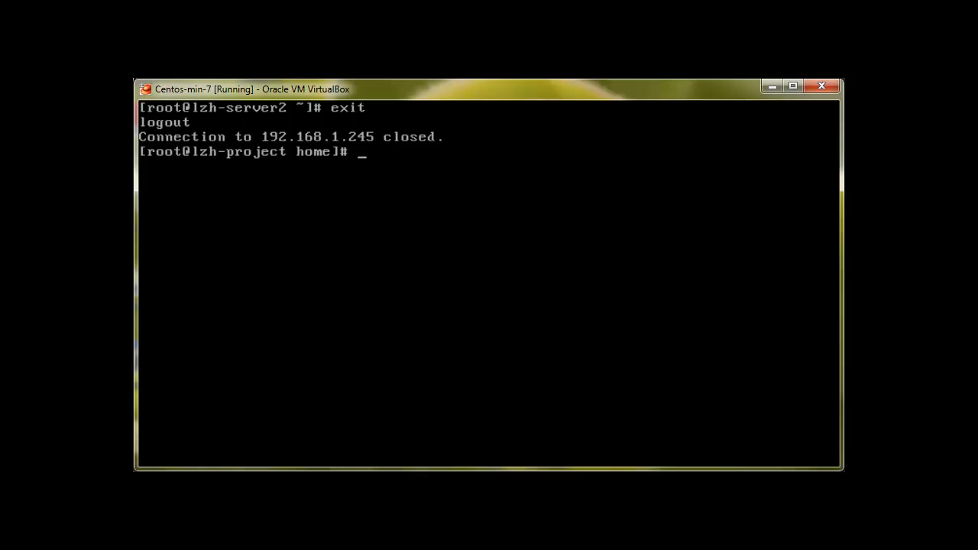
SSH into 192.168.1.245 as the ordinary user user-a
{"action": "type", "text": "ssh"}
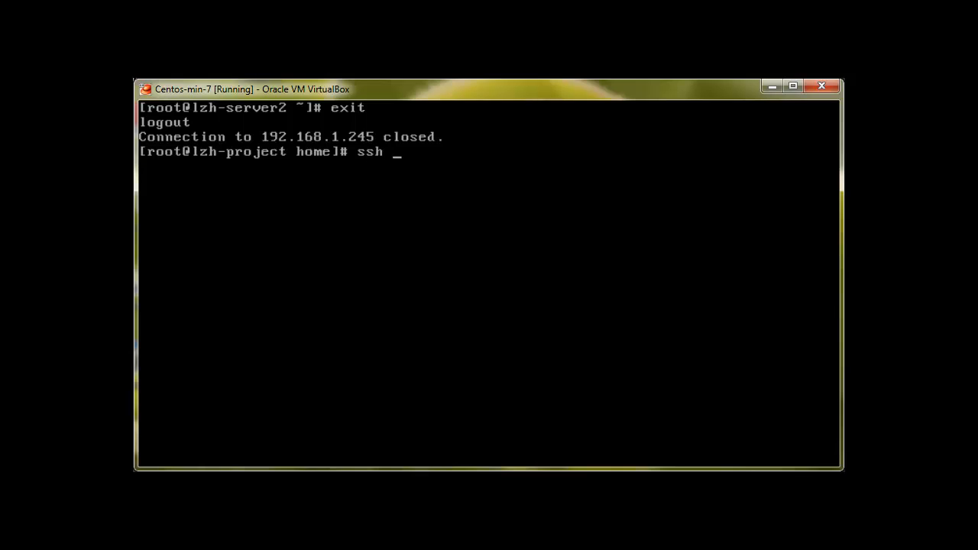
{"action": "type", "text": "u"}
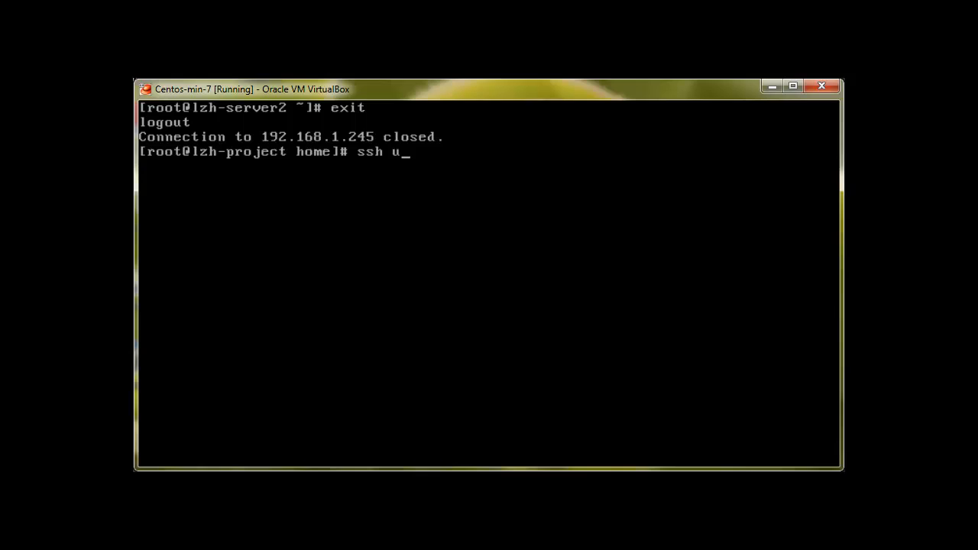
{"action": "type", "text": "ser-"}
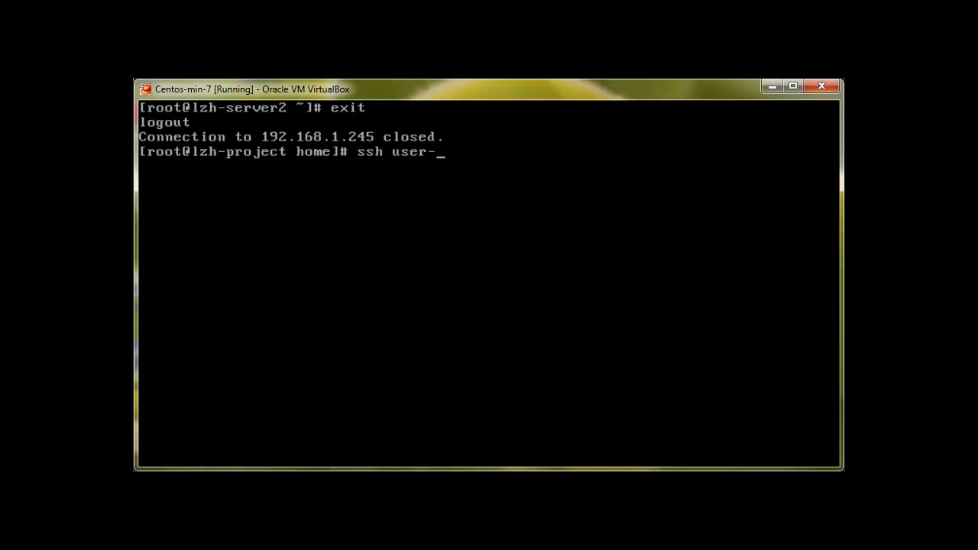
{"action": "type", "text": "a@"}
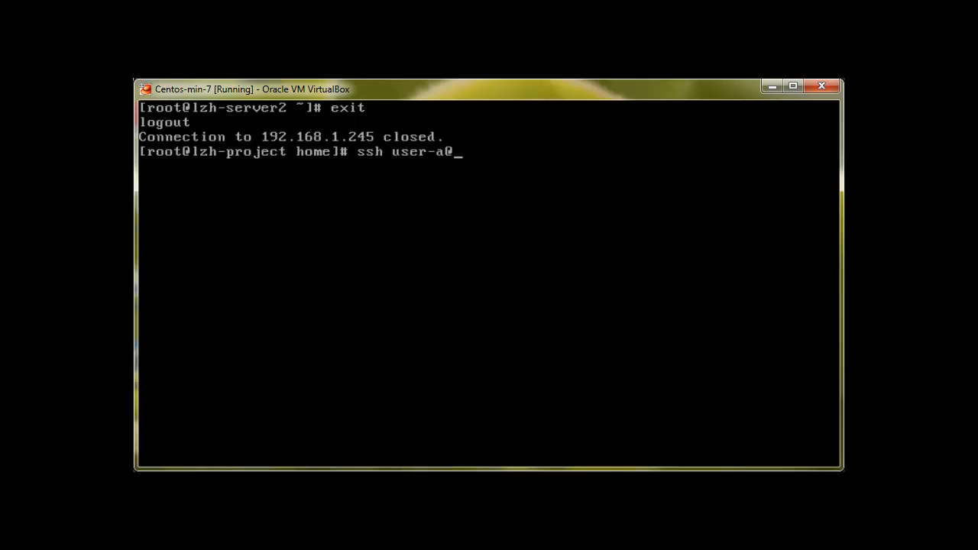
{"action": "type", "text": "192.1"}
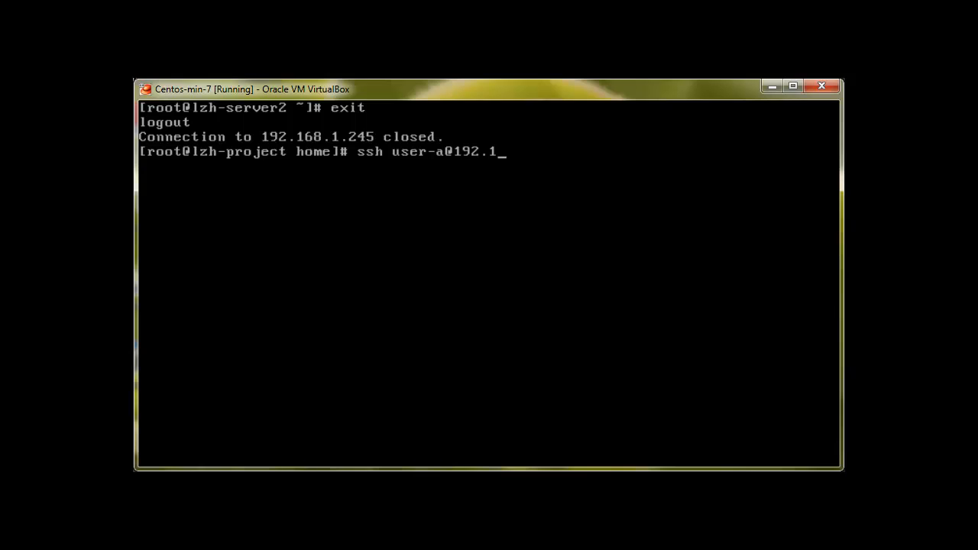
{"action": "type", "text": "68.1.245"}
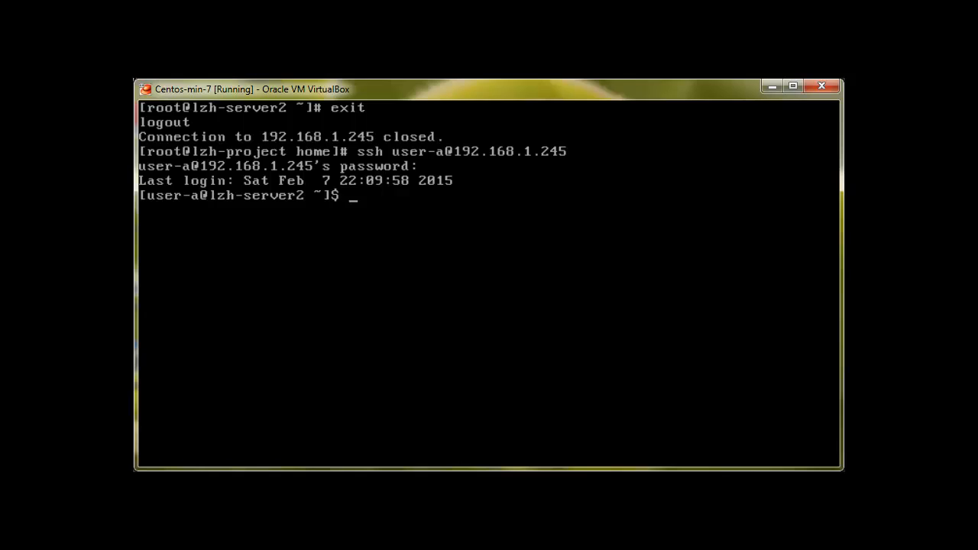
Check identity with whoami, switch to root with su, confirm with whoami, then exit
{"action": "type", "text": "whoami"}
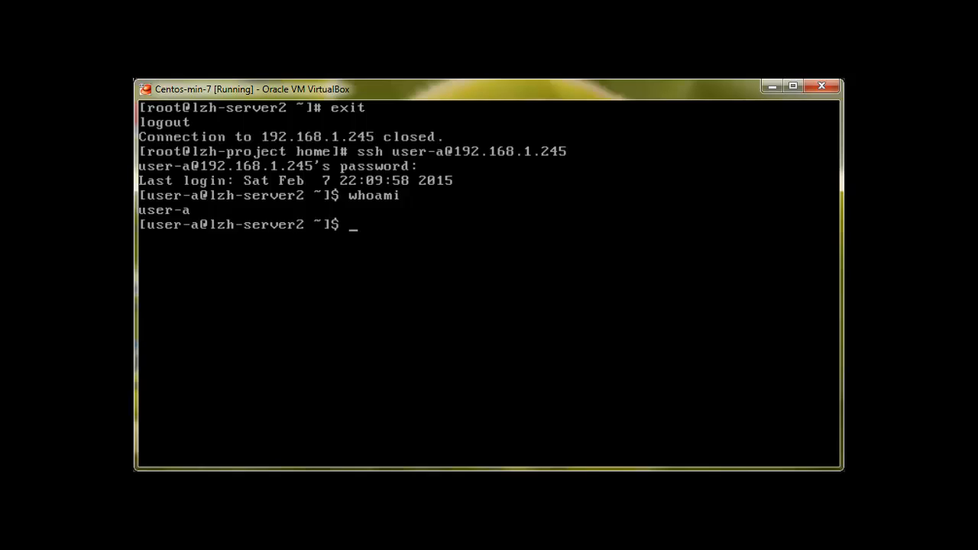
{"action": "type", "text": "su root"}
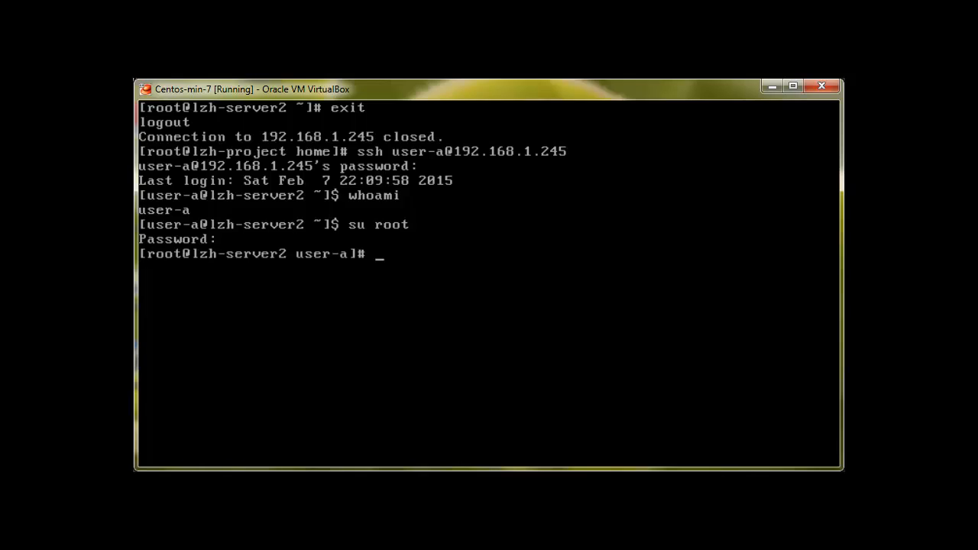
{"action": "type", "text": "whoami"}
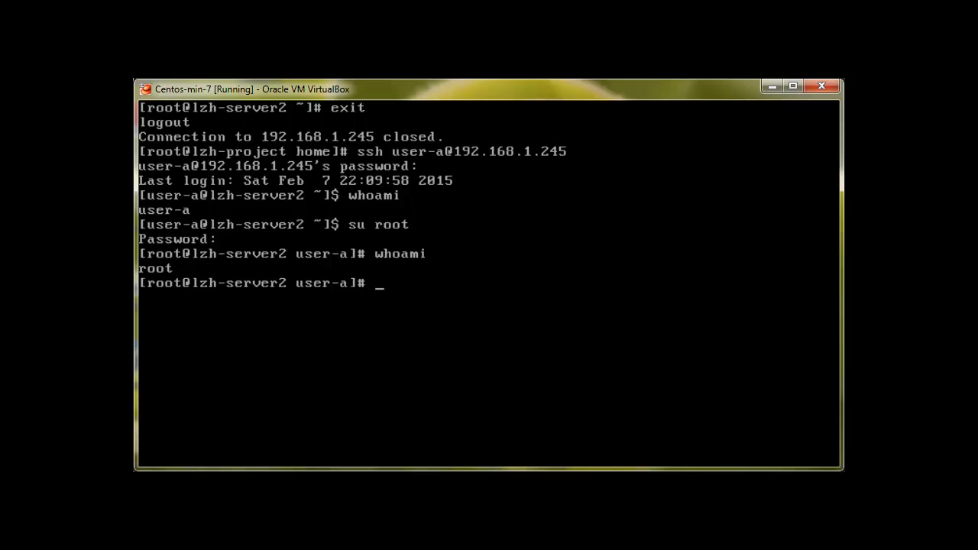
{"action": "type", "text": "exit"}
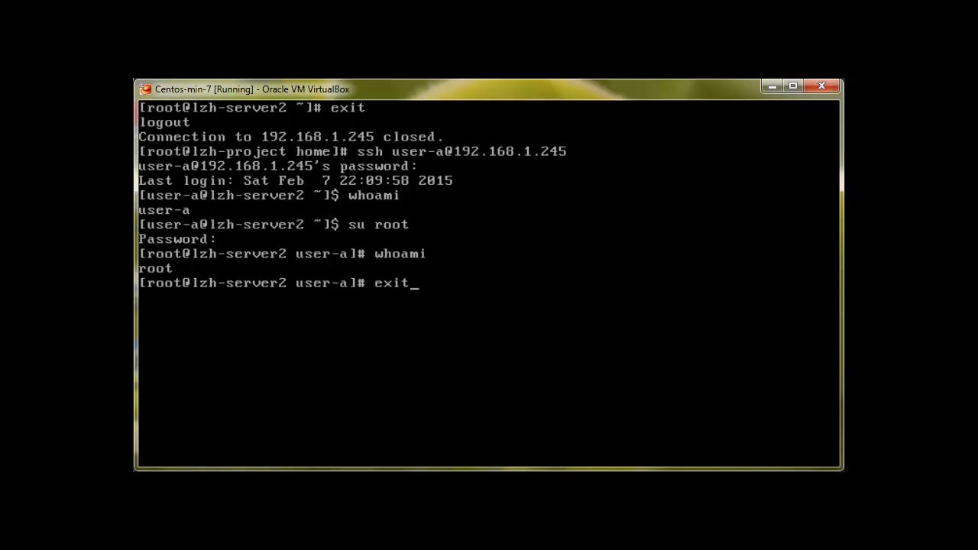
Compare ip addr show on server (192.168.1.245) and local guest (192.168.1.250), then clear
{"action": "key", "text": "Return"}
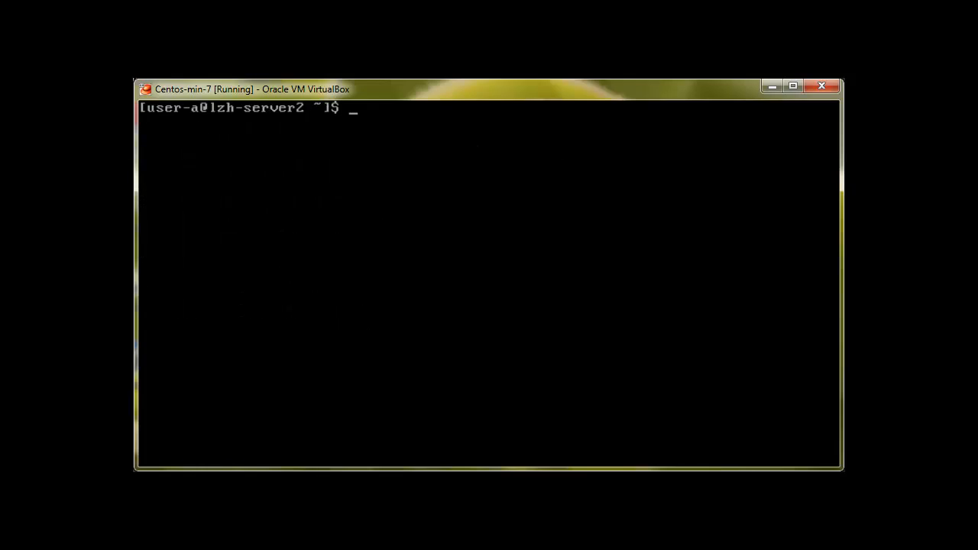
{"action": "type", "text": "ip"}
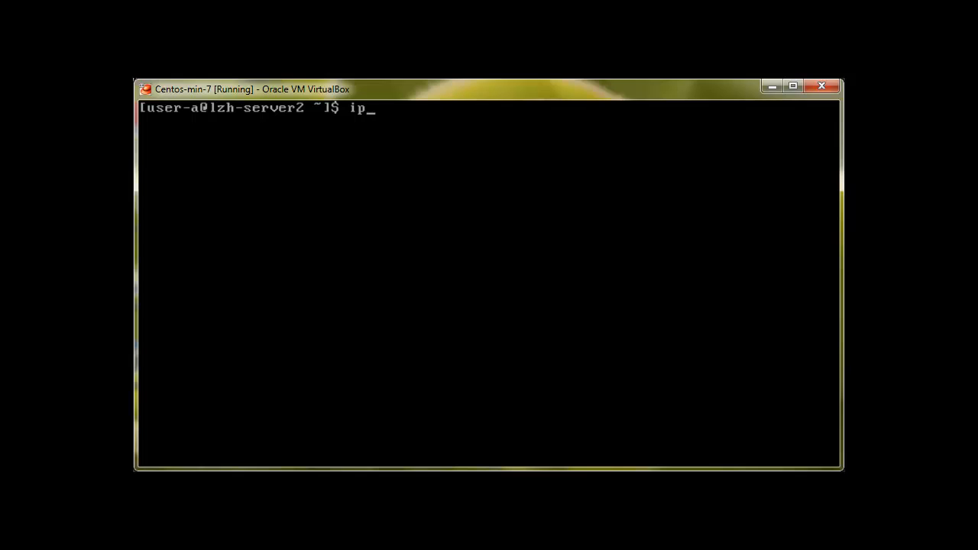
{"action": "type", "text": "addr show"}
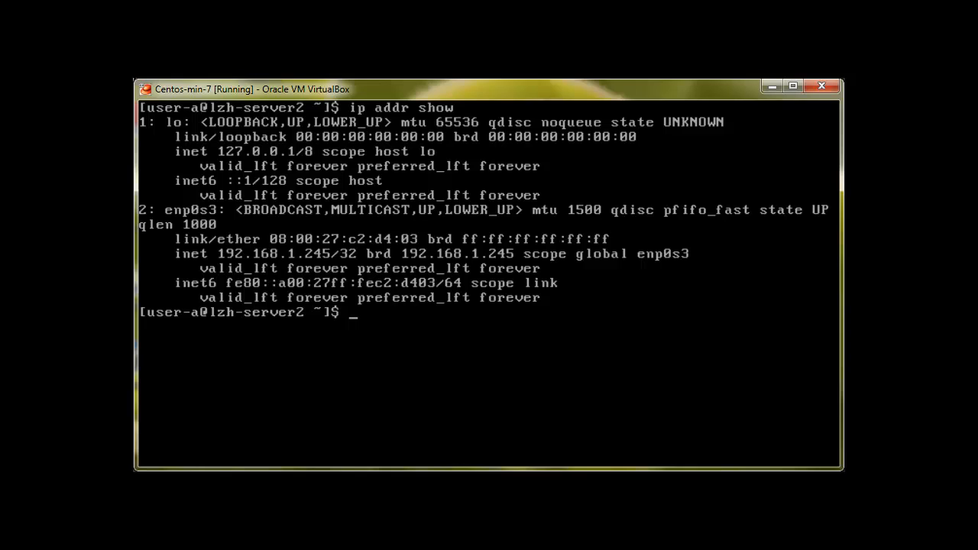
{"action": "type", "text": "exit"}
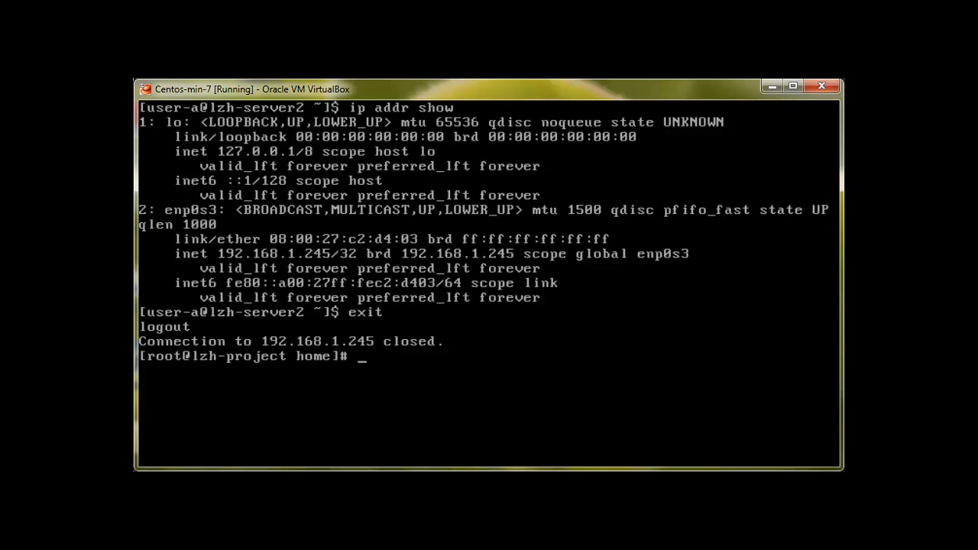
{"action": "type", "text": "ip addr show"}
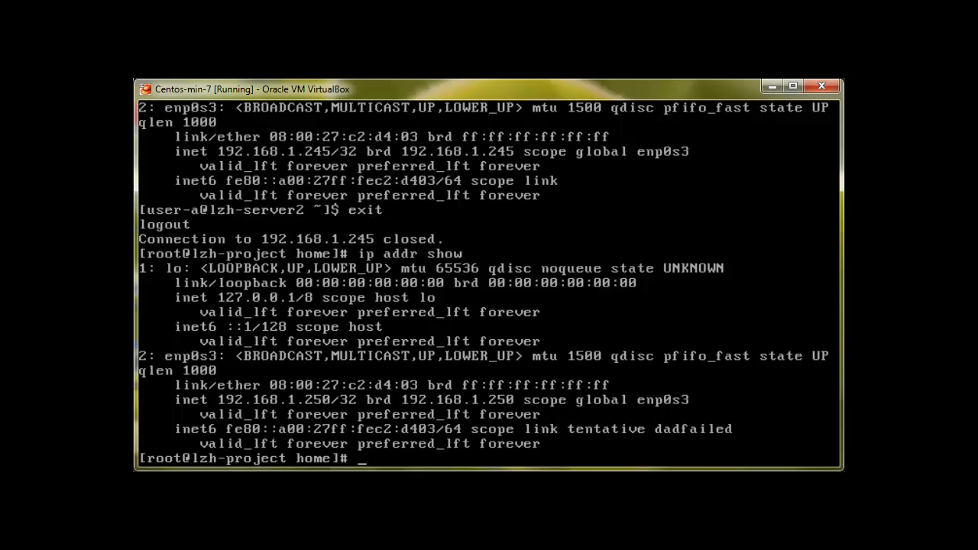
{"action": "type", "text": "cl"}
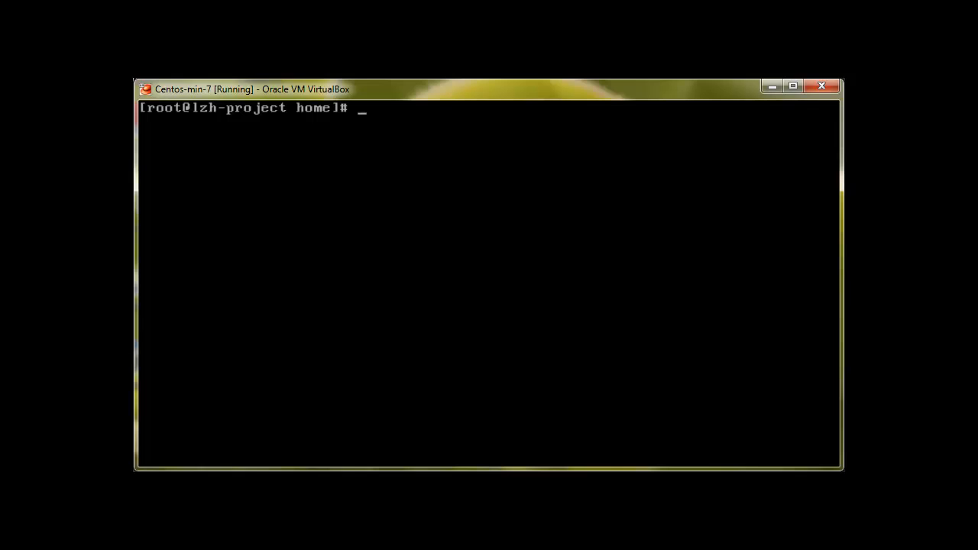
Run ssh-keygen -t rsa, answer y to overwrite, then begin typing ssh-copy-id
{"action": "type", "text": "ssh-"}
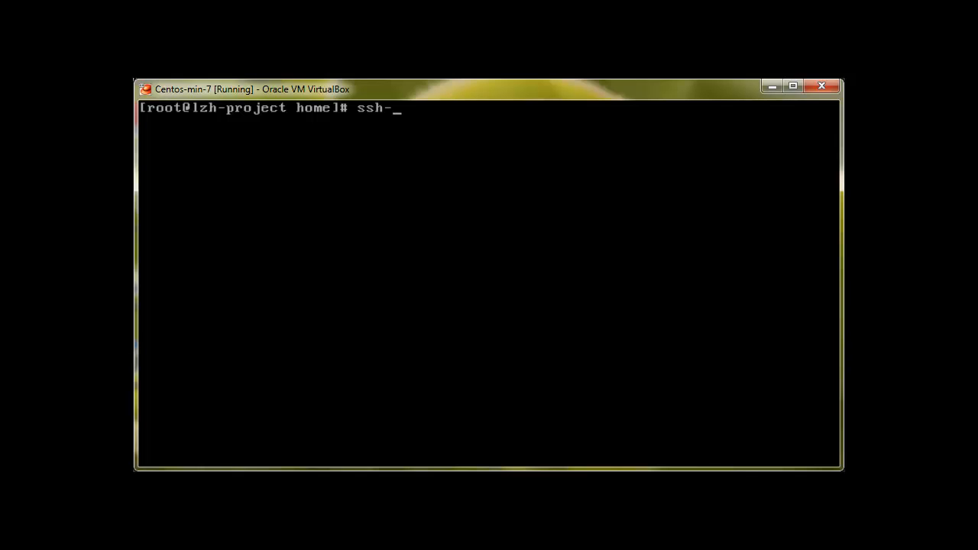
{"action": "type", "text": "keygen"}
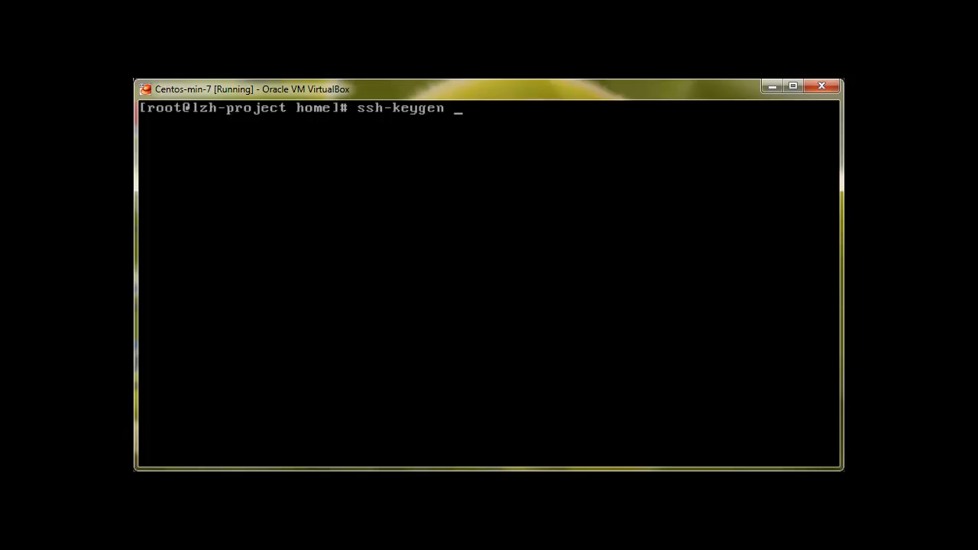
{"action": "type", "text": "-t rsa"}
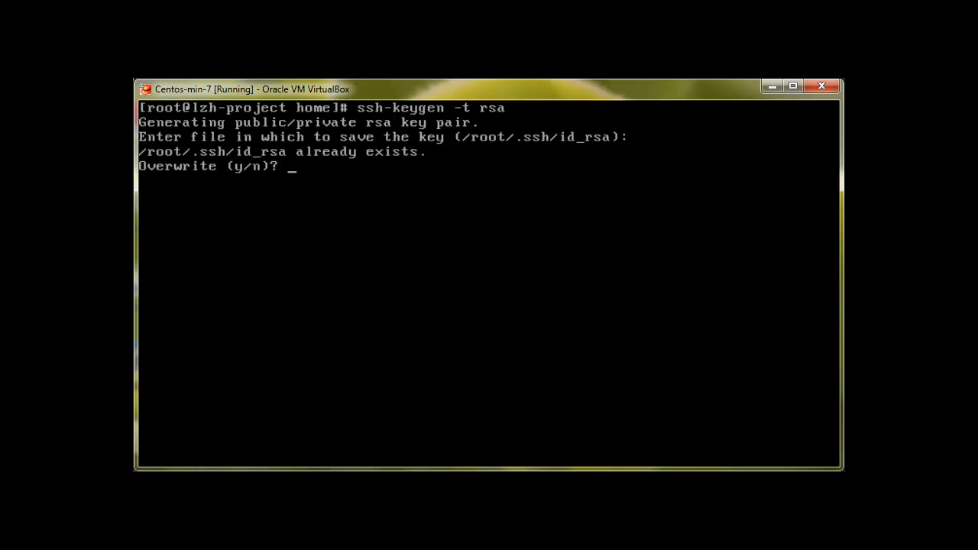
{"action": "type", "text": "y"}
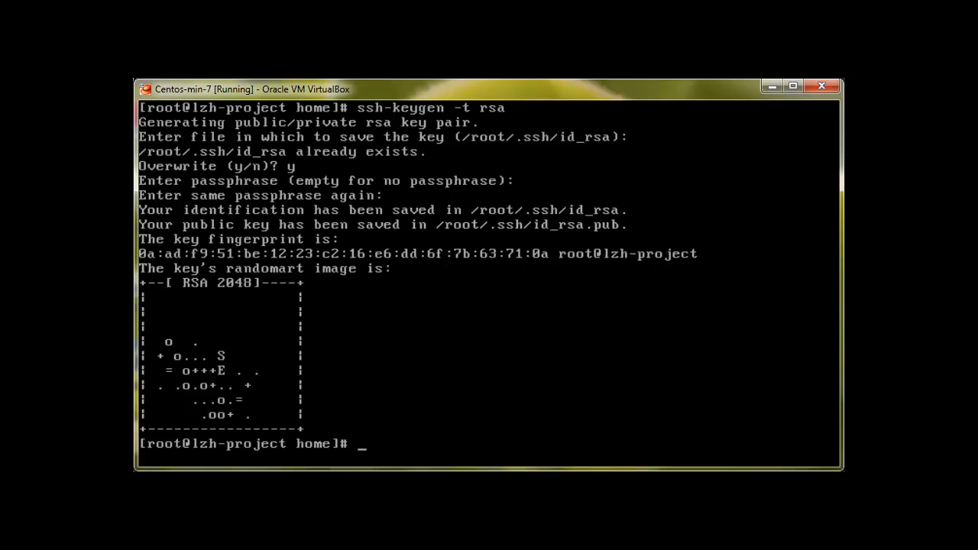
{"action": "type", "text": "ssh-copy-id"}
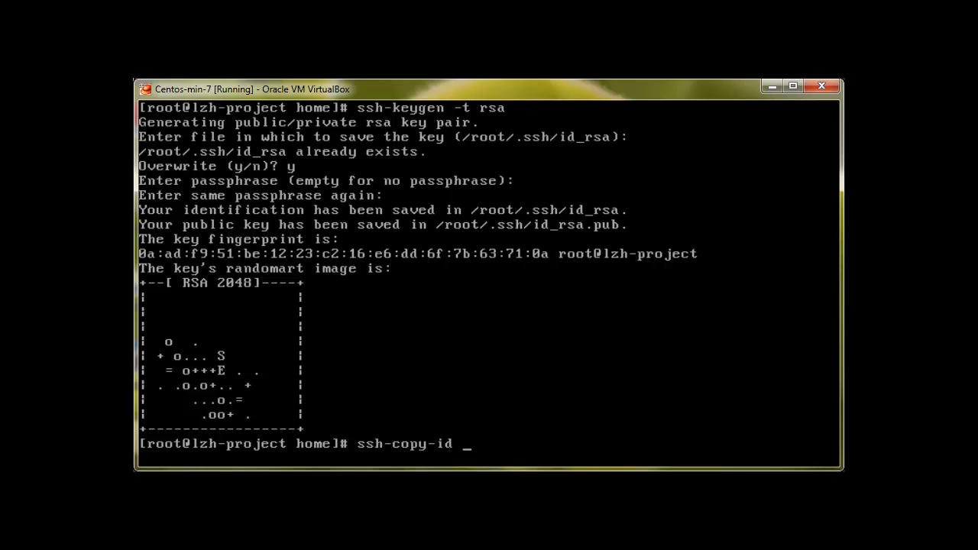
{"action": "type", "text": "-i"}
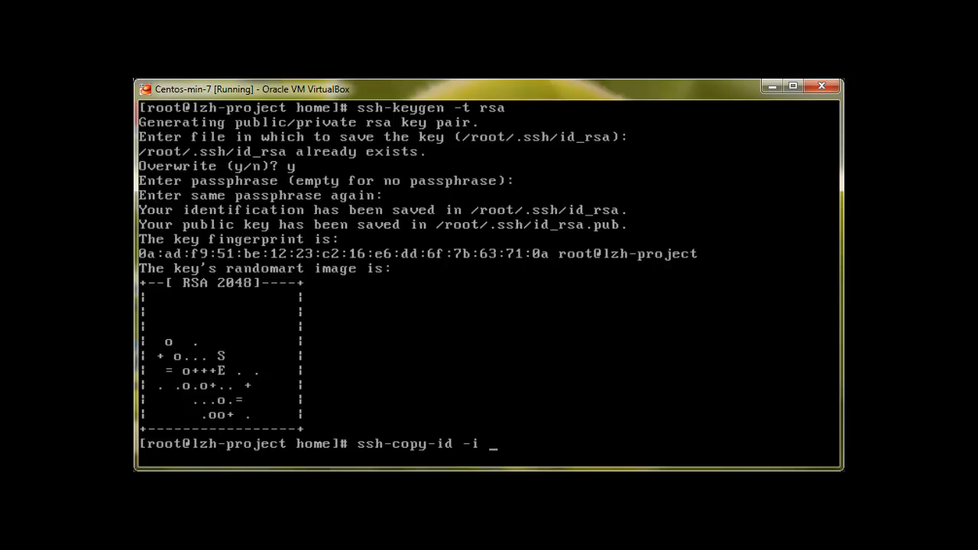
{"action": "type", "text": "/root/"}
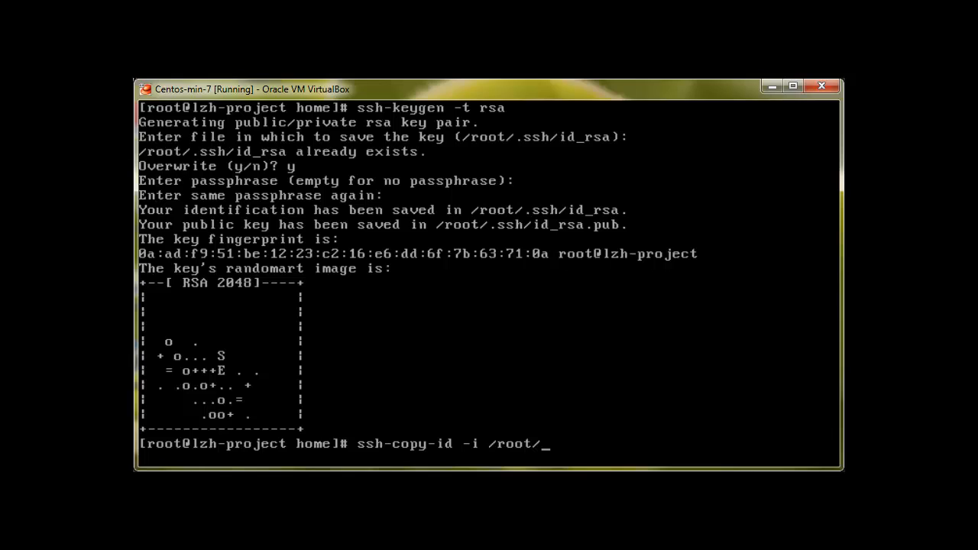
{"action": "type", "text": ".ssh/"}
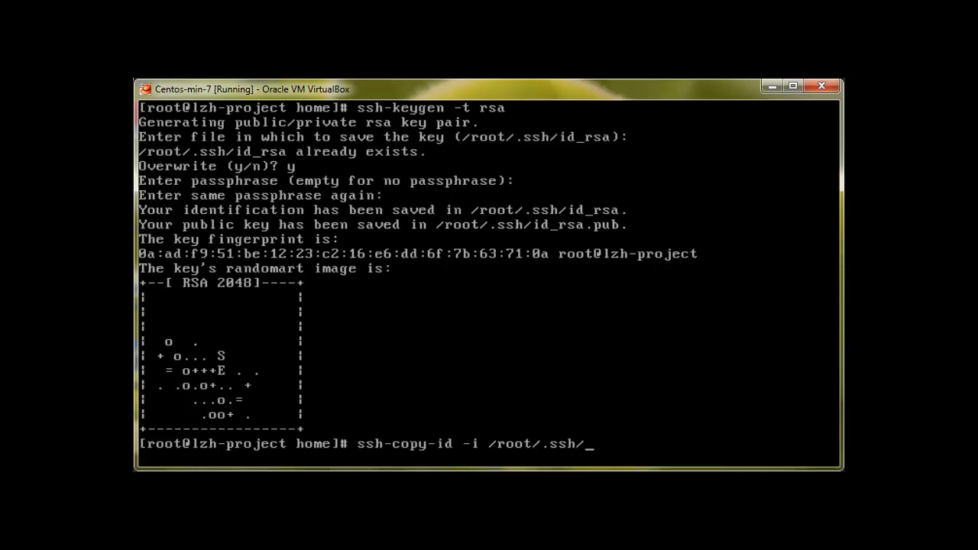
{"action": "type", "text": "id_rsa"}
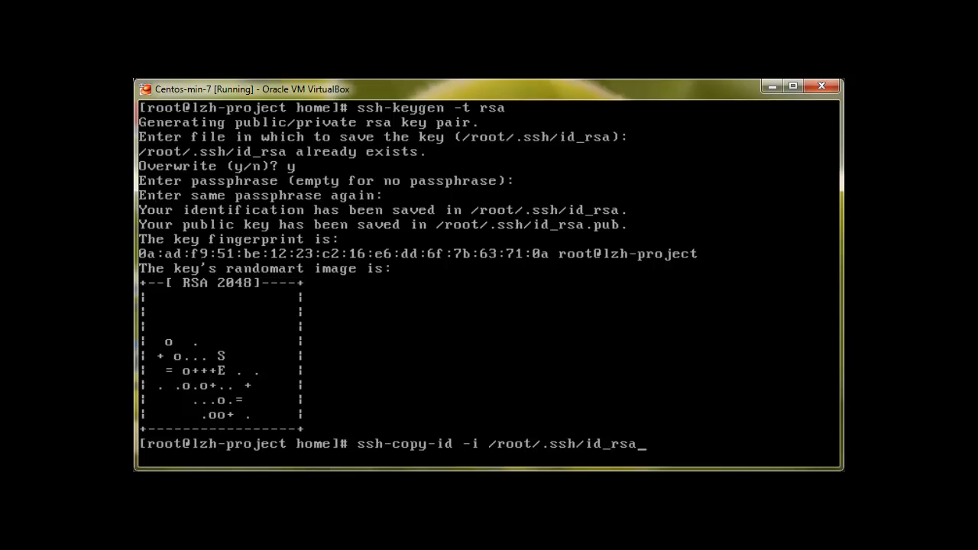
{"action": "type", "text": ".pub"}
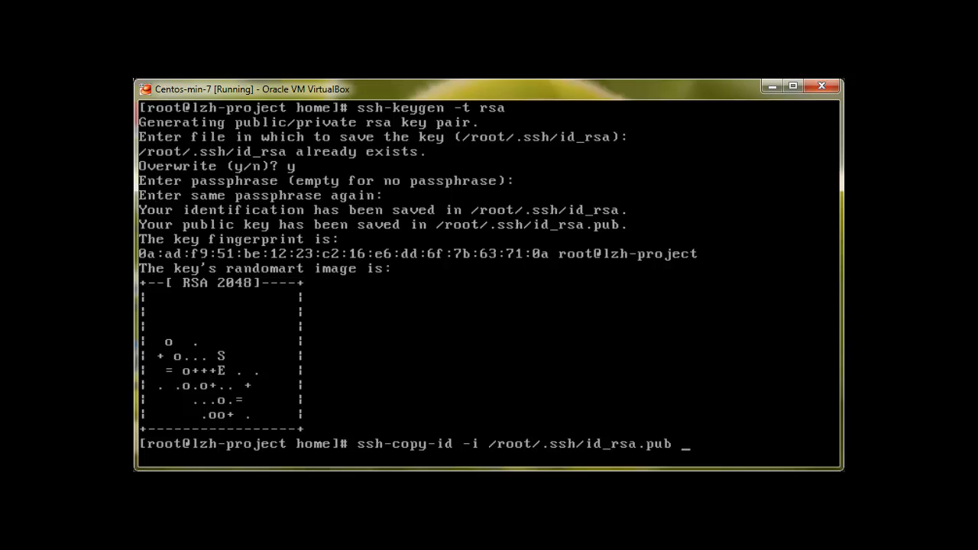
{"action": "type", "text": "roo"}
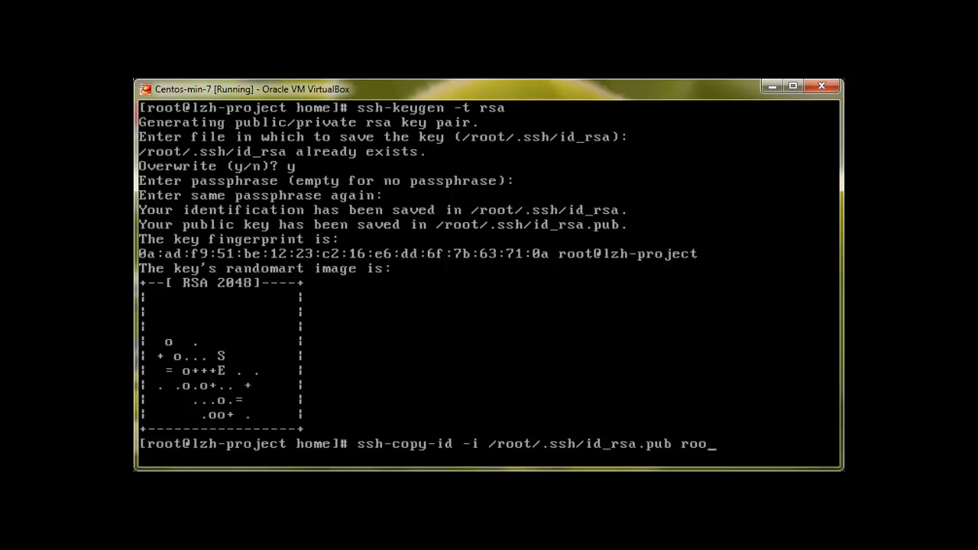
{"action": "type", "text": "t"}
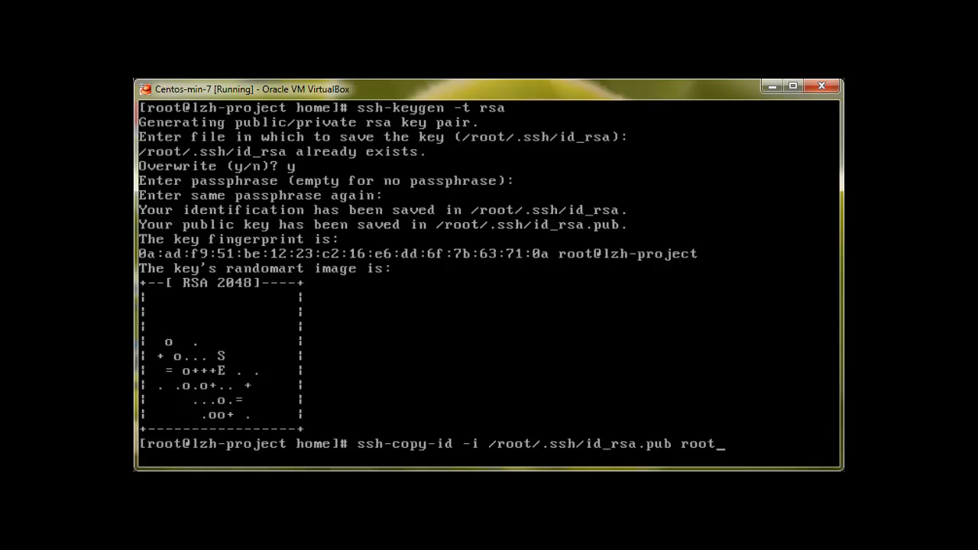
{"action": "type", "text": "@192."}
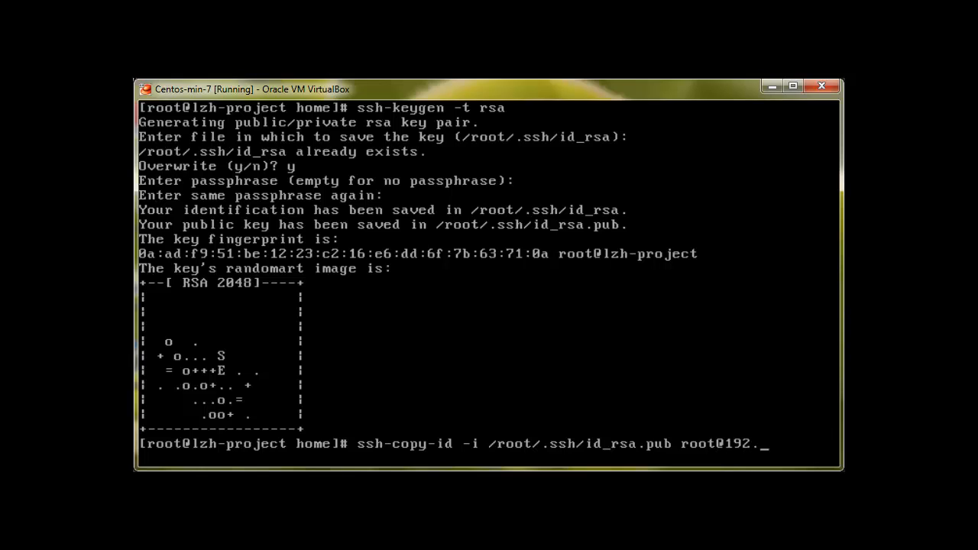
{"action": "type", "text": "168."}
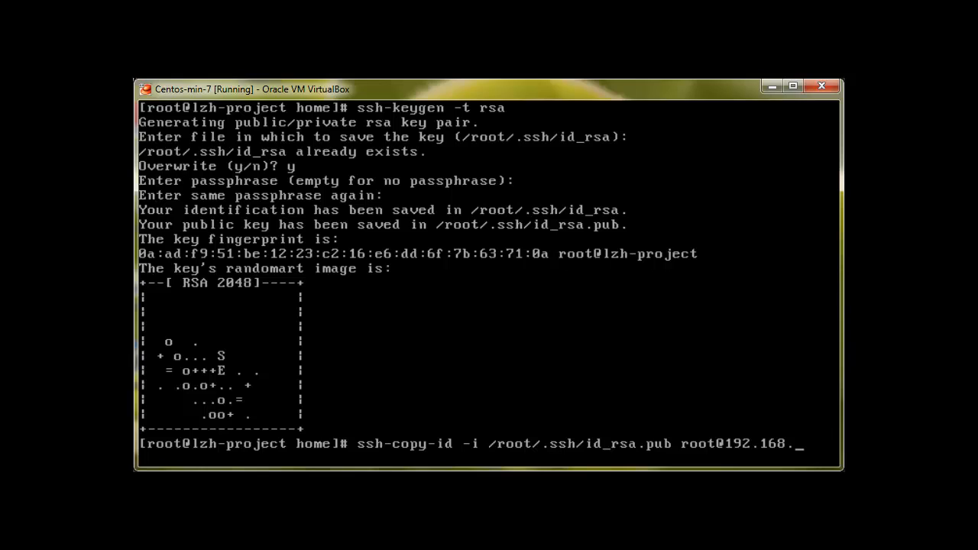
{"action": "type", "text": "1."}
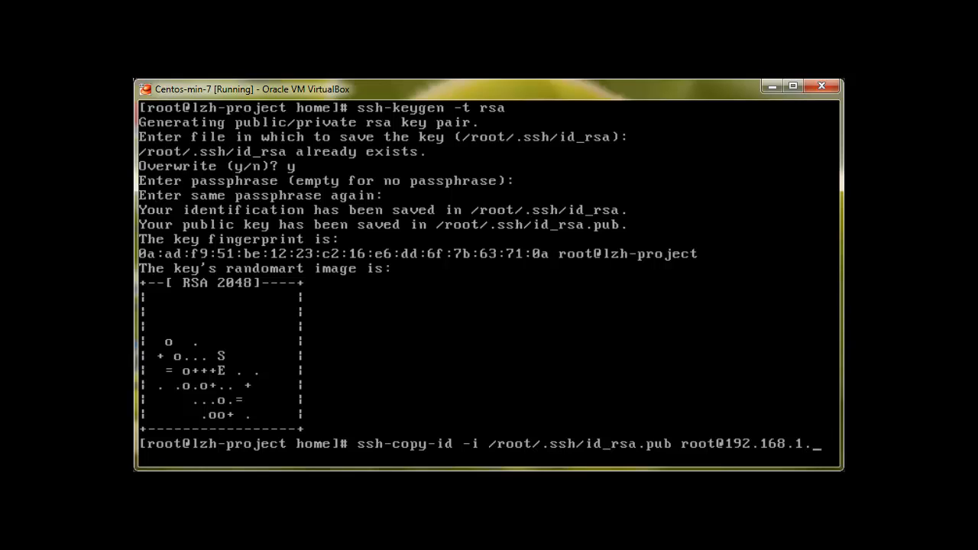
{"action": "type", "text": "245"}
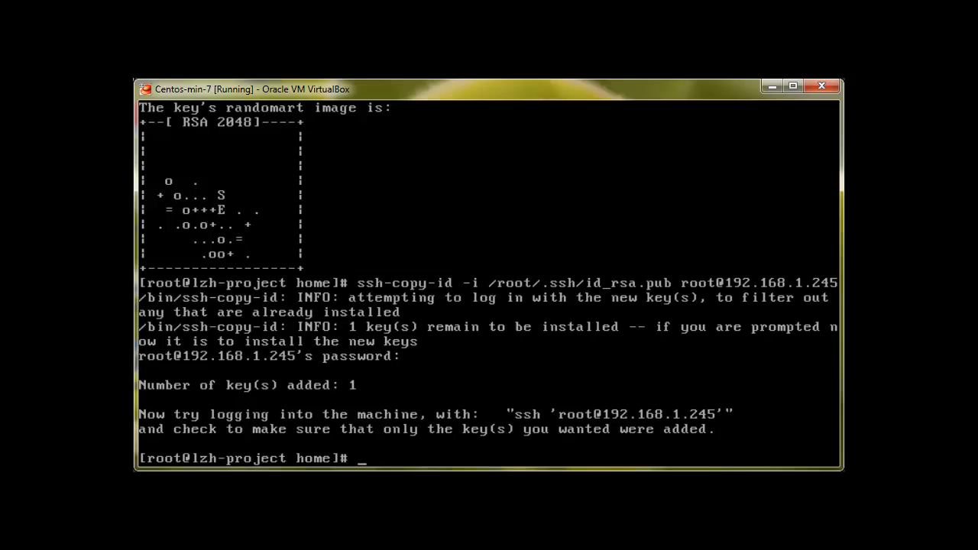
List local addresses, then log into 192.168.1.245 as root without a password and exit
{"action": "type", "text": "ip a"}
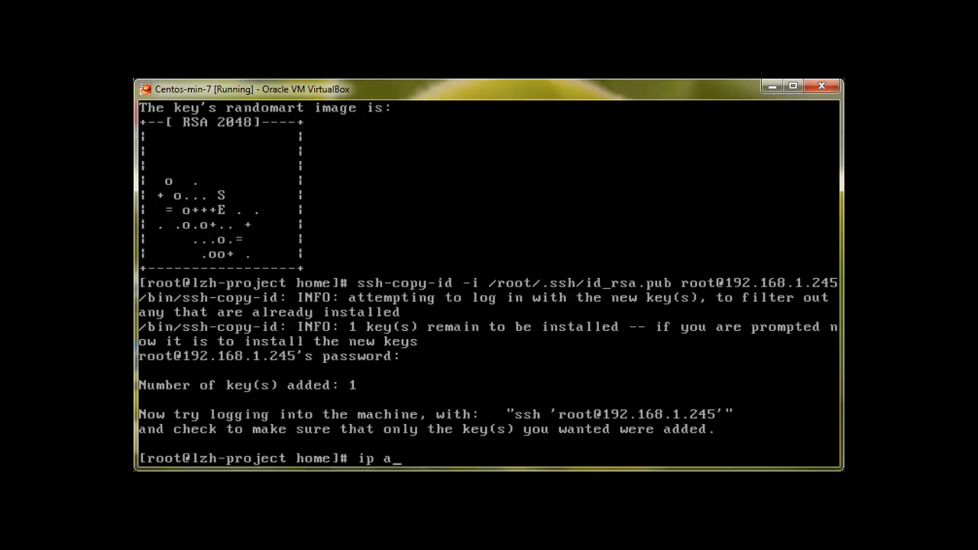
{"action": "key", "text": "Return"}
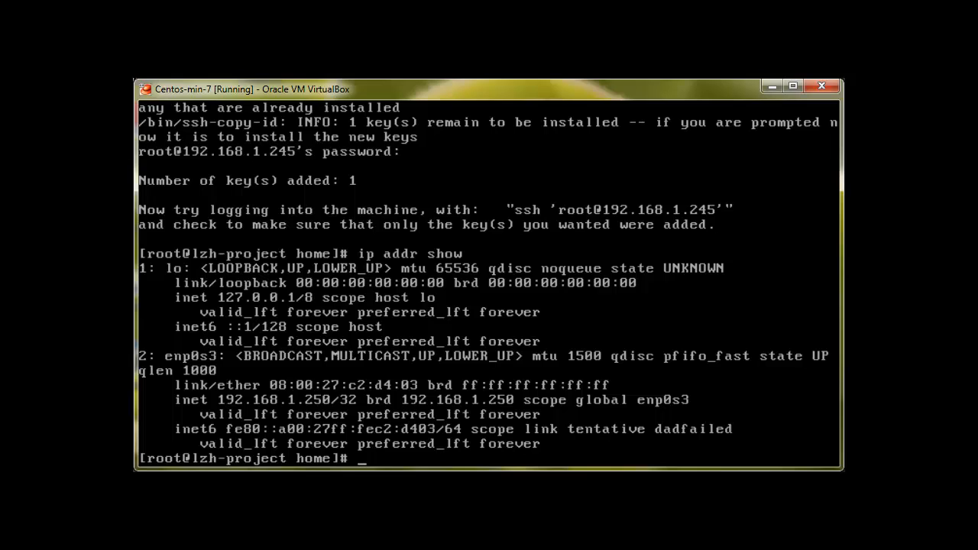
{"action": "type", "text": "ssh-copy-id -i /root/.ssh/id_rsa.pub root@192.168.1.245"}
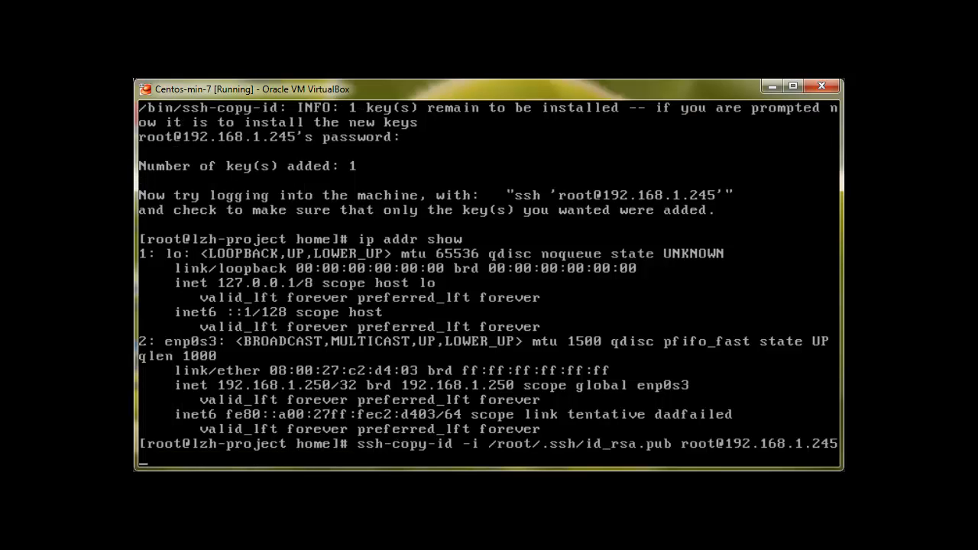
{"action": "type", "text": "ssh user-a@192.168.1.245"}
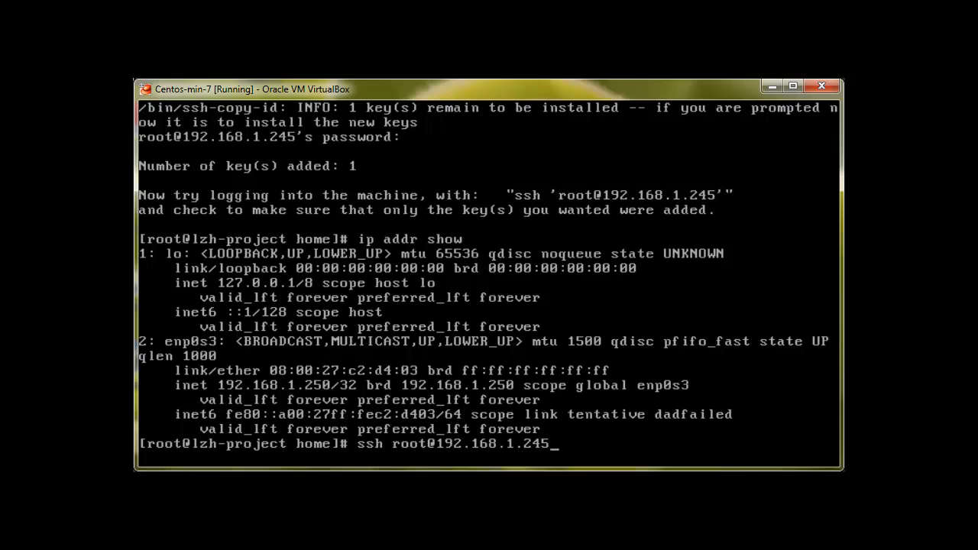
{"action": "key", "text": "Return"}
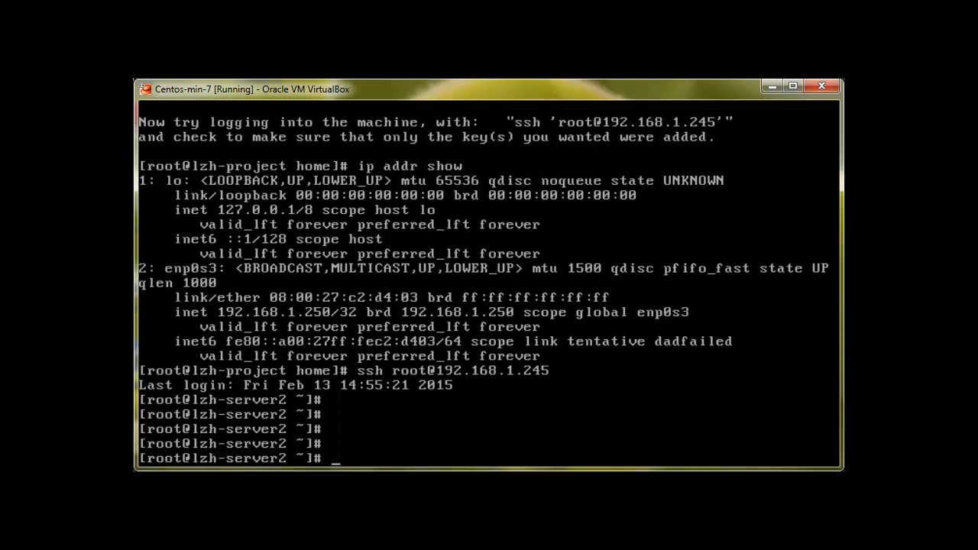
{"action": "type", "text": "exit"}
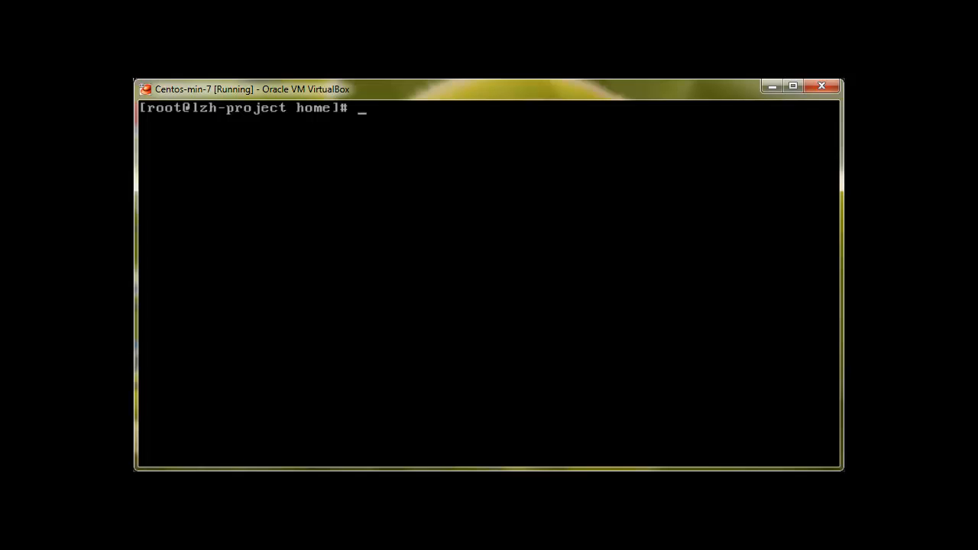
List home, enter salman/ to view its three files, and return with cd .
{"action": "type", "text": "tar"}
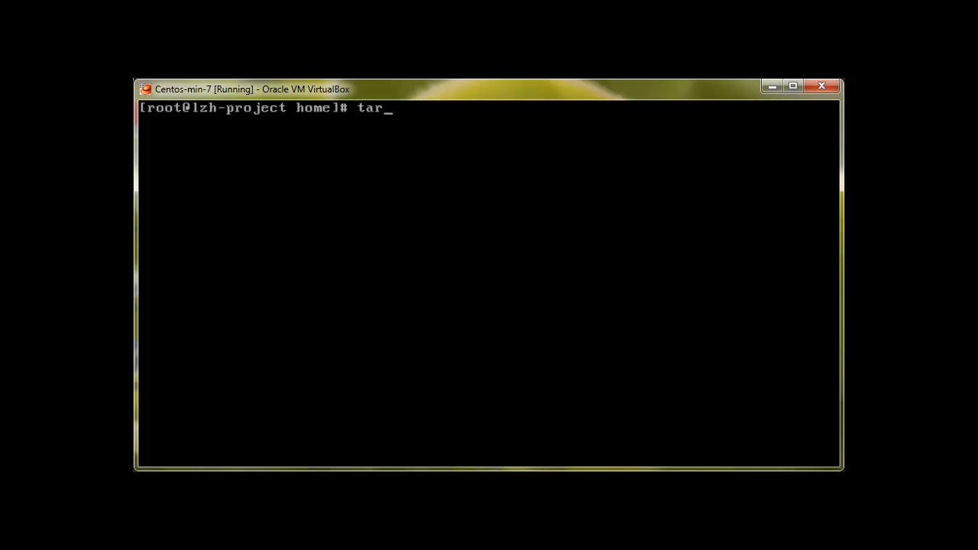
{"action": "type", "text": "ls"}
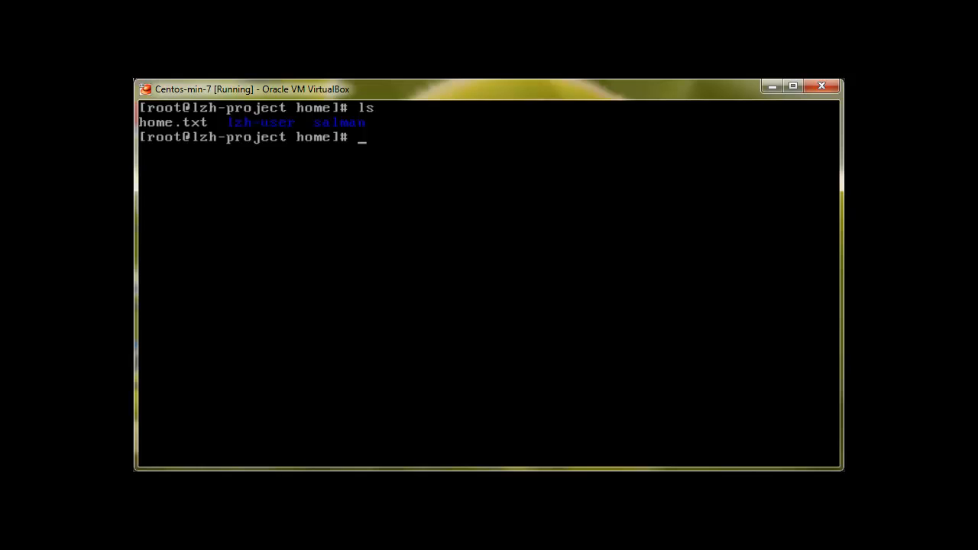
{"action": "type", "text": "cd salman/"}
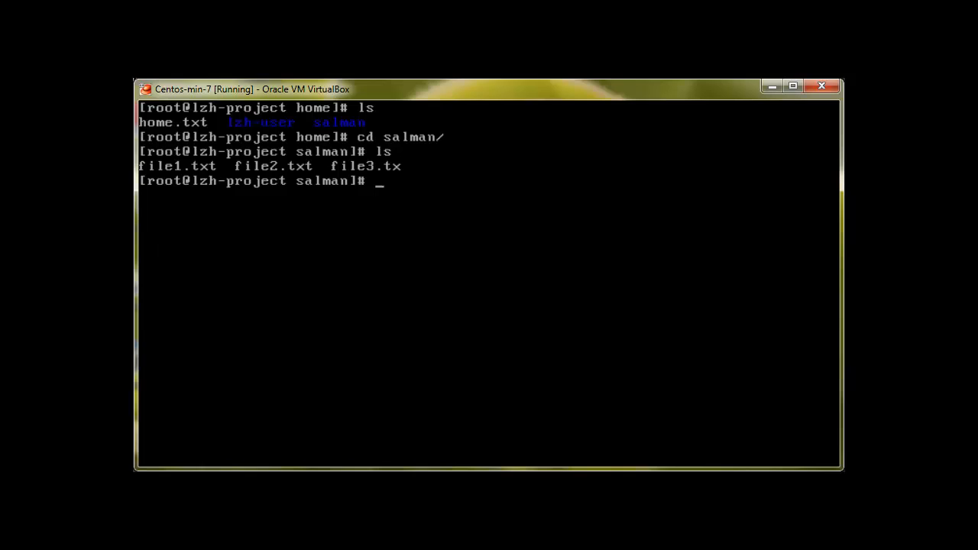
{"action": "type", "text": "cd .."}
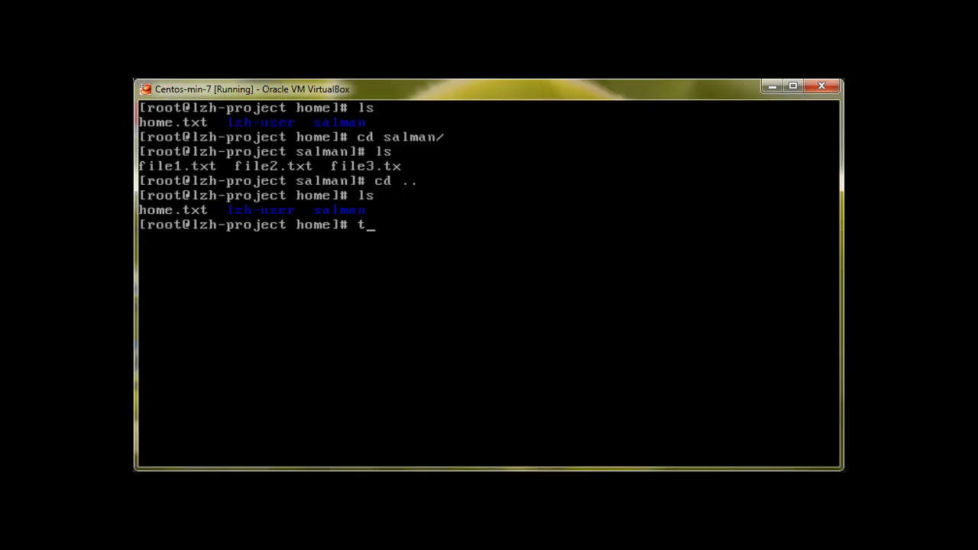
Create sal.tar from salman/ with tar -cvf, then list home and check sal.tar with file
{"action": "type", "text": "ar -cv"}
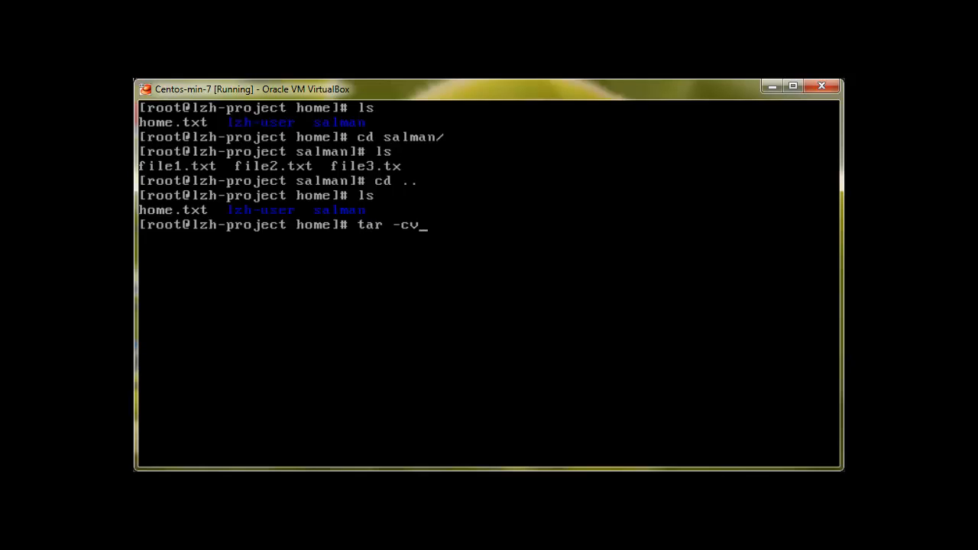
{"action": "type", "text": "f"}
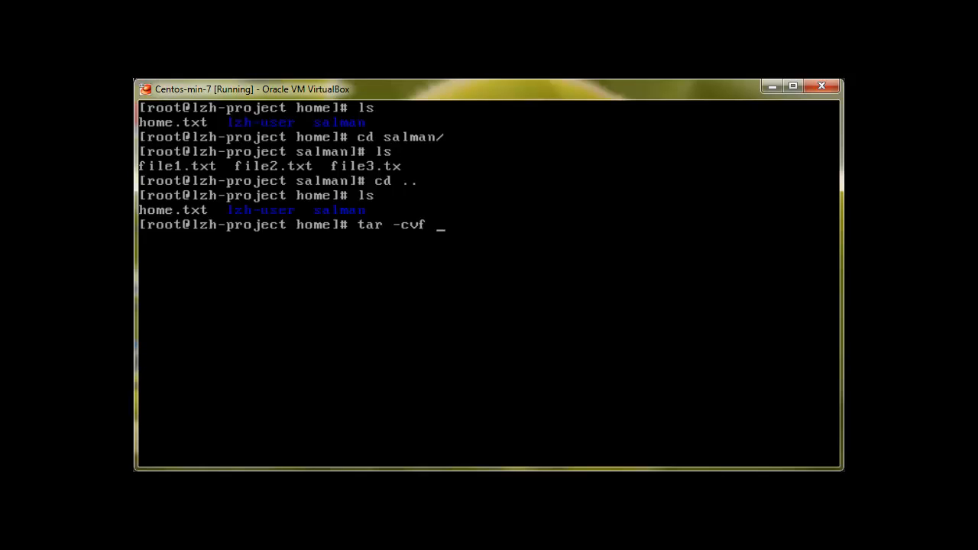
{"action": "type", "text": "sal"}
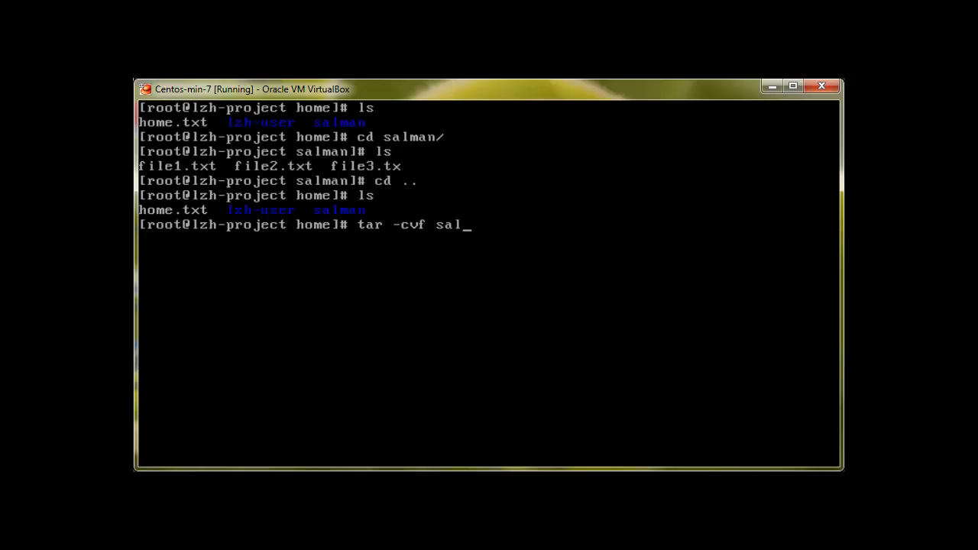
{"action": "type", "text": ".tar"}
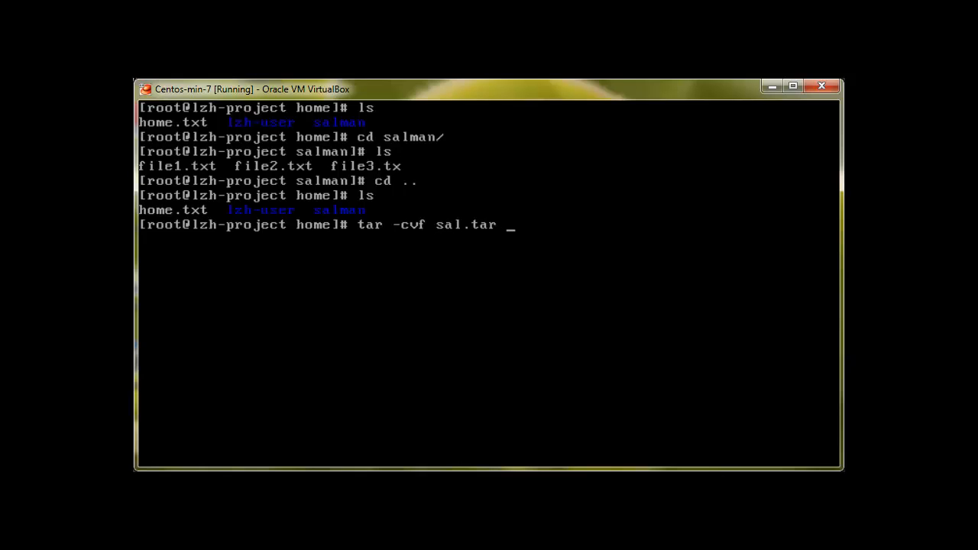
{"action": "type", "text": "salman/"}
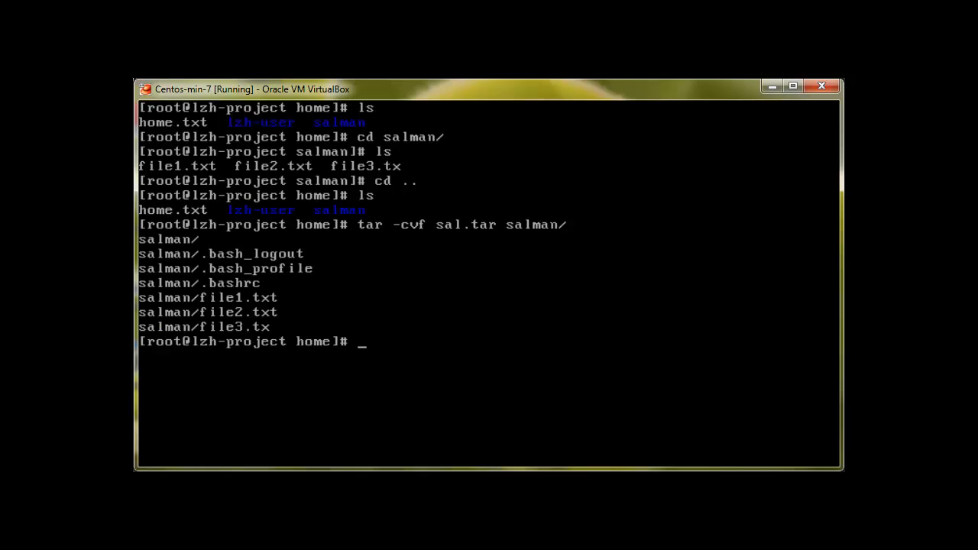
{"action": "type", "text": "ls"}
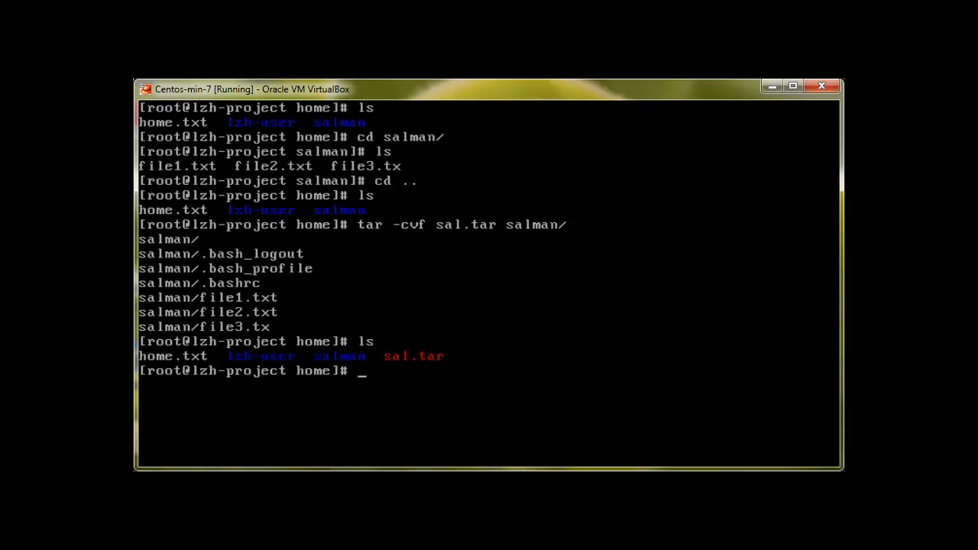
{"action": "type", "text": "file sal.tar"}
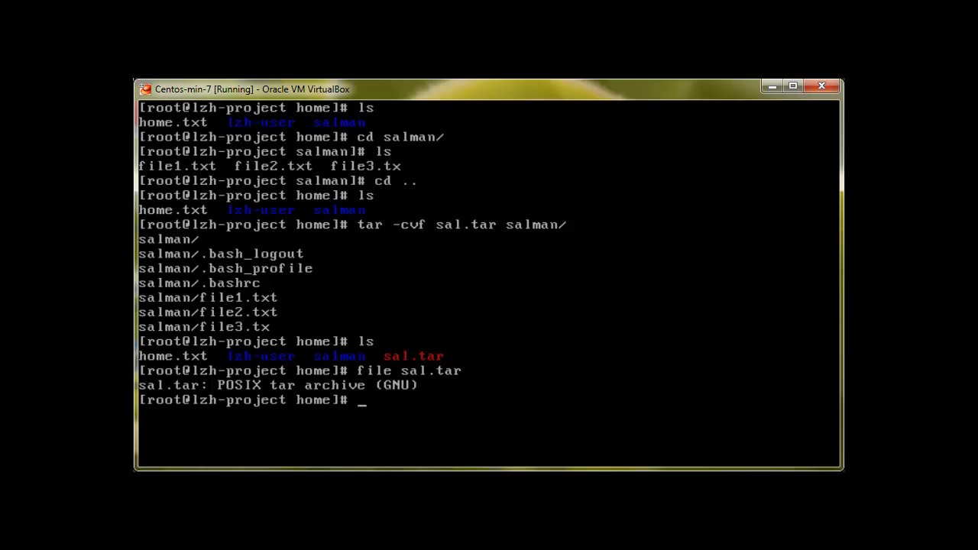
{"action": "mouse_move", "coordinate": [604, 322]}
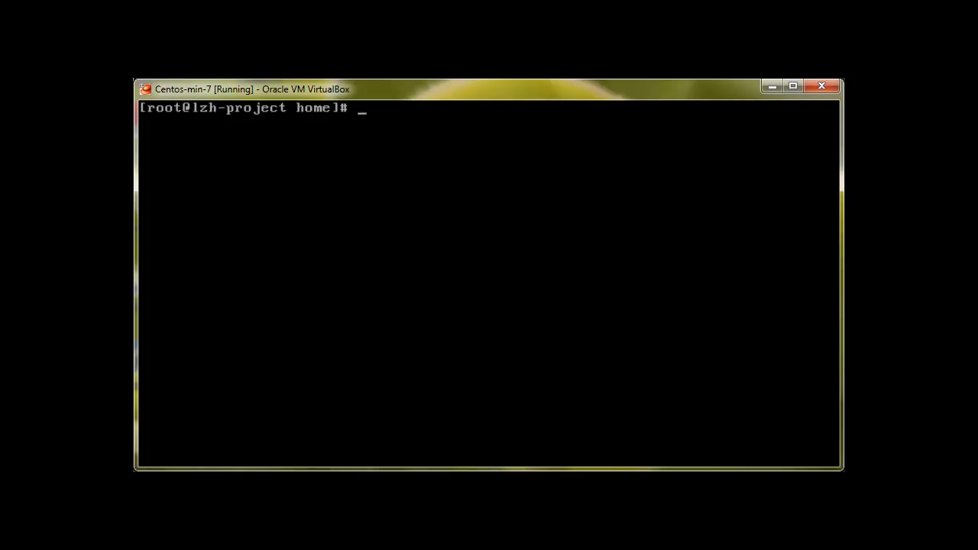
List home, then remove the salman folder with rm -rf and Tab completion
{"action": "type", "text": "ls"}
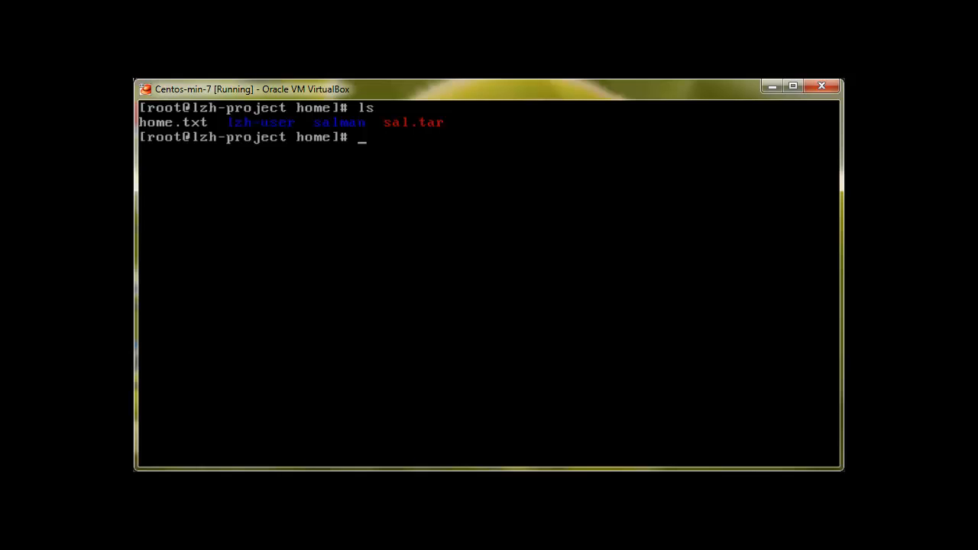
{"action": "type", "text": "rm -rf sa"}
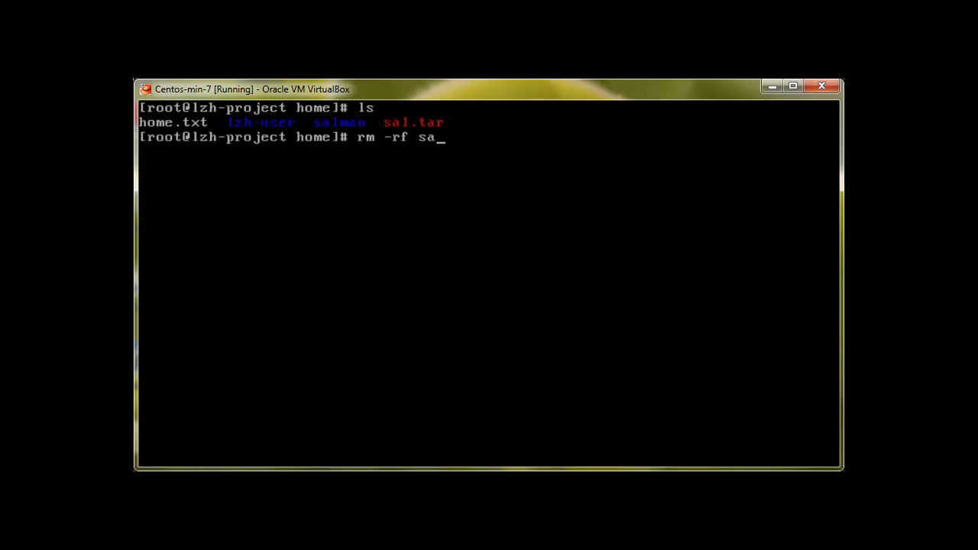
{"action": "key", "text": "Return"}
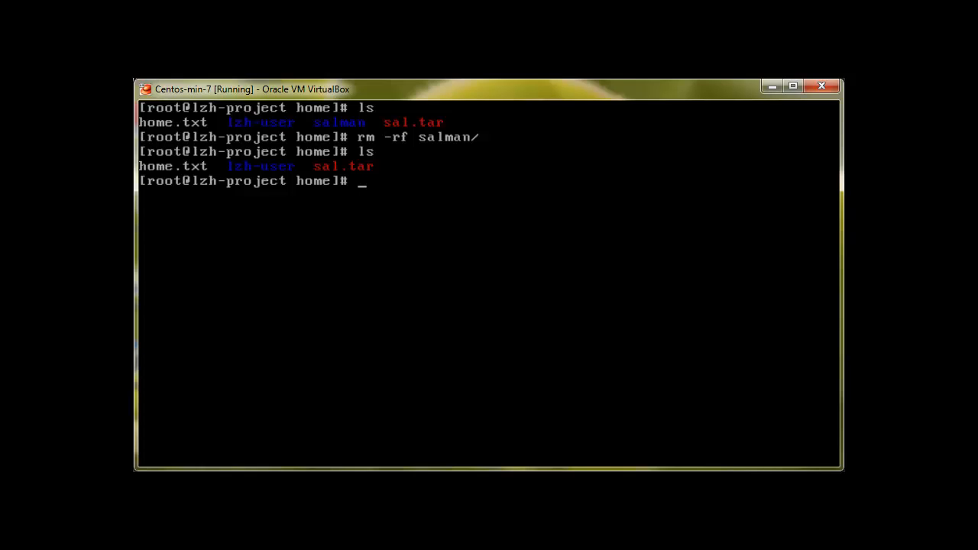
List sal.tar's contents with tar -tvf, then extract it with tar xvf
{"action": "type", "text": "tar"}
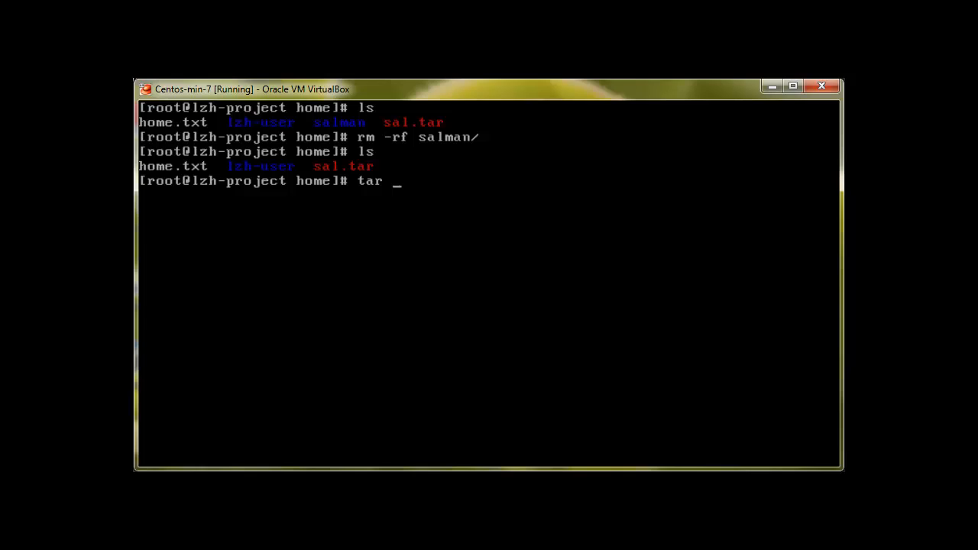
{"action": "type", "text": "-t"}
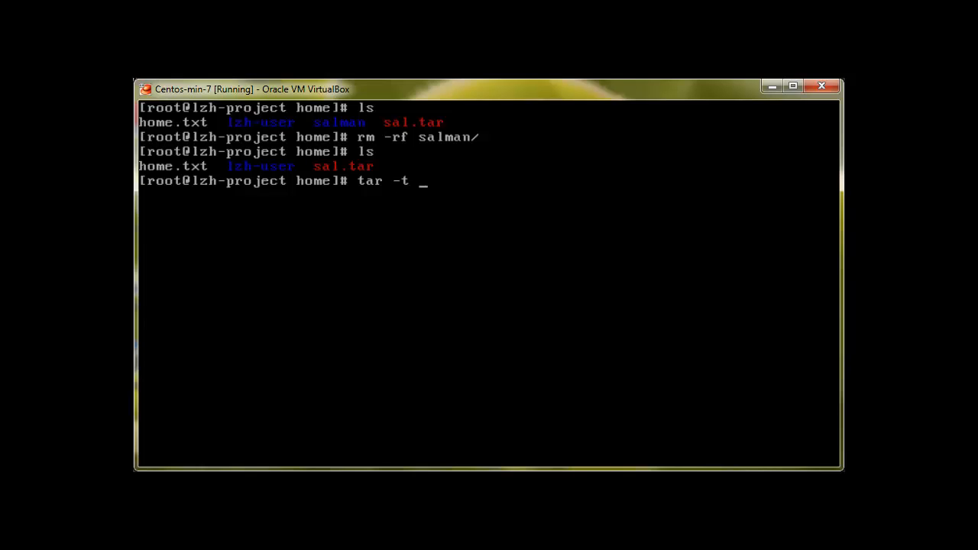
{"action": "type", "text": "vf sal."}
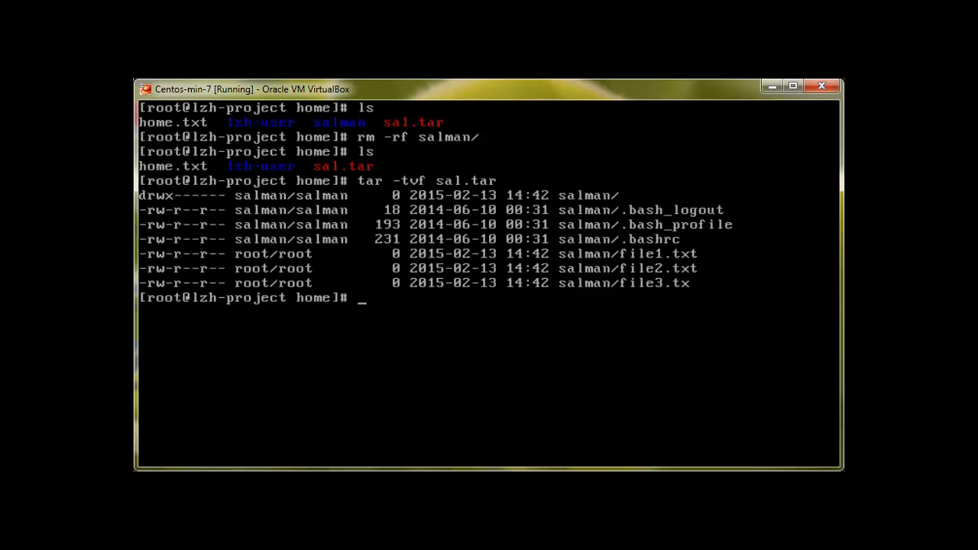
{"action": "type", "text": "tar xv"}
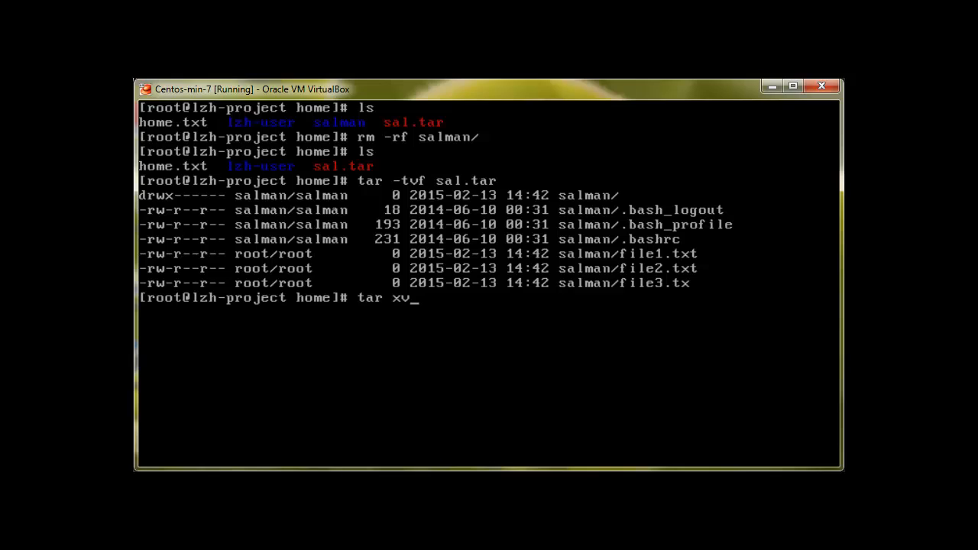
{"action": "type", "text": "f"}
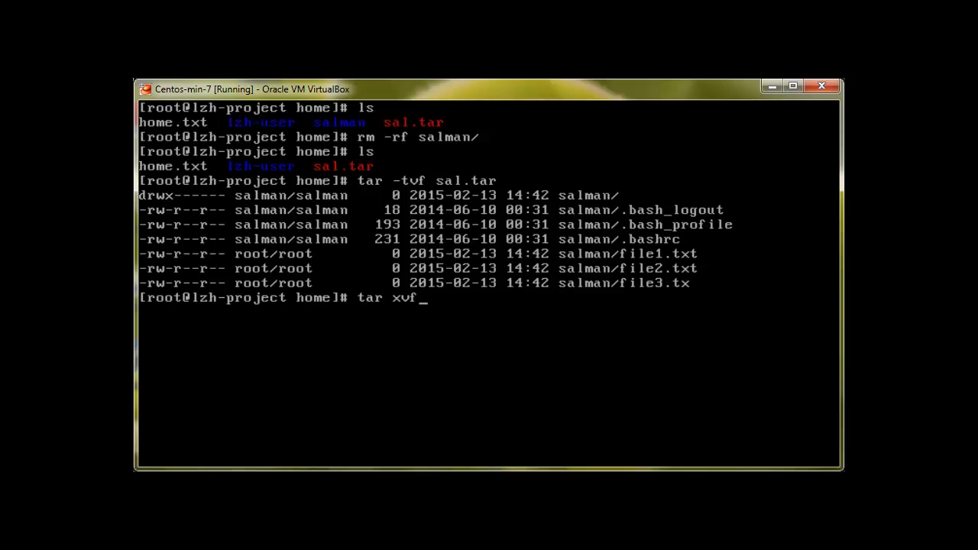
{"action": "type", "text": "sal.tar ."}
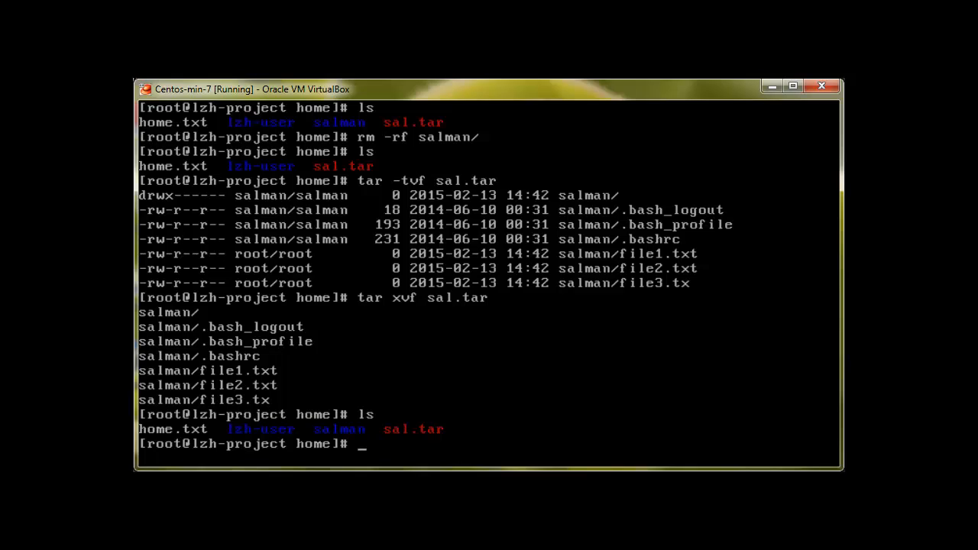
Check the restored salman folder's three files, then delete sal.tar with rm -rf
{"action": "type", "text": "cd sal"}
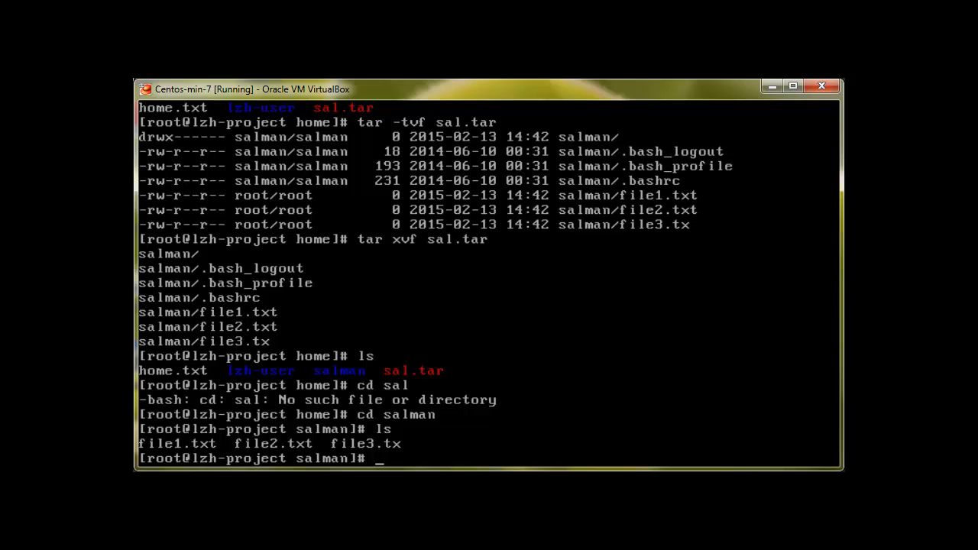
{"action": "type", "text": "l"}
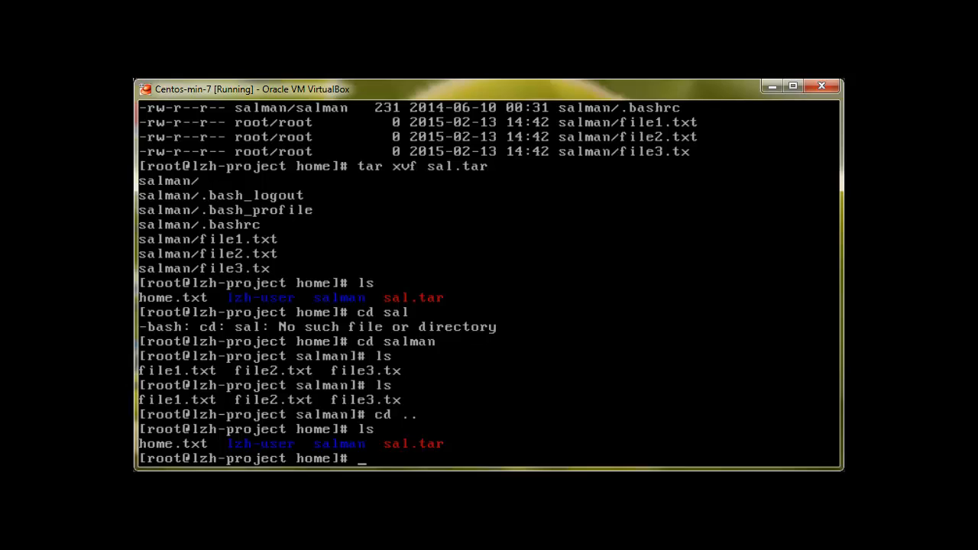
{"action": "type", "text": "rm -rf sal"}
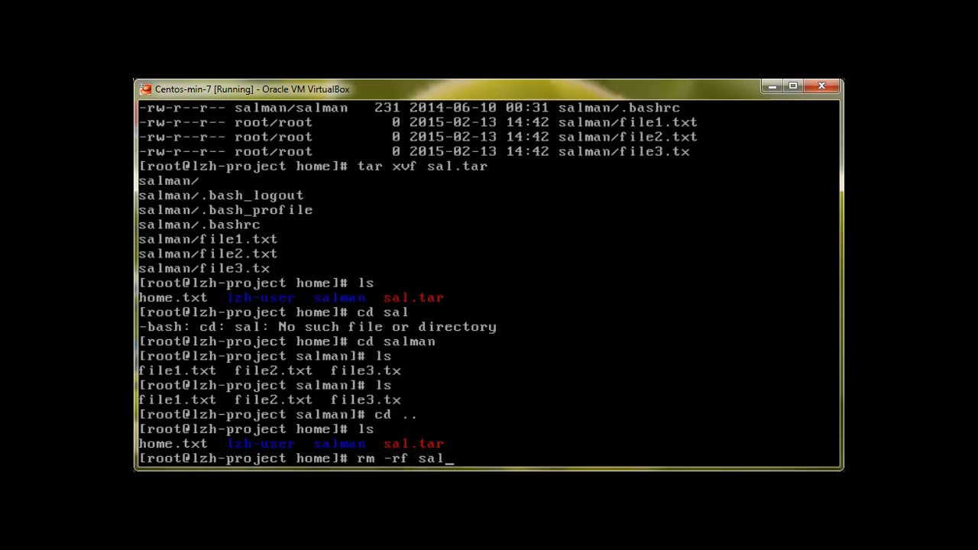
{"action": "key", "text": "Return"}
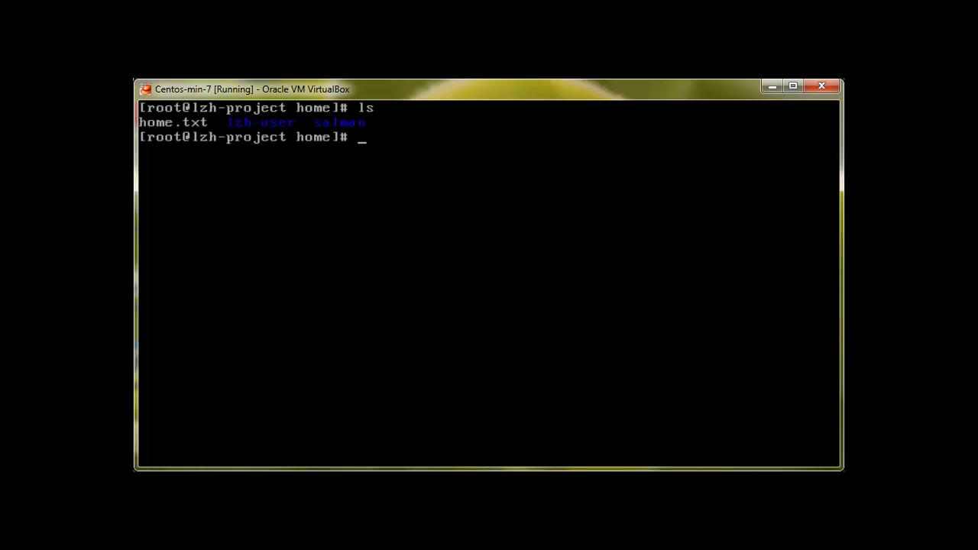
Run tar -cvfz sal.tar.gz salman/, which leaves a stray archive named z
{"action": "type", "text": "t"}
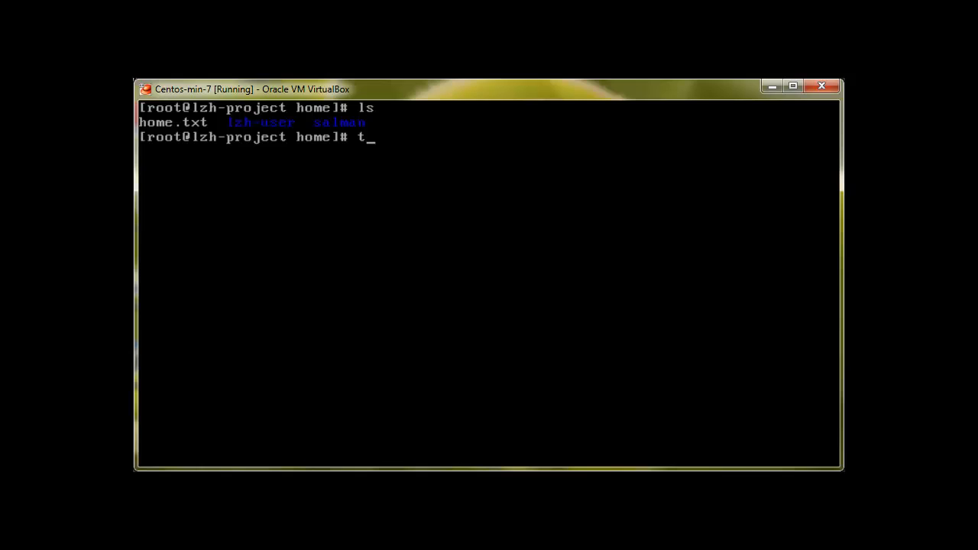
{"action": "type", "text": "ar"}
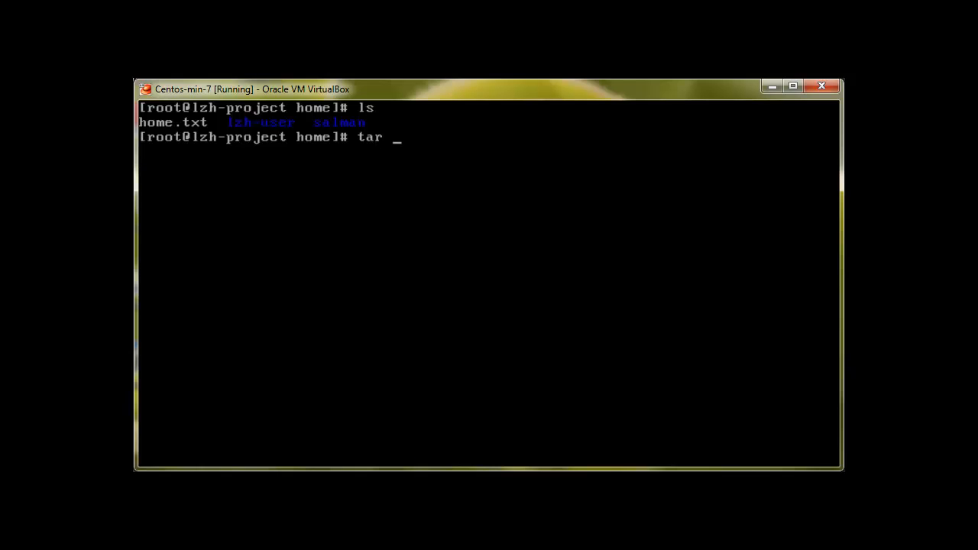
{"action": "type", "text": "-c"}
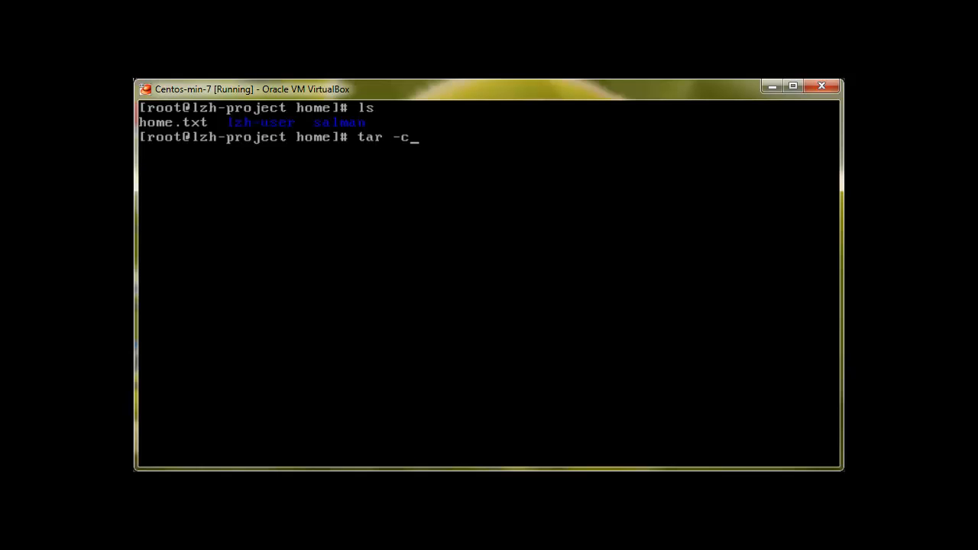
{"action": "type", "text": "vfz"}
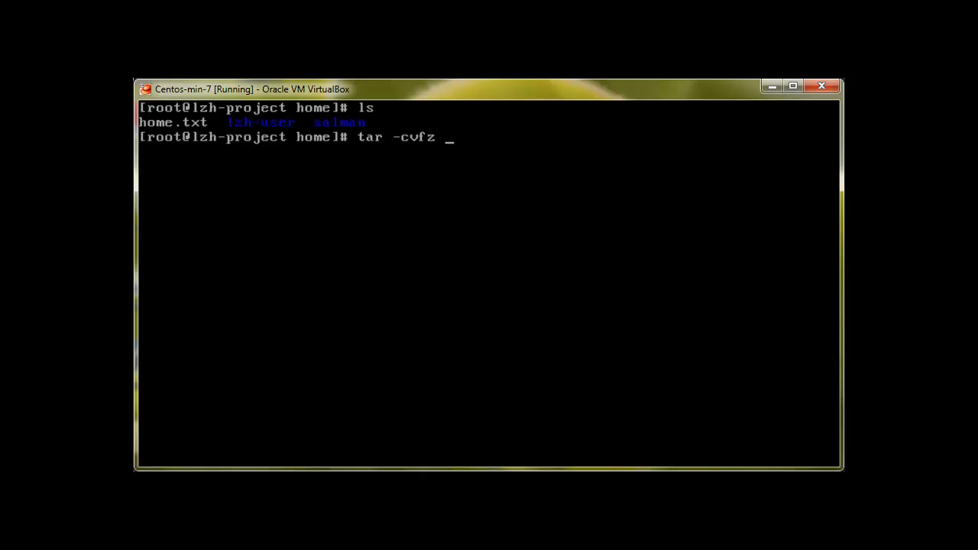
{"action": "type", "text": "sal"}
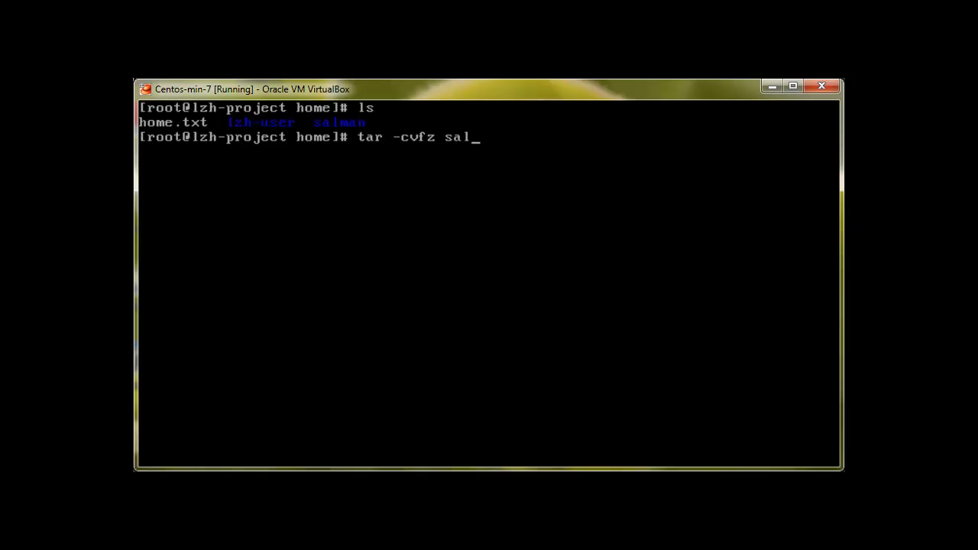
{"action": "type", "text": ".t"}
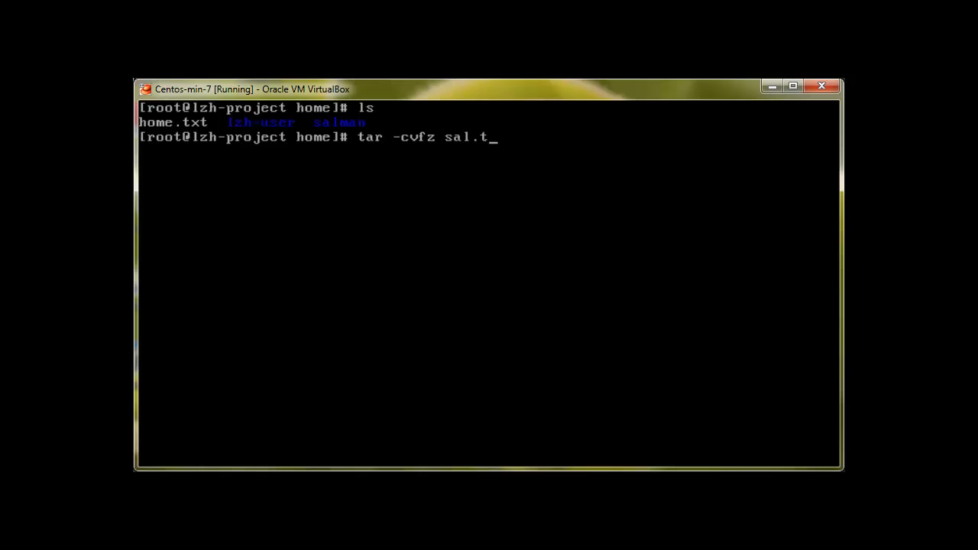
{"action": "type", "text": "ar.gz salman/"}
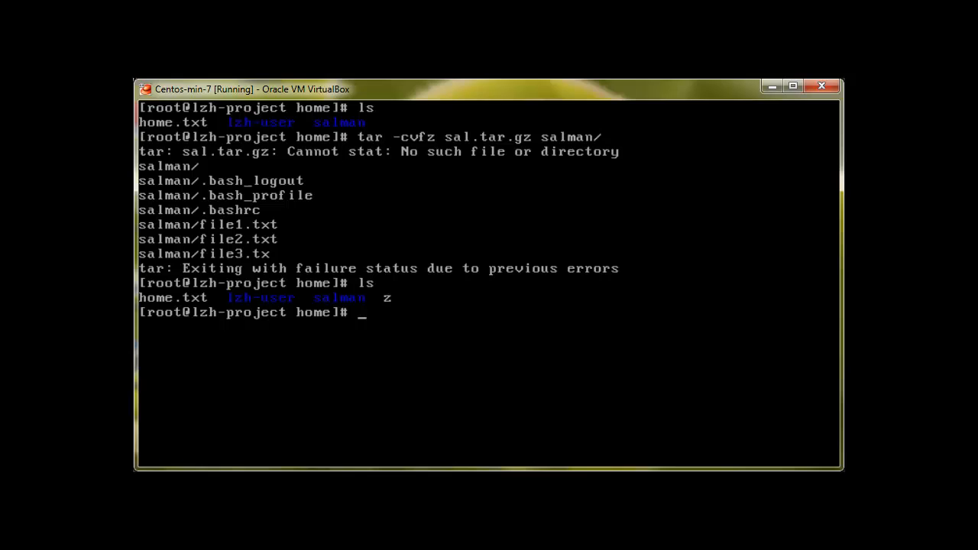
{"action": "mouse_move", "coordinate": [644, 426]}
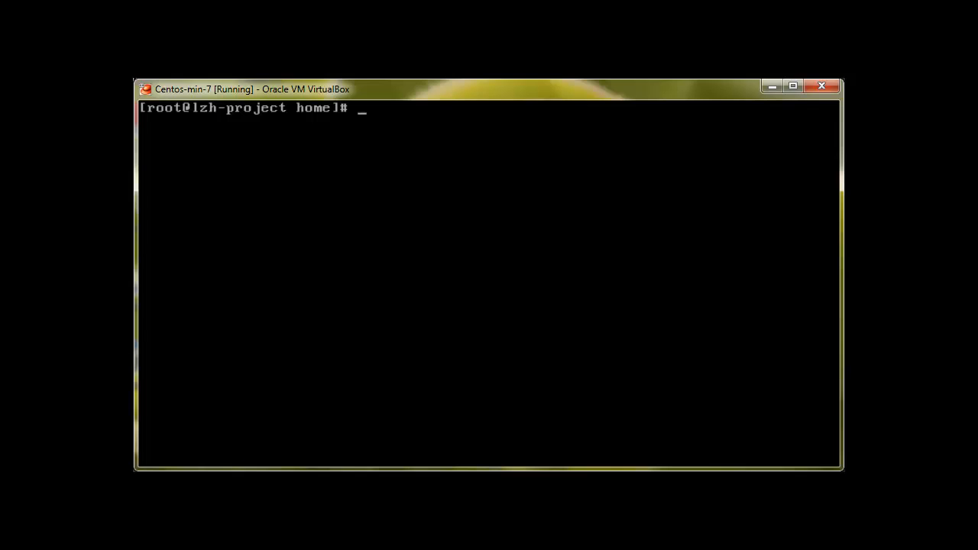
Archive salman into sal.tar.gz with tar cvfz and confirm it with ls
{"action": "type", "text": "ls"}
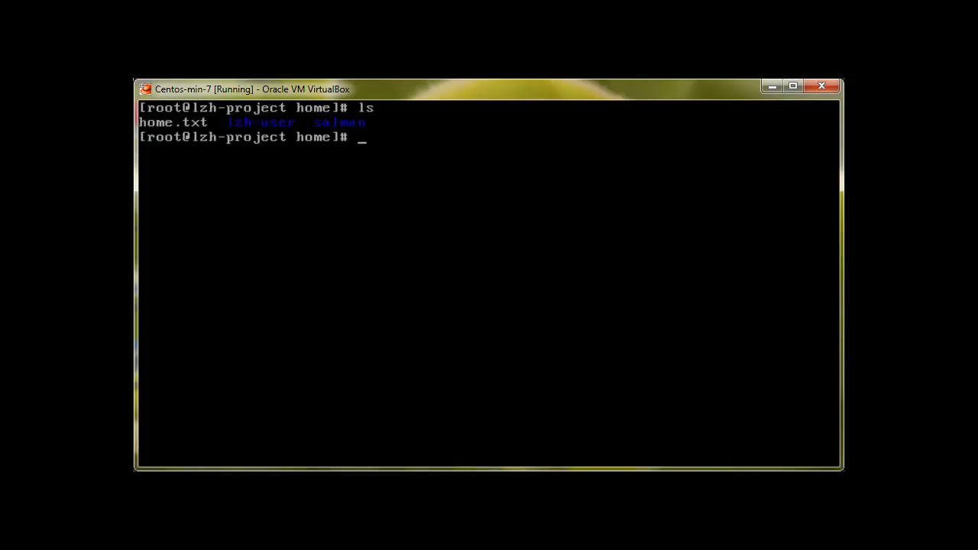
{"action": "type", "text": "tar c"}
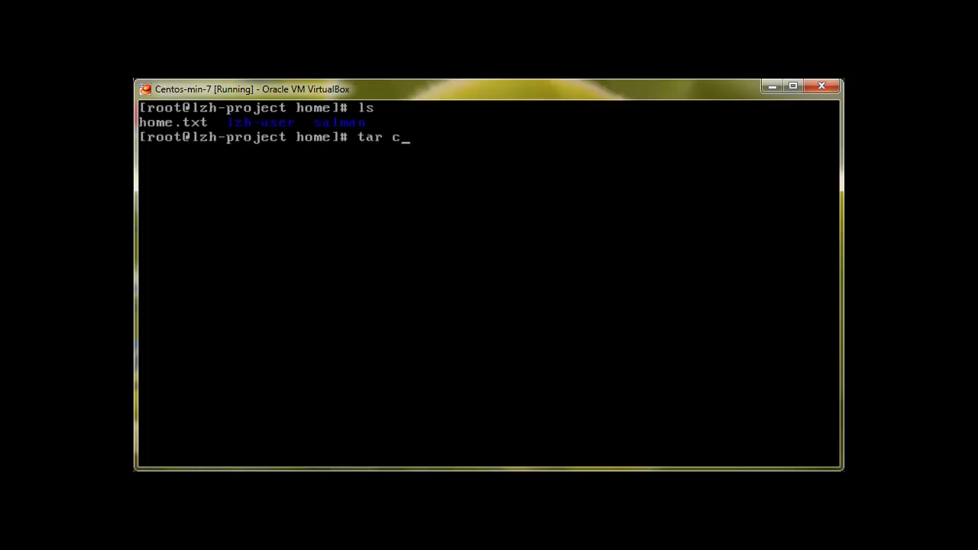
{"action": "type", "text": "v"}
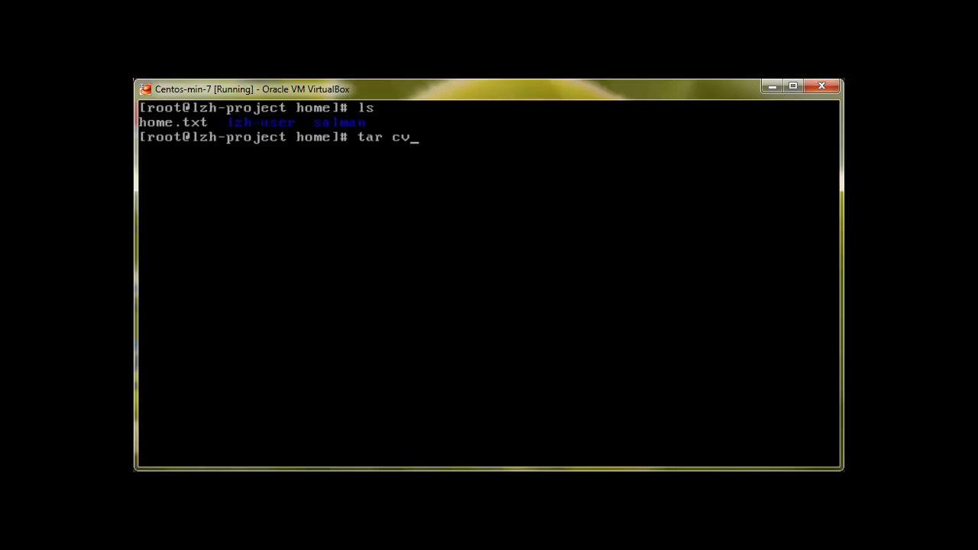
{"action": "type", "text": "fz"}
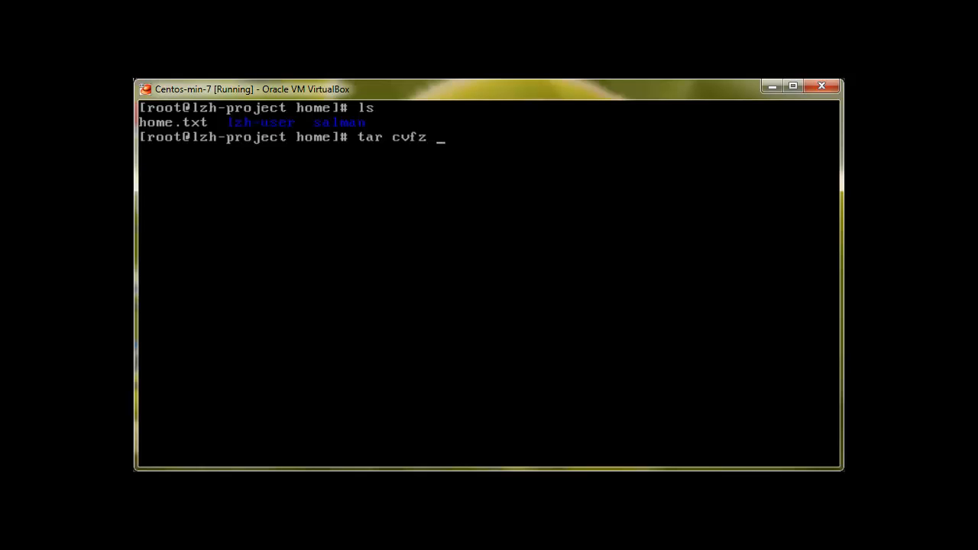
{"action": "type", "text": "sal."}
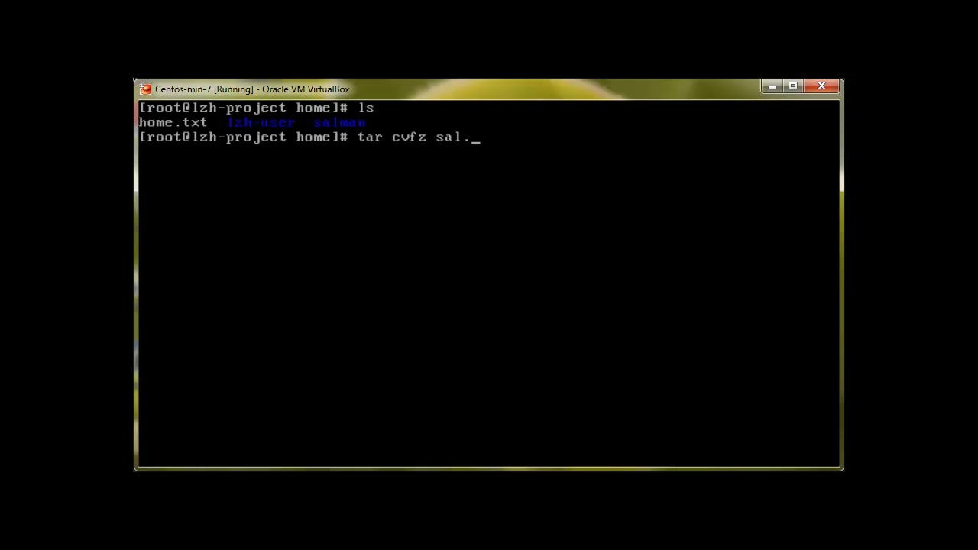
{"action": "type", "text": "tar.gz salman/"}
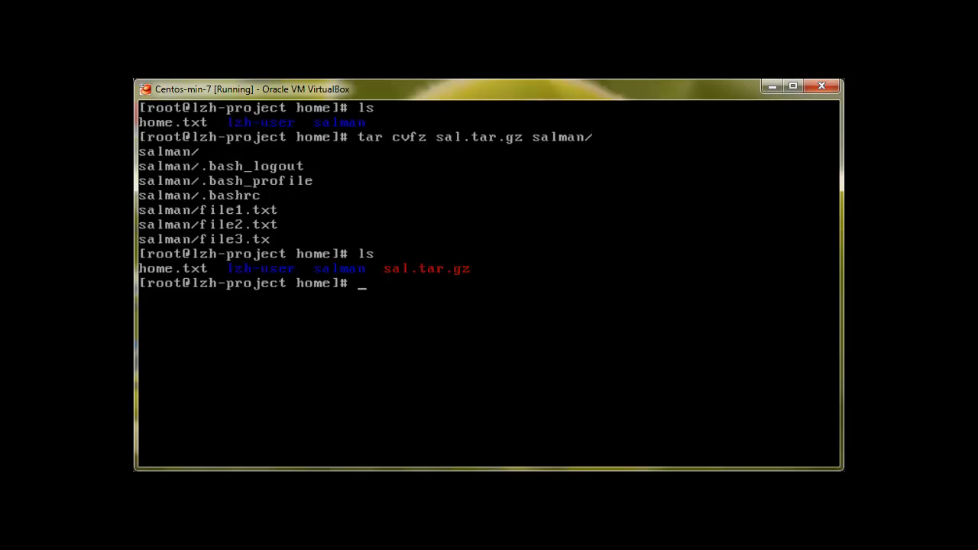
{"action": "type", "text": "rm"}
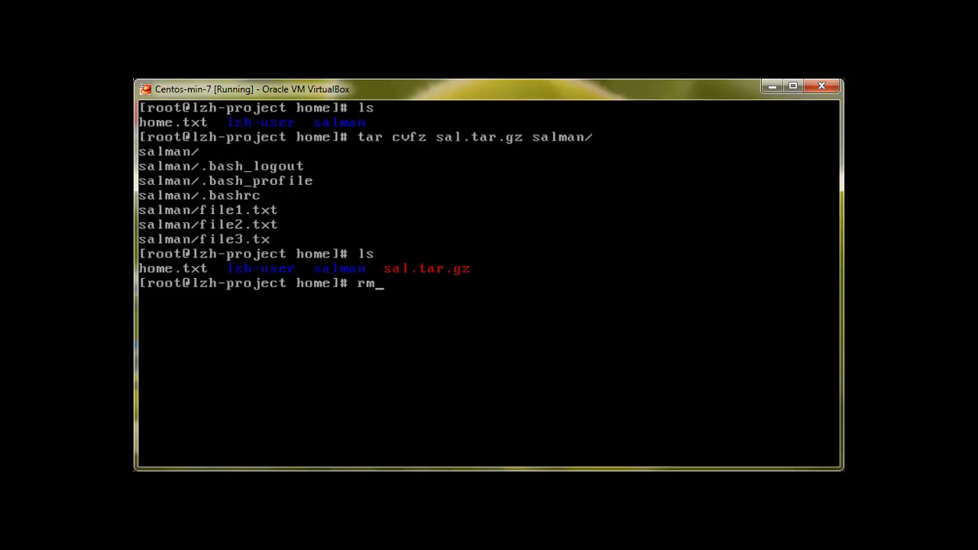
Run tar cvfj sal.tar.bz2 salman/, which fails because bzip2 is missing
{"action": "type", "text": "t"}
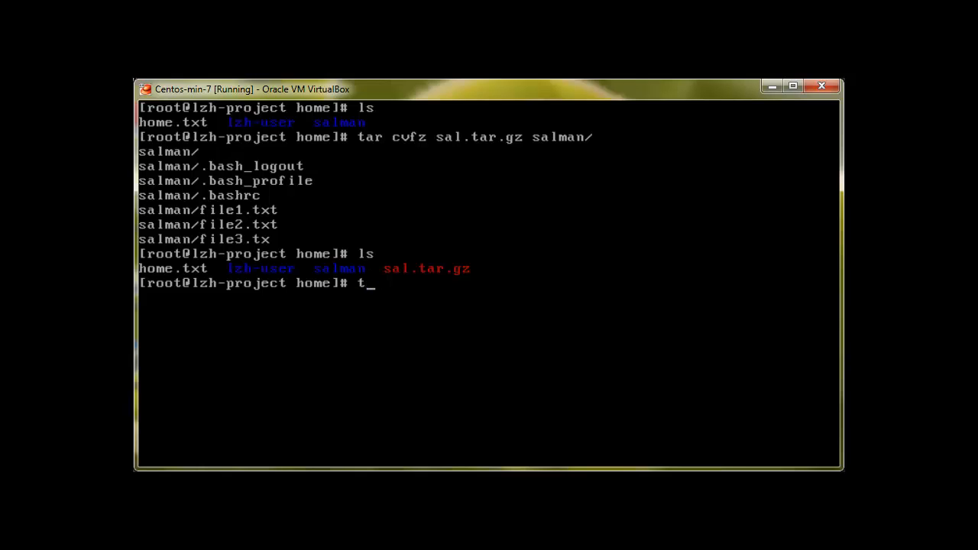
{"action": "type", "text": "ar"}
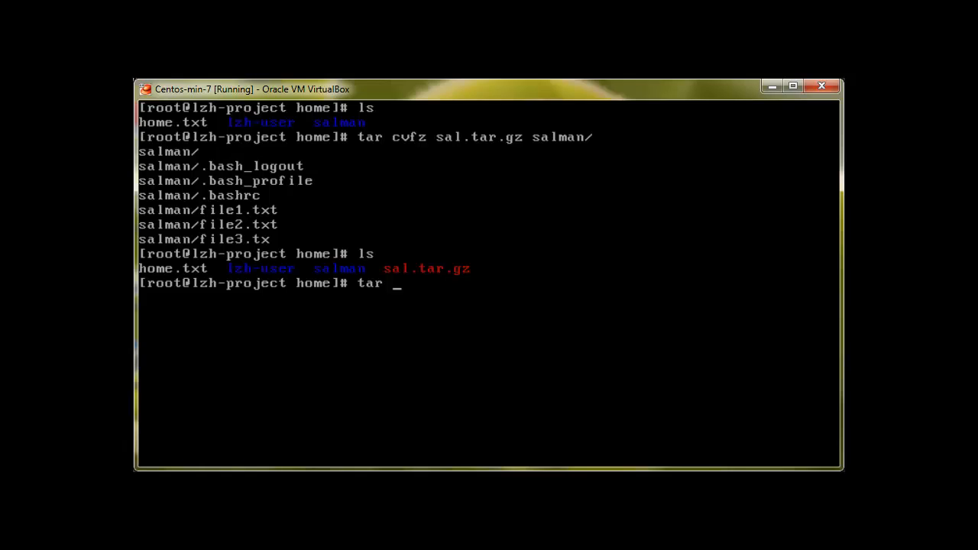
{"action": "type", "text": "c"}
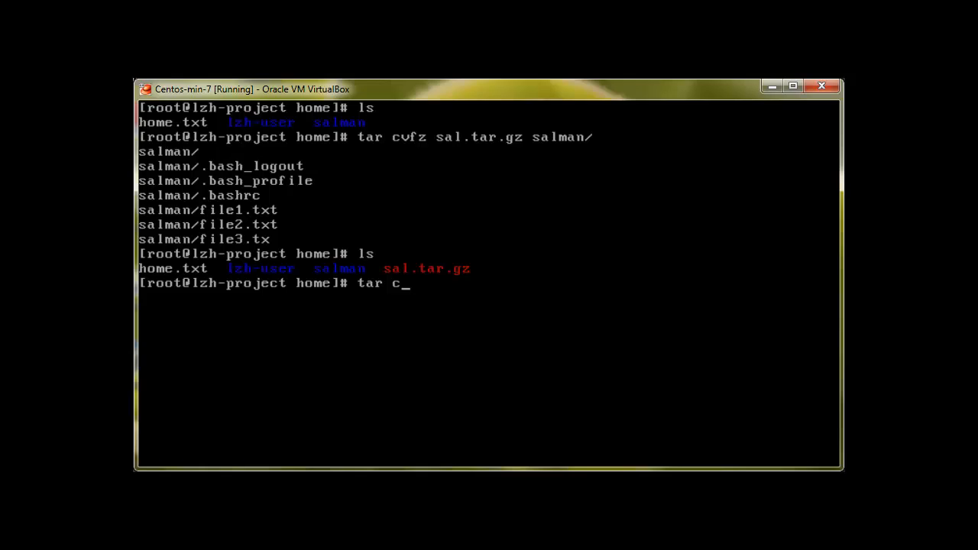
{"action": "type", "text": "vfj"}
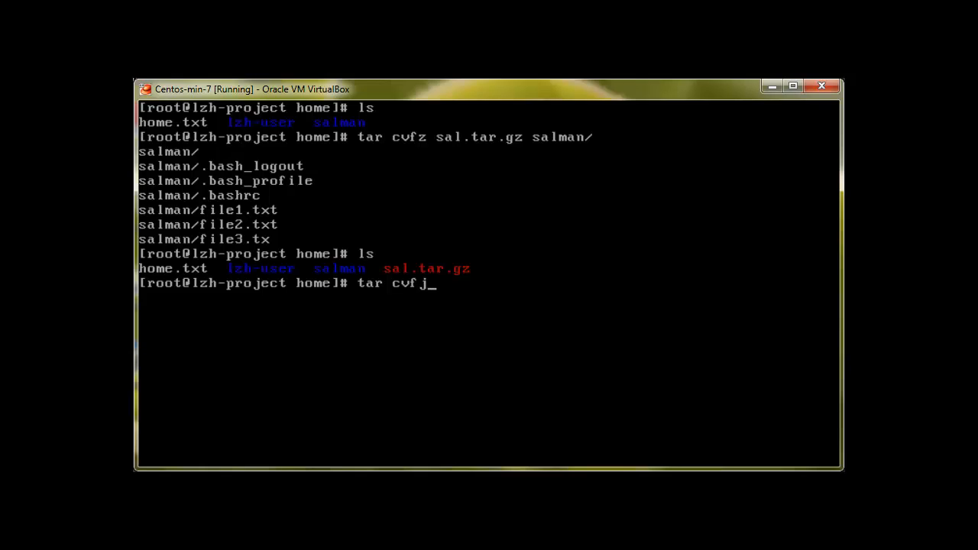
{"action": "type", "text": "sal.t"}
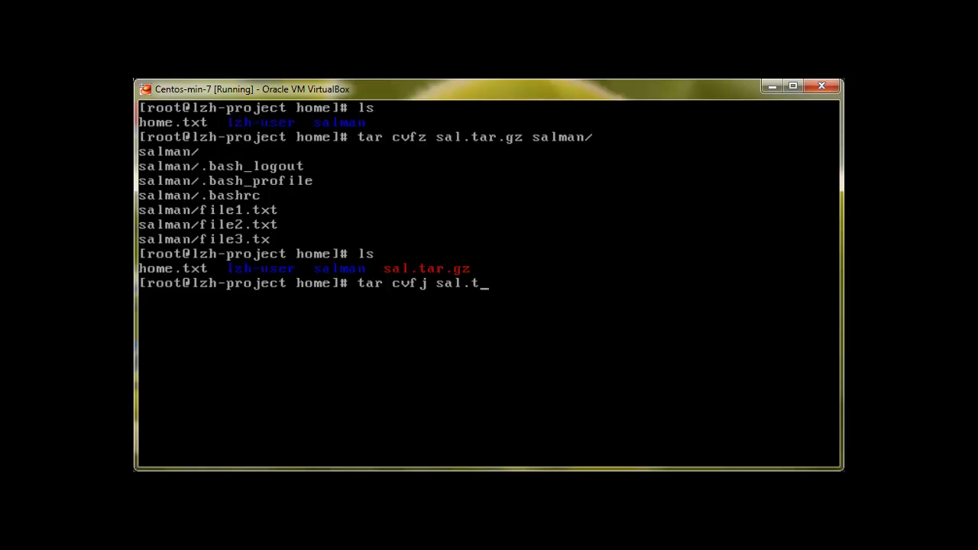
{"action": "type", "text": "ar.bz"}
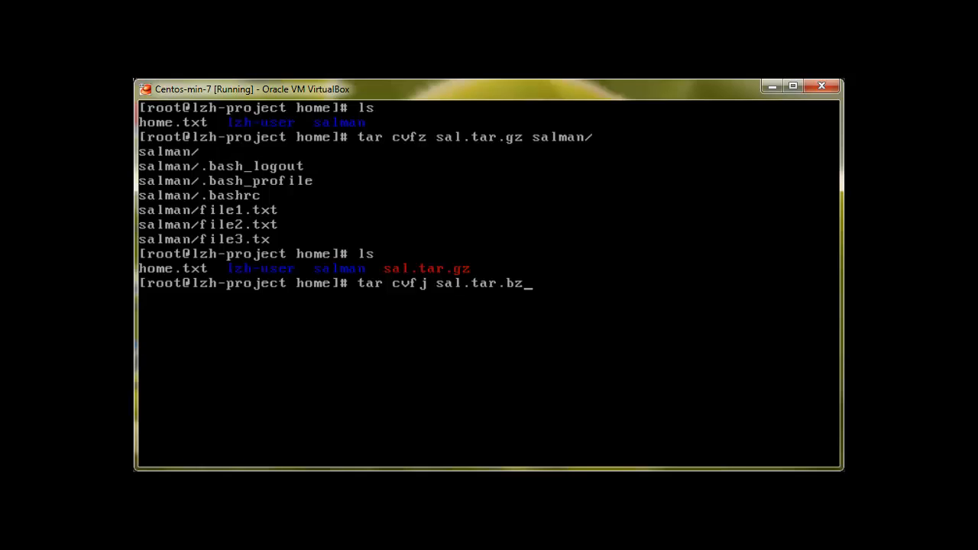
{"action": "type", "text": "2 salman/"}
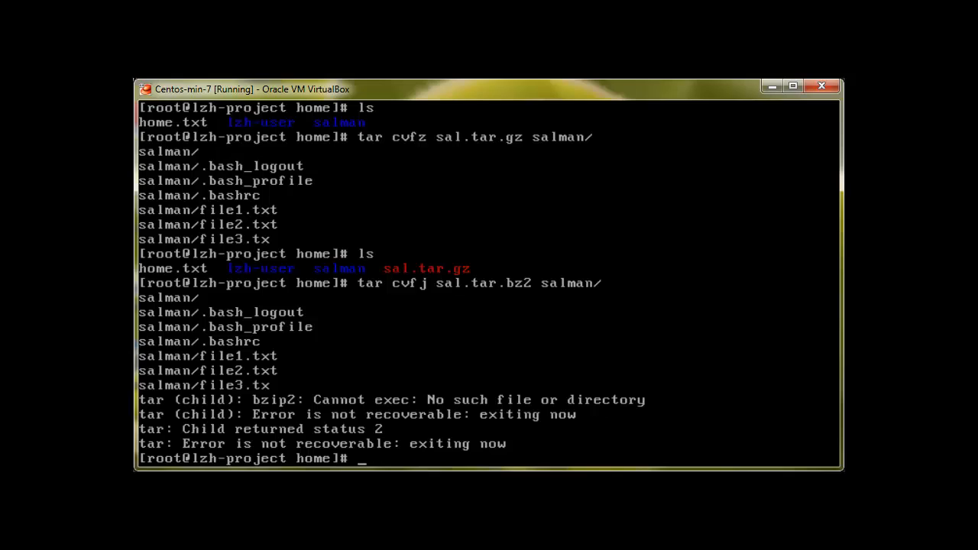
{"action": "type", "text": "ls"}
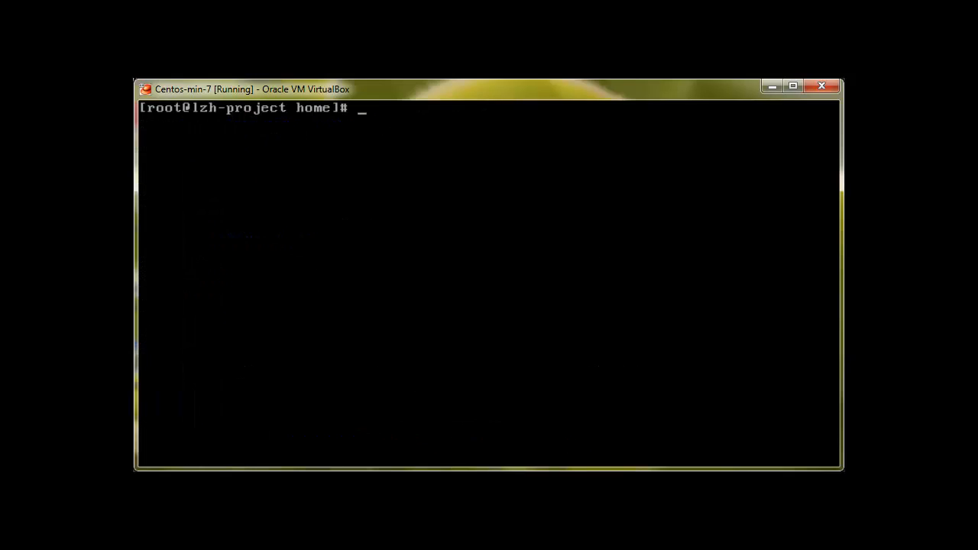
Create an empty file4.txt in home with touch, checking with ls
{"action": "type", "text": "ls"}
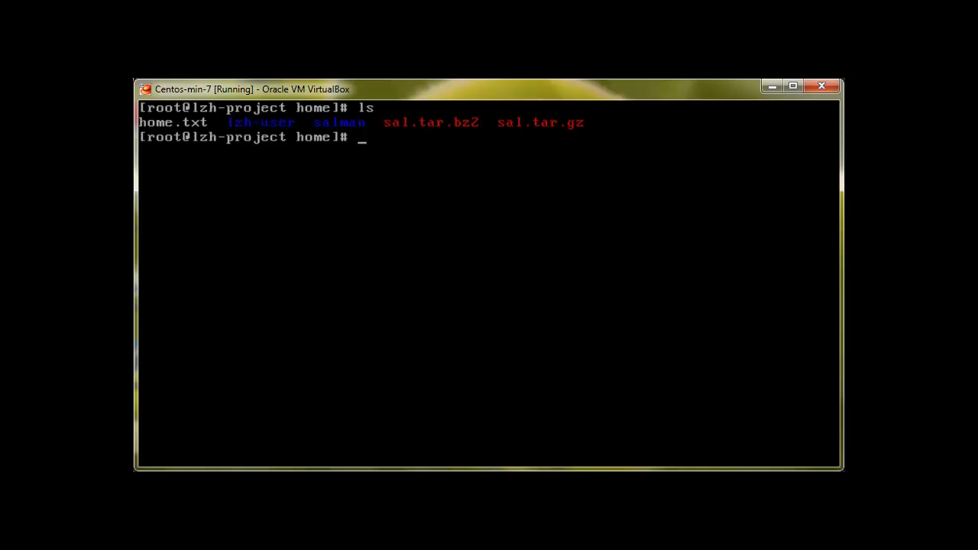
{"action": "mouse_move", "coordinate": [493, 466]}
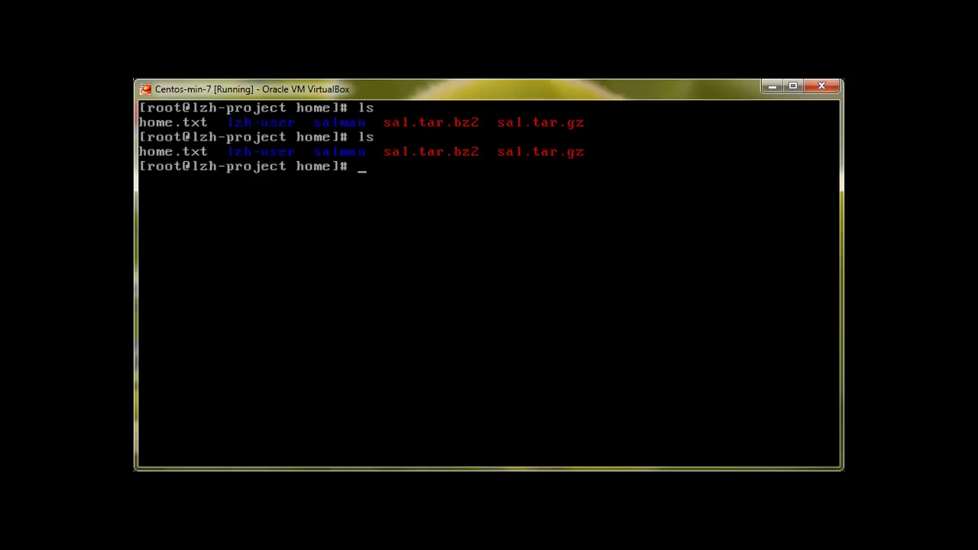
{"action": "type", "text": "touch"}
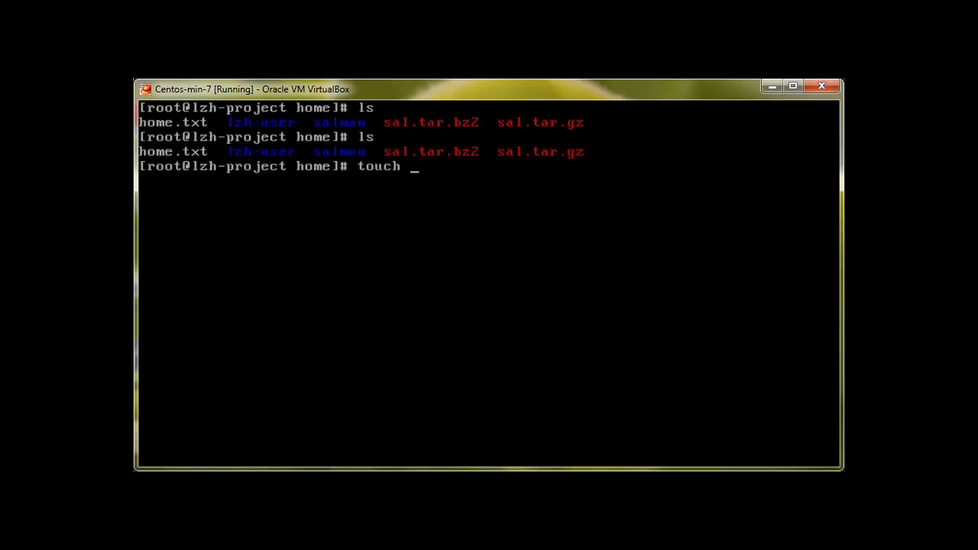
{"action": "type", "text": "file4"}
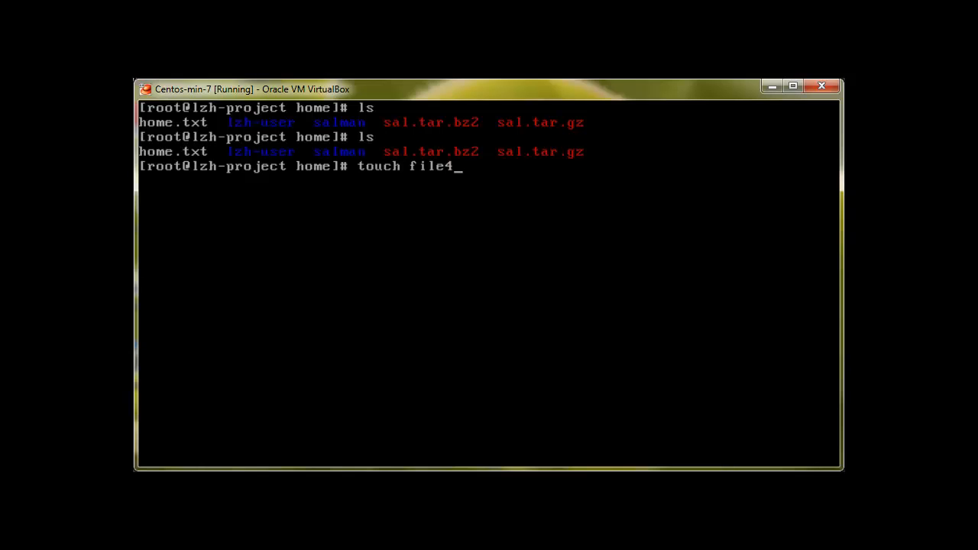
{"action": "key", "text": "Return"}
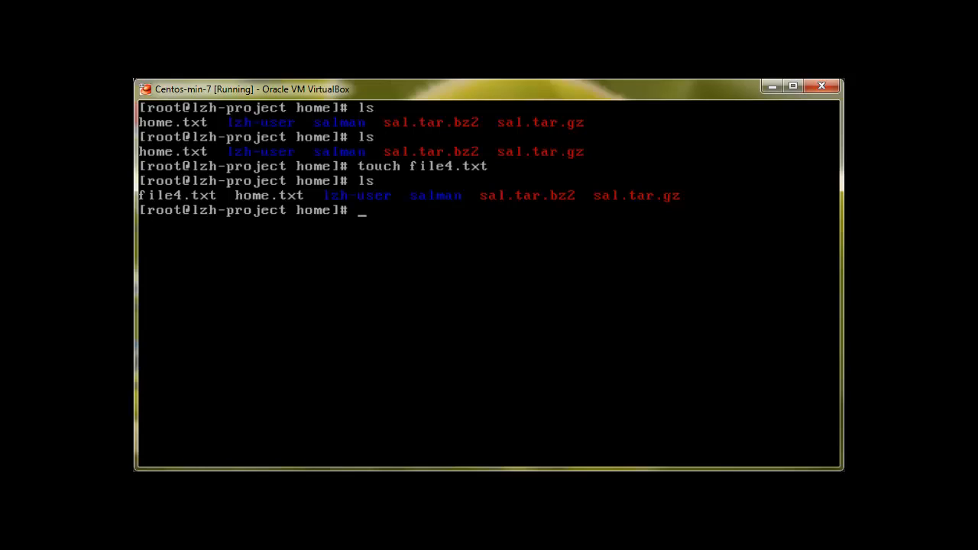
{"action": "type", "text": "tar"}
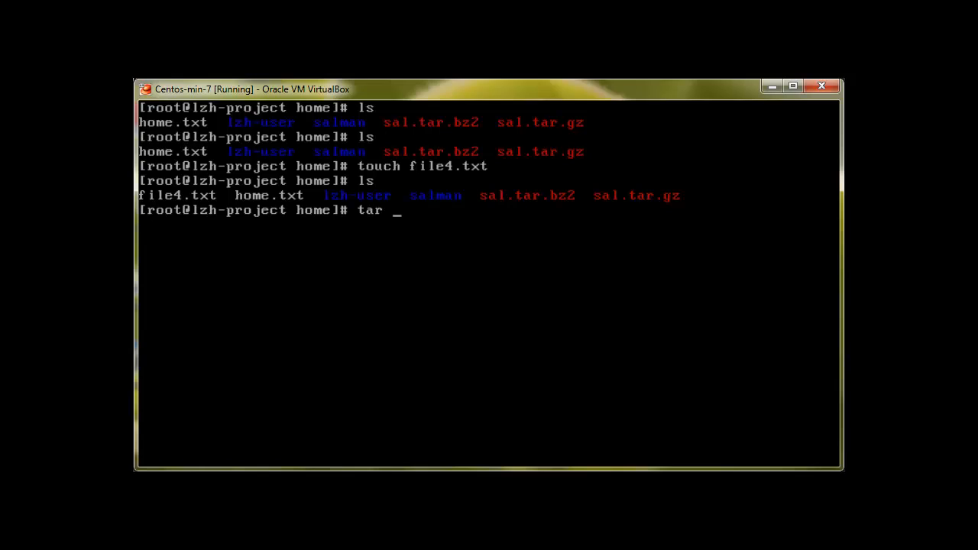
Append file4.txt to sal.tar.gz with tar rvf and tar rvzf; both are refused
{"action": "type", "text": "rvf"}
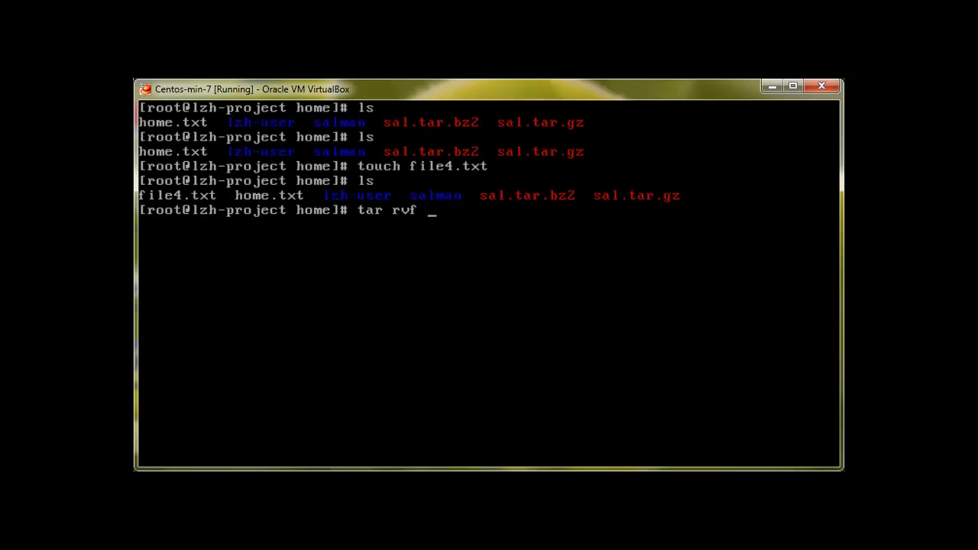
{"action": "type", "text": "sal.t"}
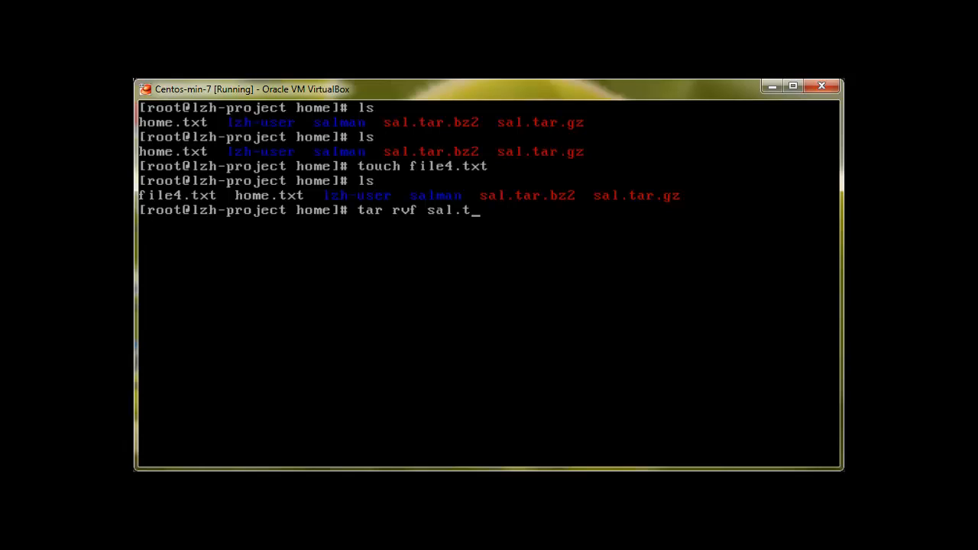
{"action": "type", "text": "ar.gz file4.tx"}
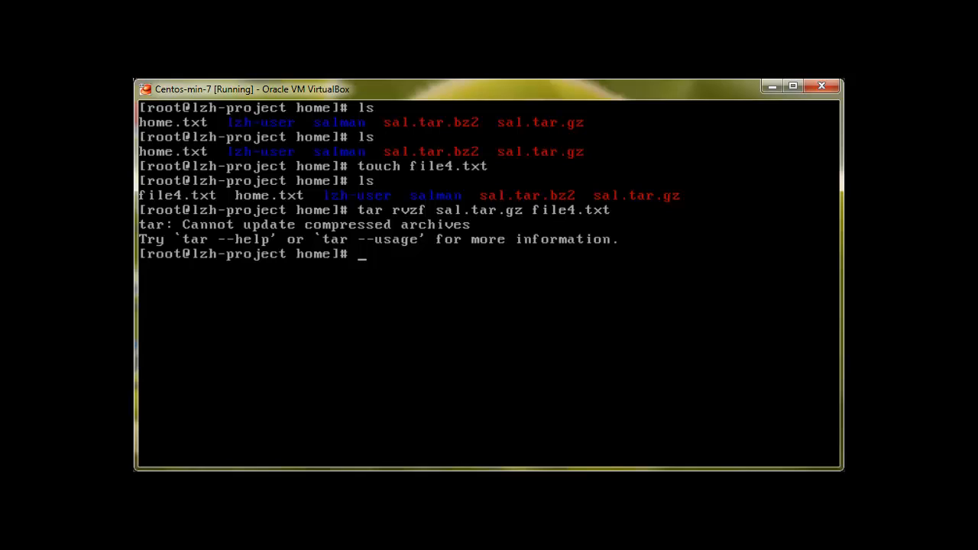
{"action": "type", "text": "tar rvzf sal.tar.gz file4.txt"}
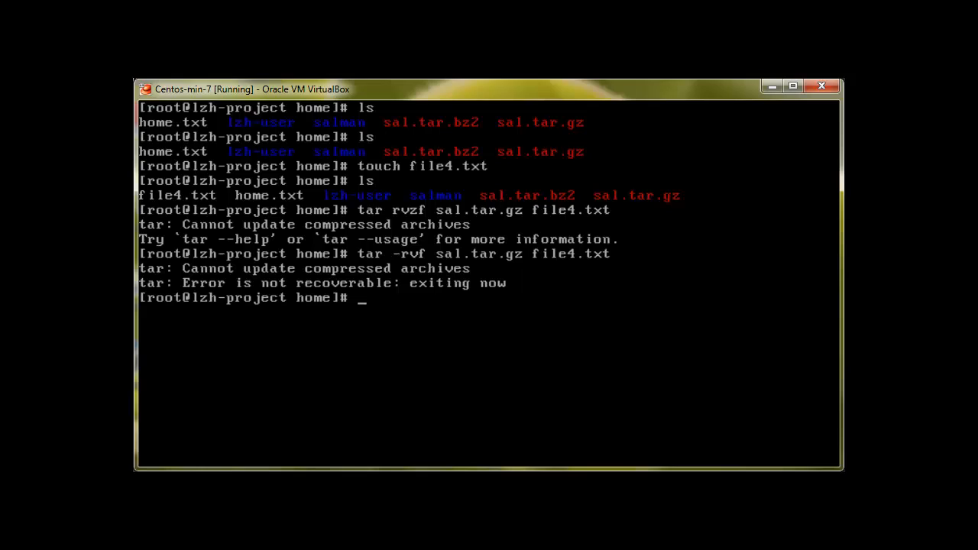
{"action": "type", "text": "ls"}
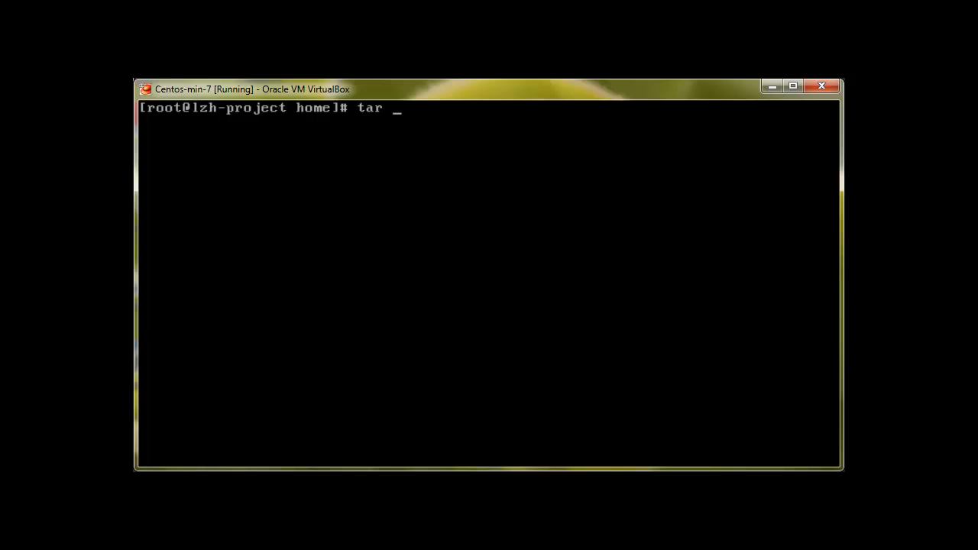
List sal.tar.gz with tar -t and -tz, cancelling each hang with Ctrl+C, then run ls
{"action": "type", "text": "t"}
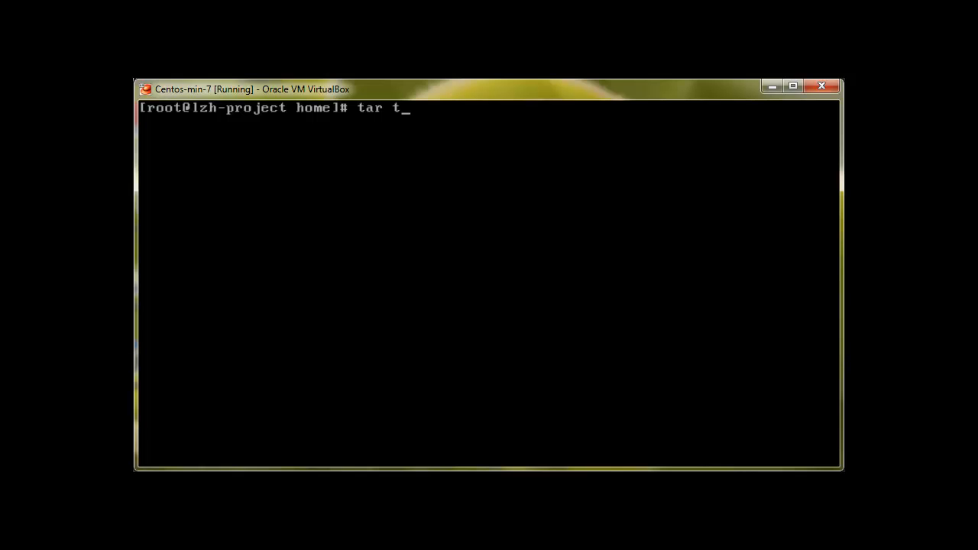
{"action": "type", "text": "-t"}
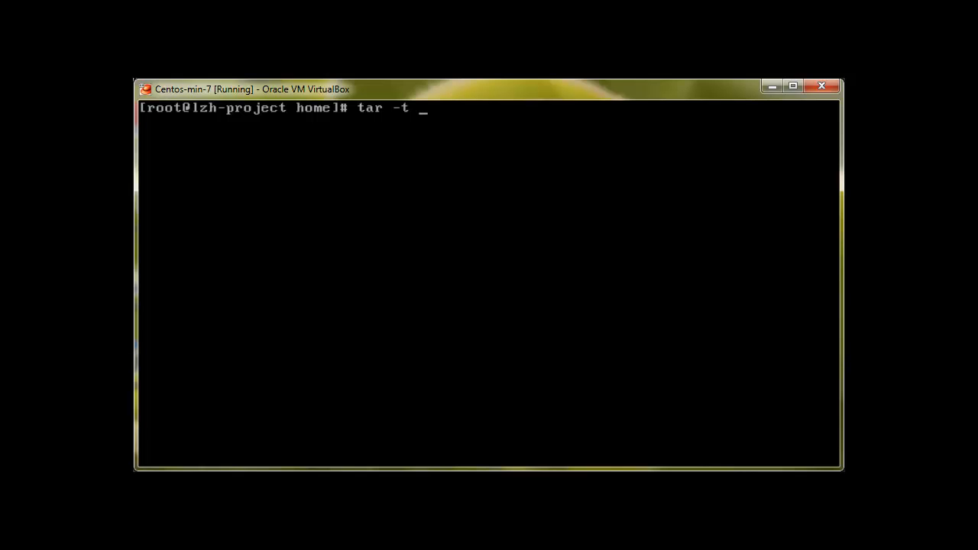
{"action": "type", "text": "sal"}
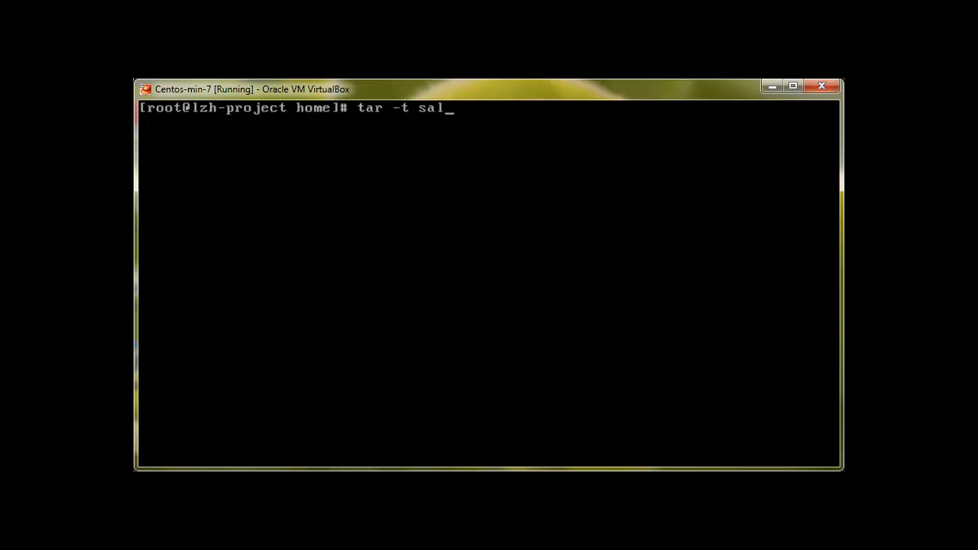
{"action": "type", "text": ".tar.gz"}
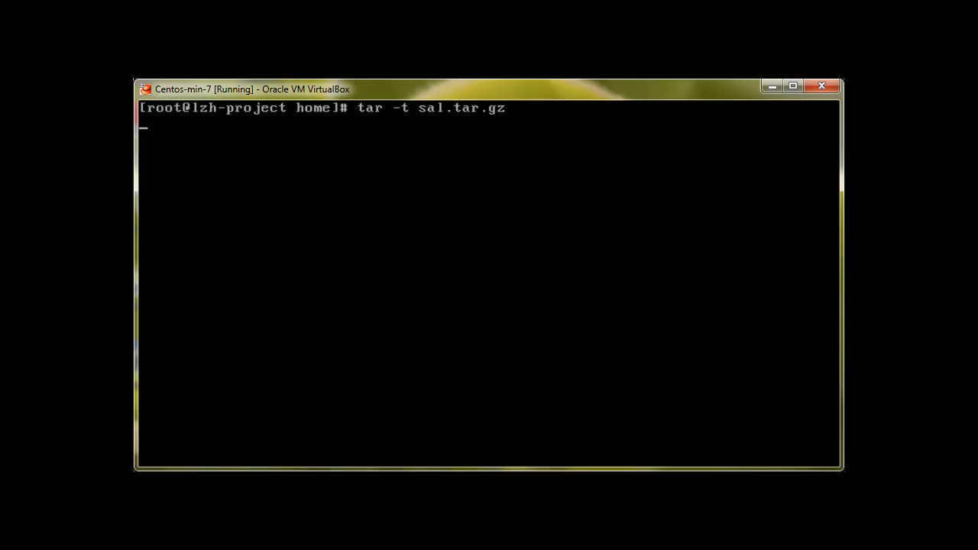
{"action": "key", "text": "ctrl+c"}
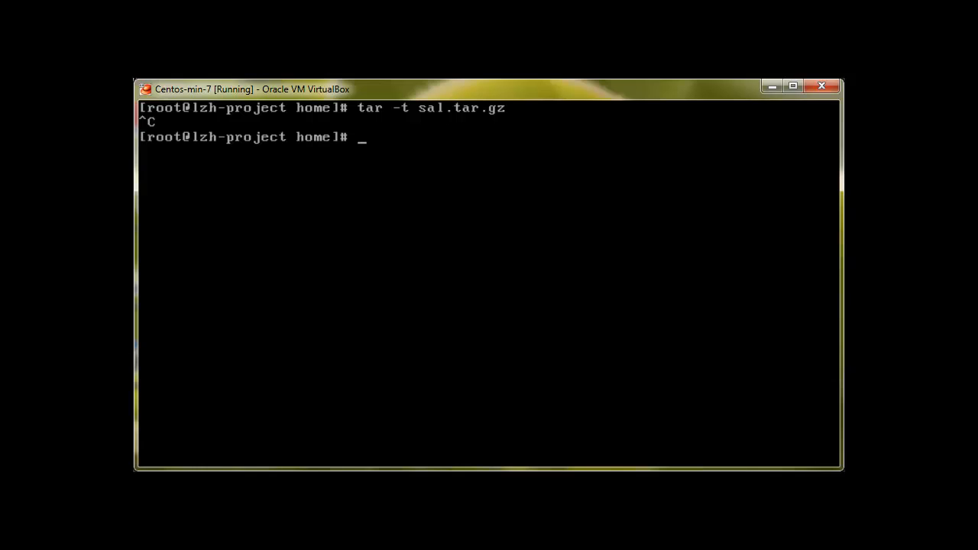
{"action": "type", "text": "tar -t sal.tar.gz"}
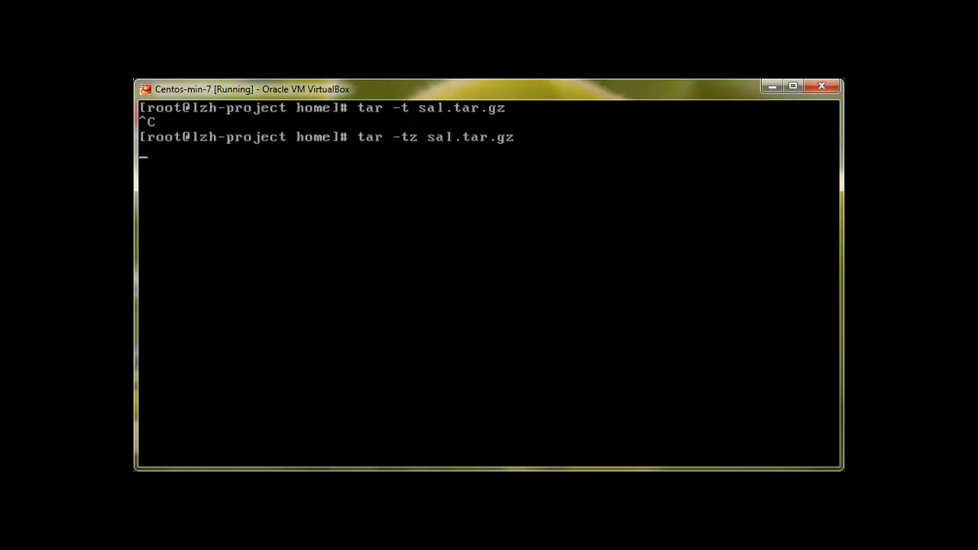
{"action": "key", "text": "ctrl+c"}
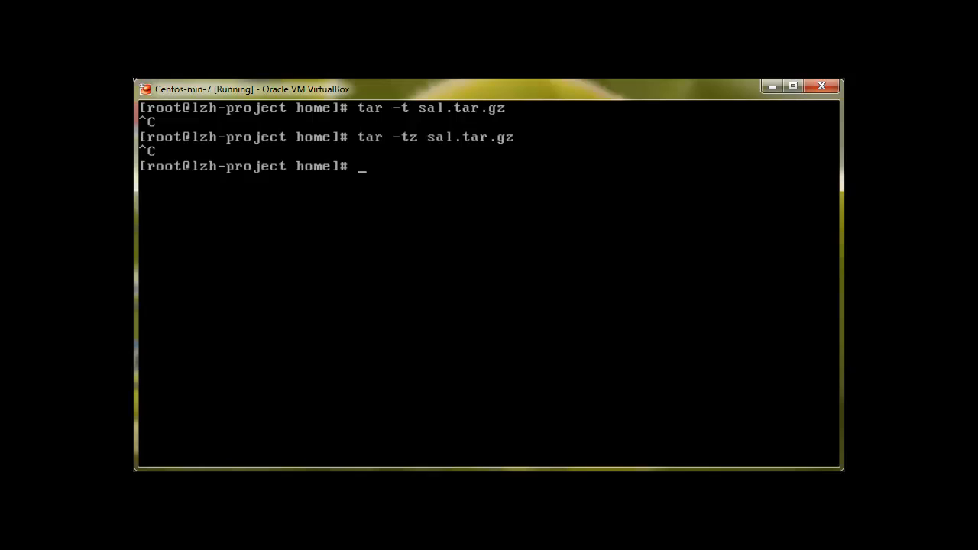
{"action": "type", "text": "ls"}
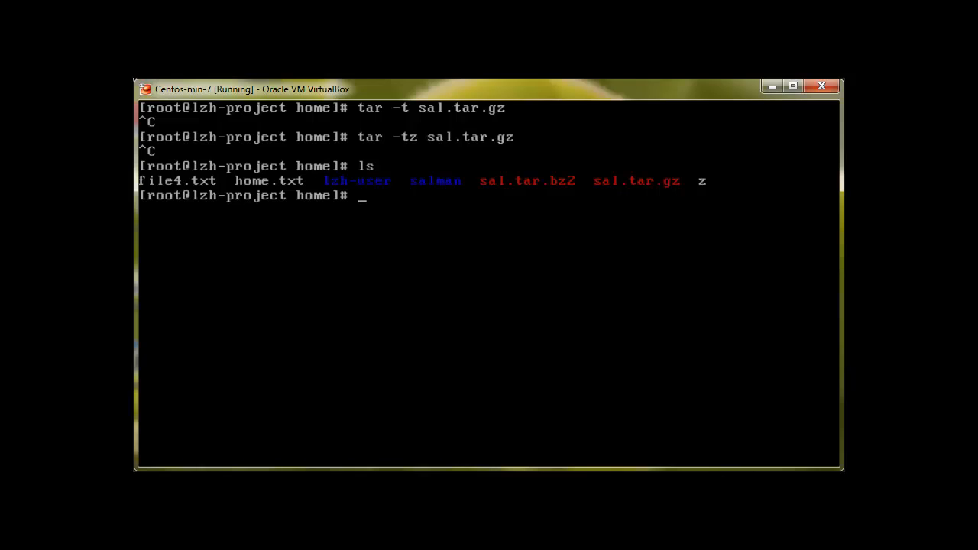
Remove salman/ and file4.txt with rm -rf, confirming with ls after each
{"action": "type", "text": "rm -"}
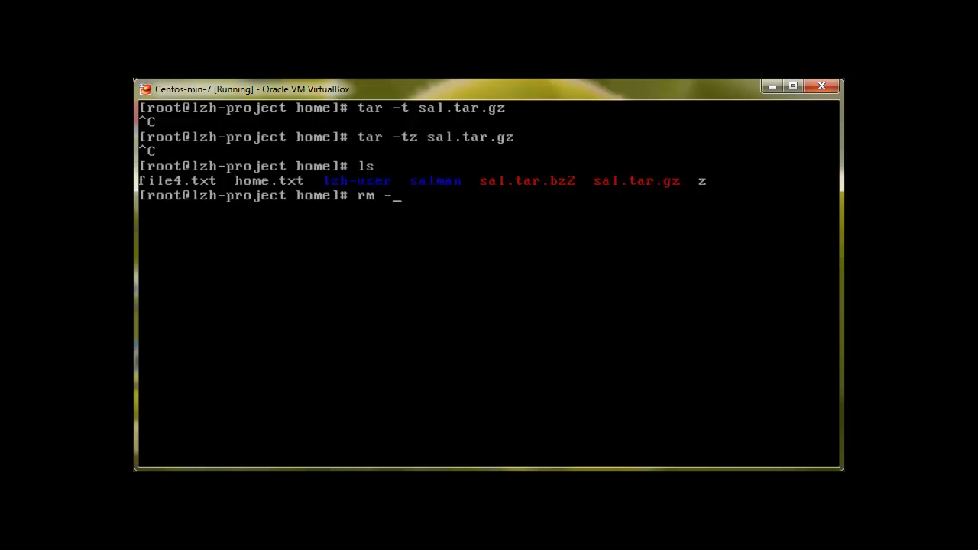
{"action": "type", "text": "f salman/"}
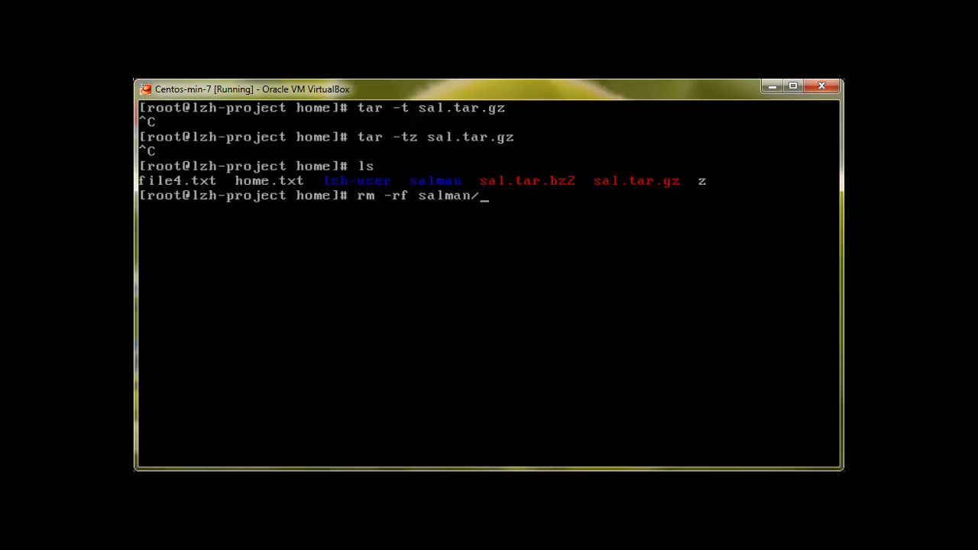
{"action": "type", "text": "c"}
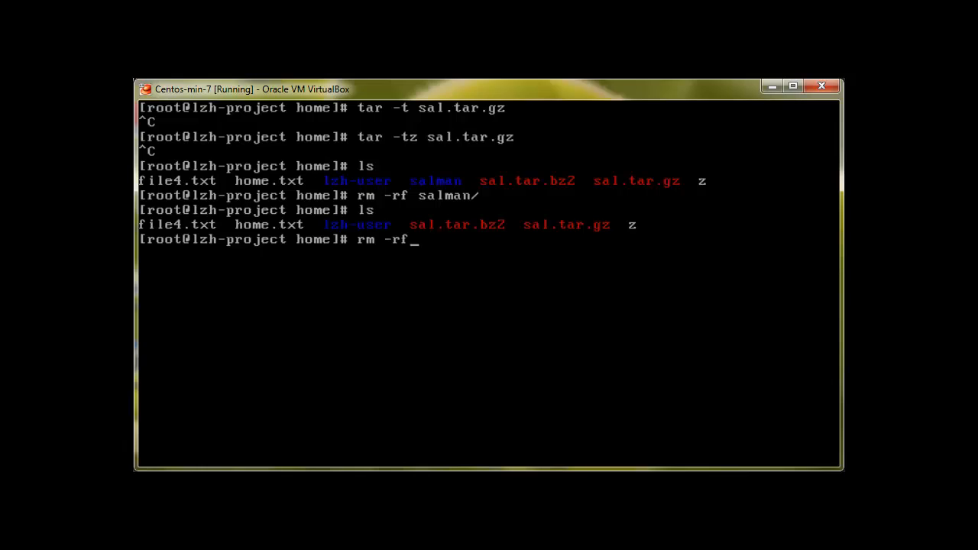
{"action": "type", "text": "file4.txt"}
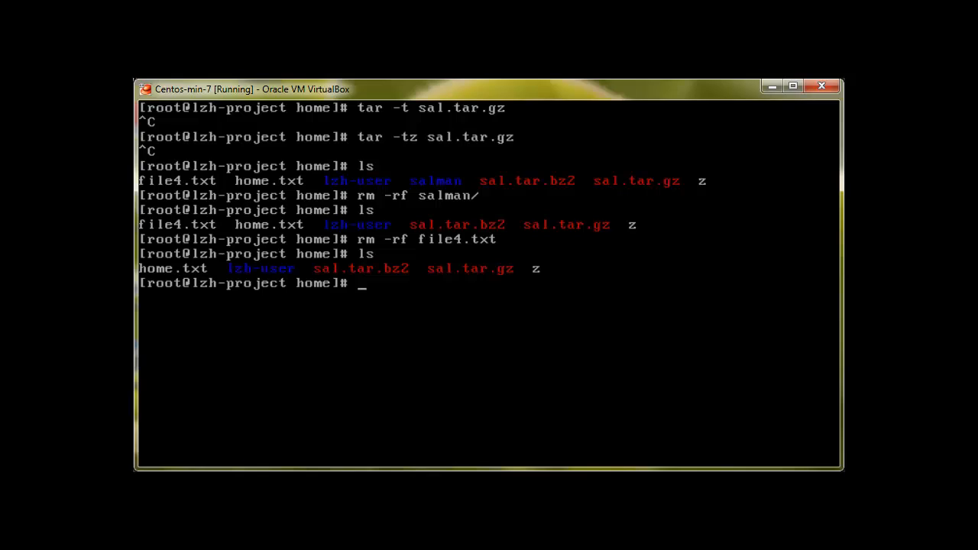
{"action": "type", "text": "u"}
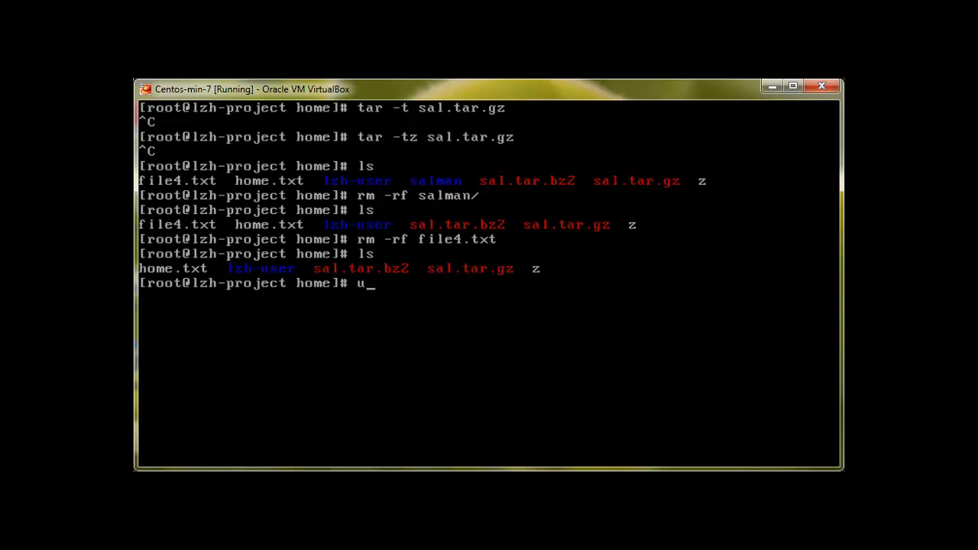
{"action": "type", "text": "tar"}
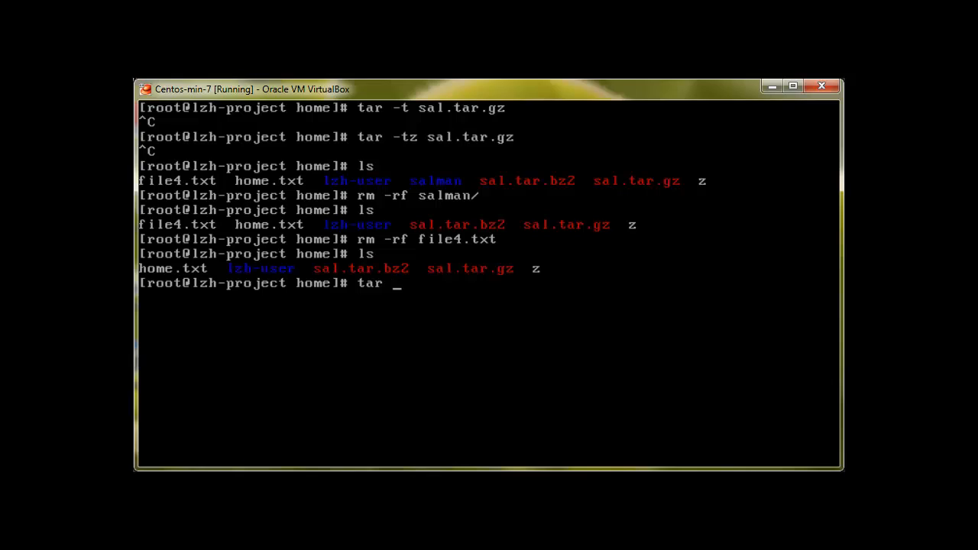
{"action": "type", "text": "cv"}
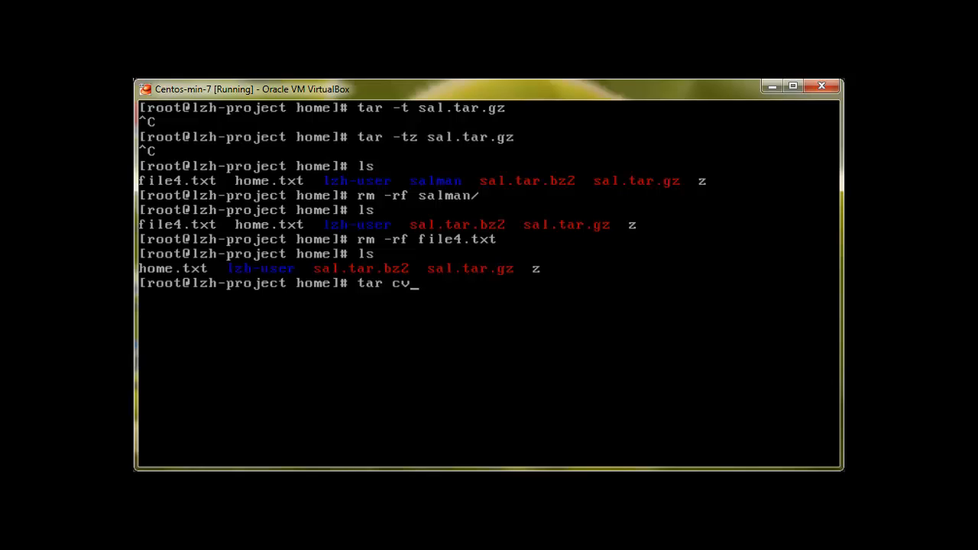
Extract sal.tar.gz with tar xvfz and list salman's file1, file2 and file3
{"action": "type", "text": "z"}
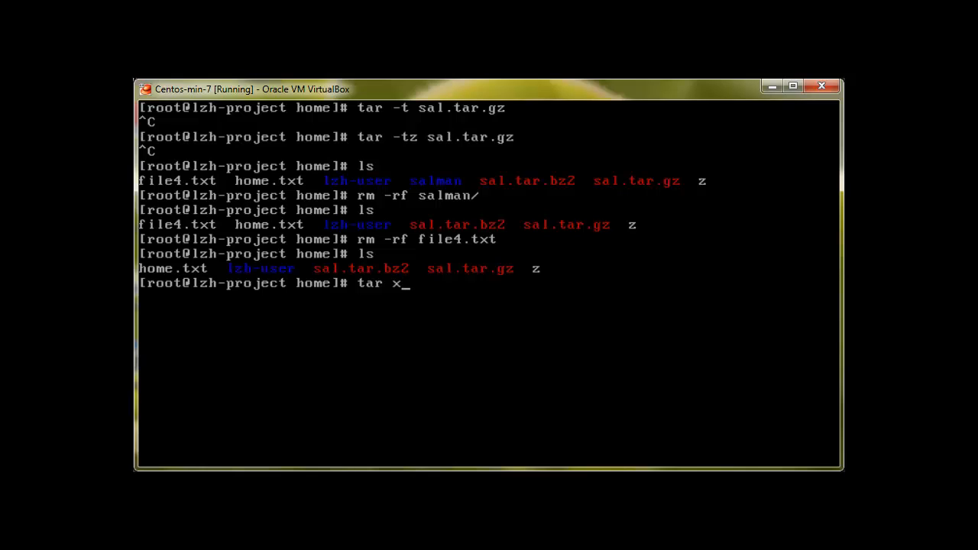
{"action": "type", "text": "cvf"}
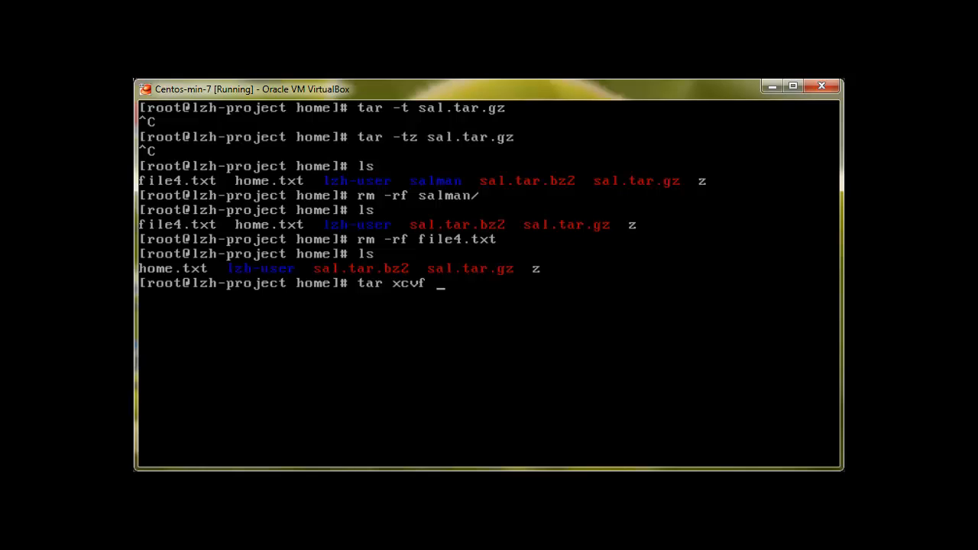
{"action": "key", "text": "BackSpace"}
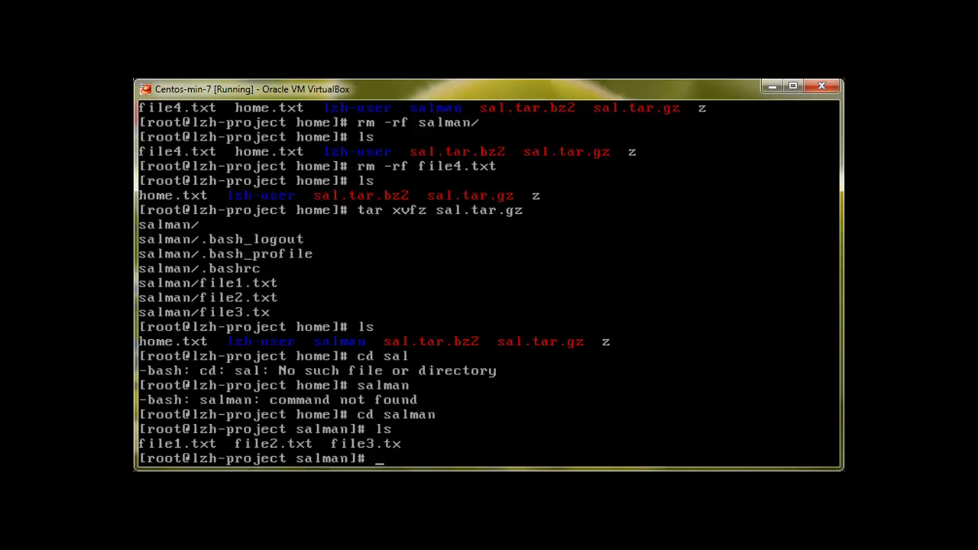
{"action": "type", "text": "ls"}
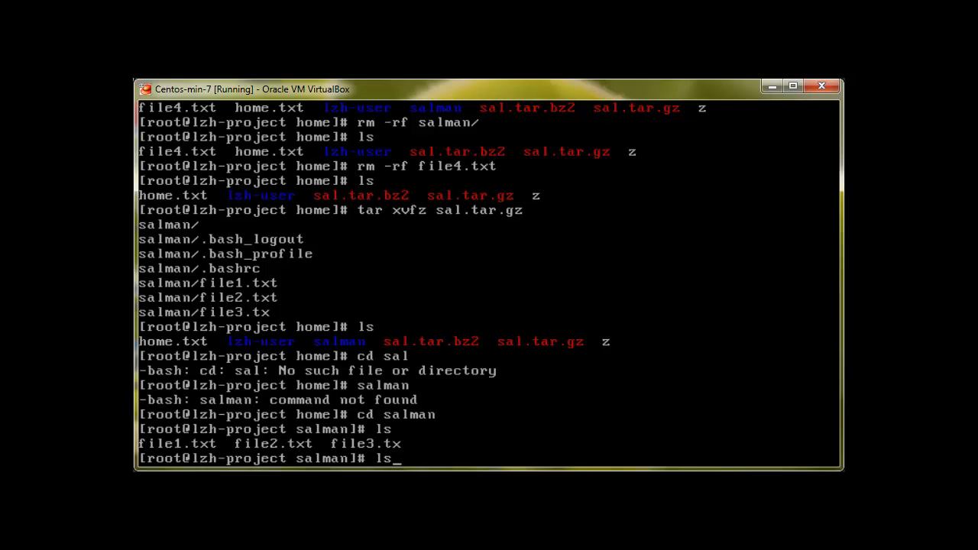
{"action": "key", "text": "Return"}
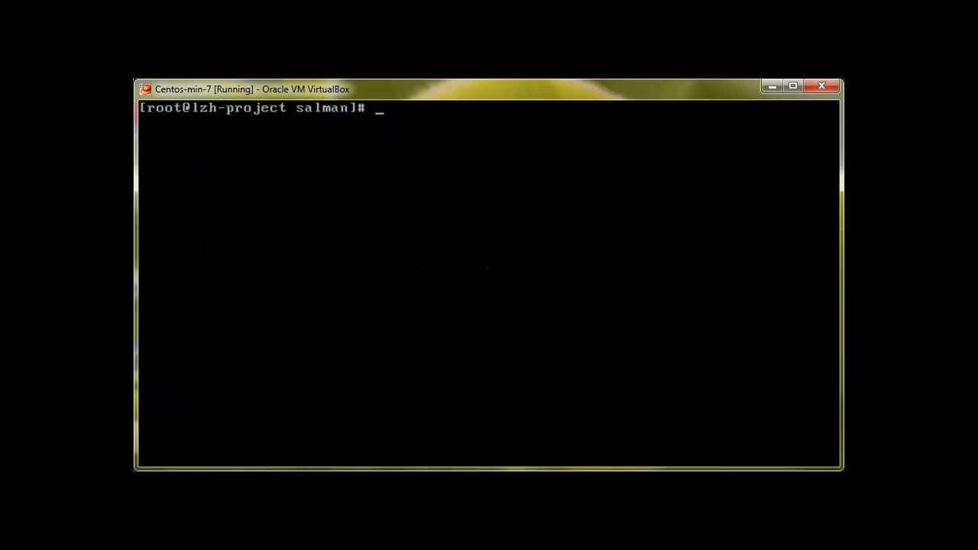
From the home directory, archive the salman folder into uncompressed sal.tar with tar cvf
{"action": "type", "text": "ls"}
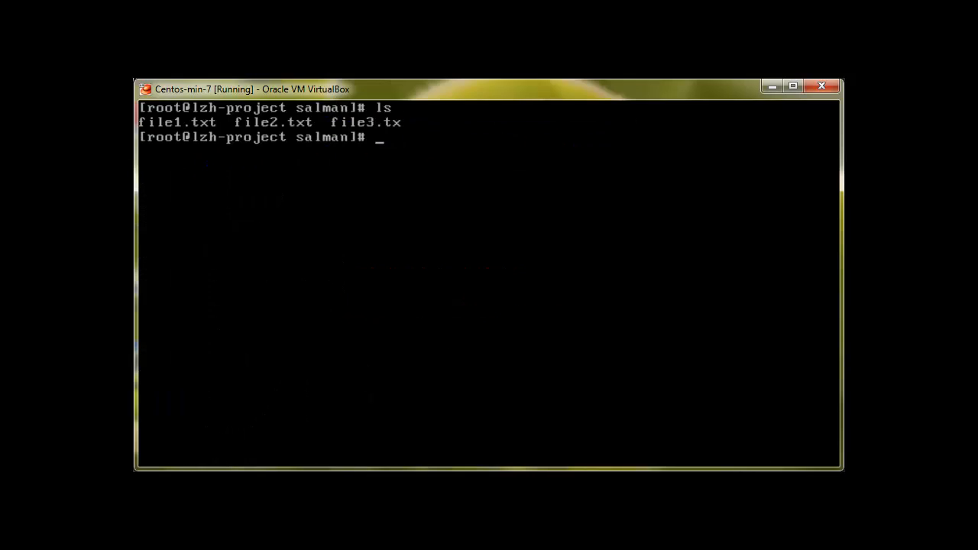
{"action": "type", "text": "cd .."}
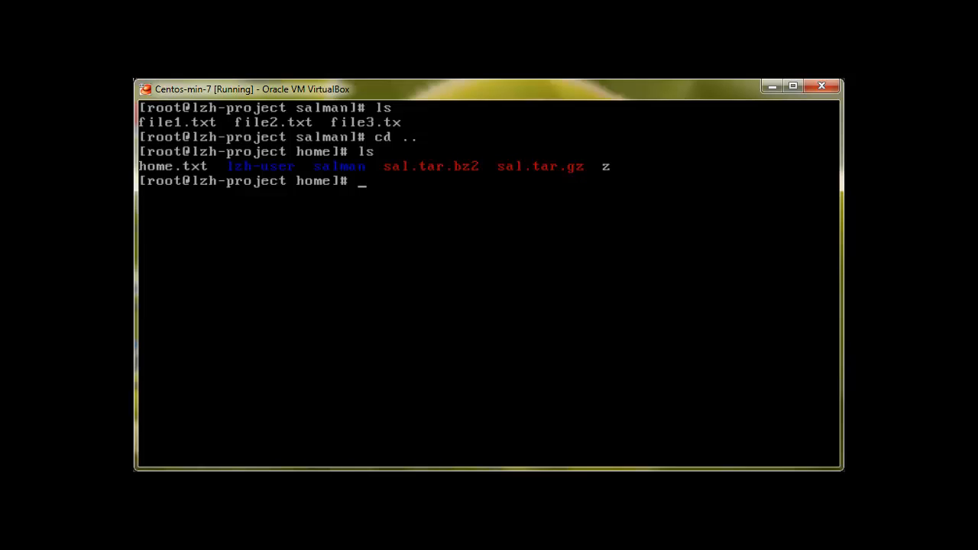
{"action": "type", "text": "t"}
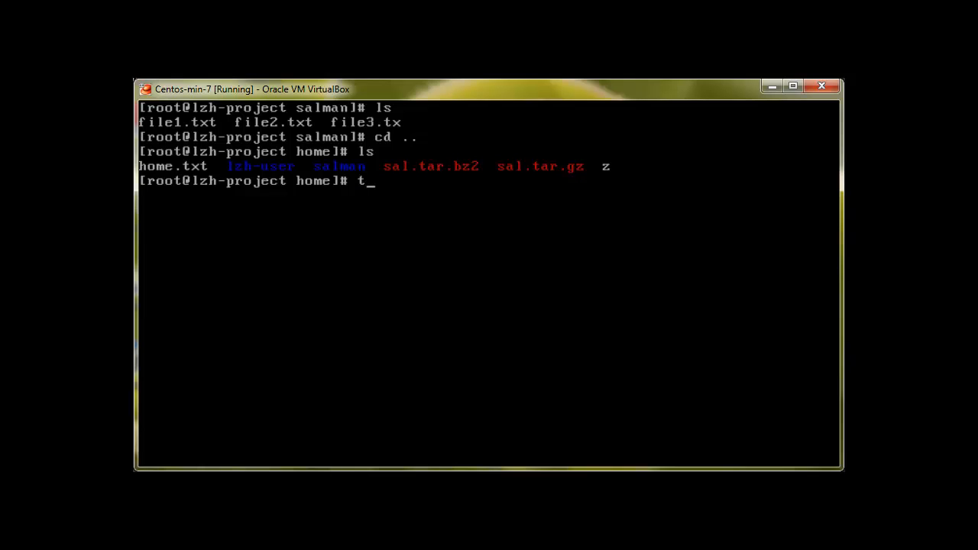
{"action": "type", "text": "ar"}
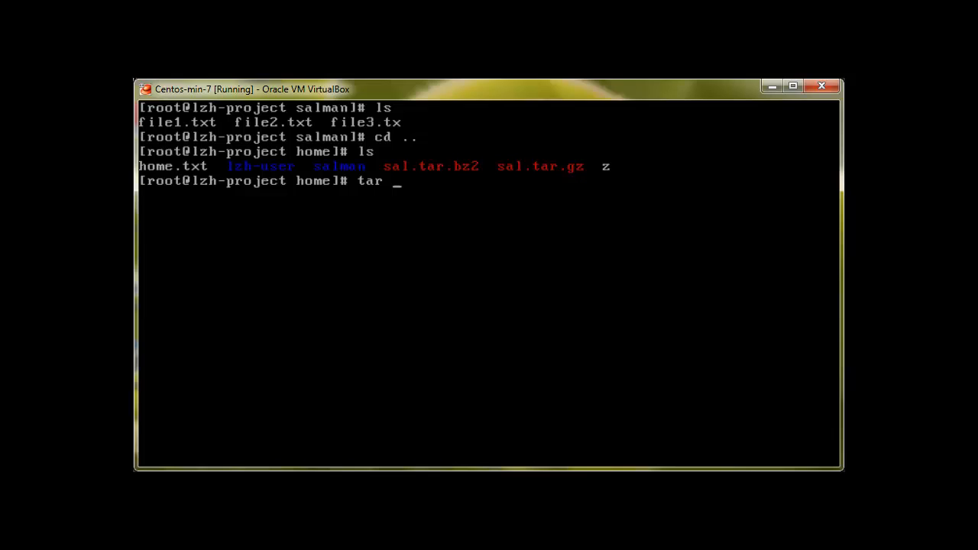
{"action": "type", "text": "cvf"}
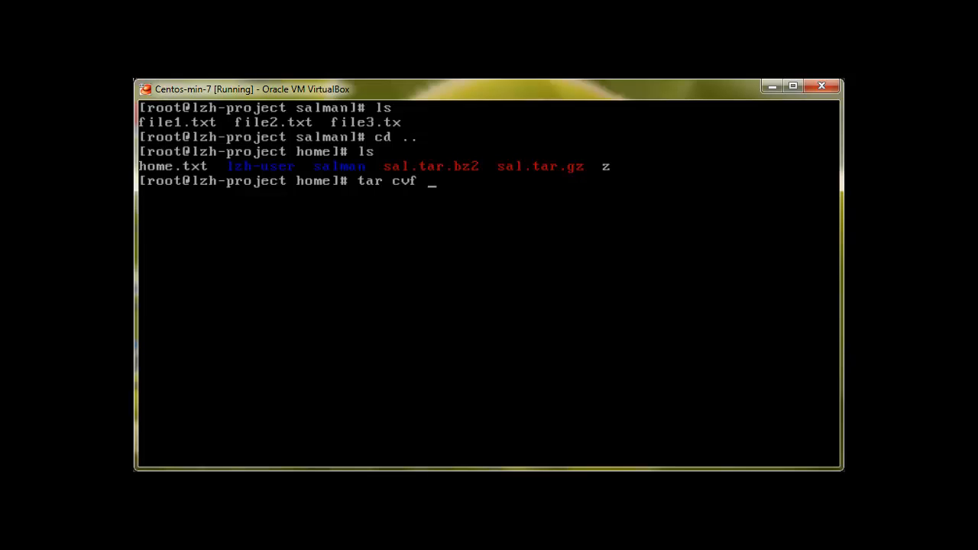
{"action": "type", "text": "sal.t"}
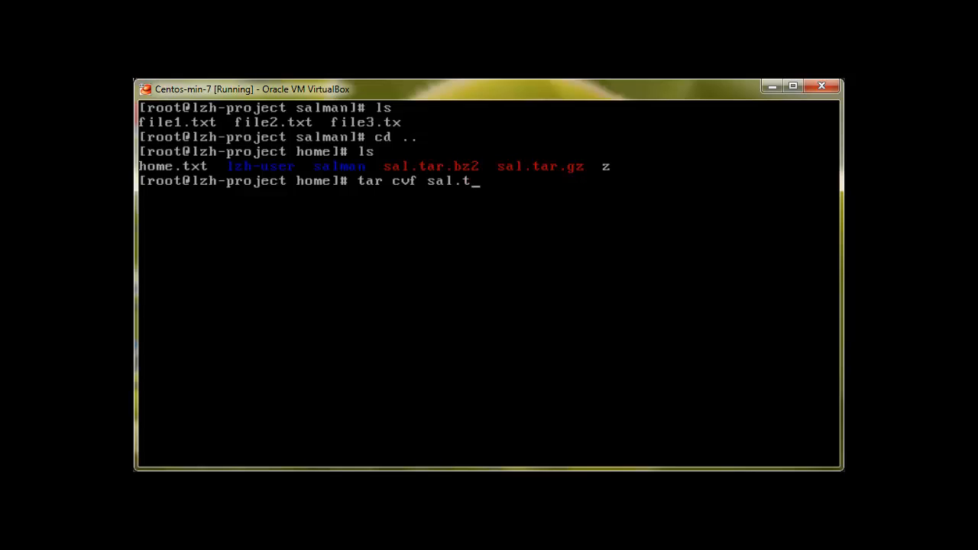
{"action": "type", "text": "ar salman/"}
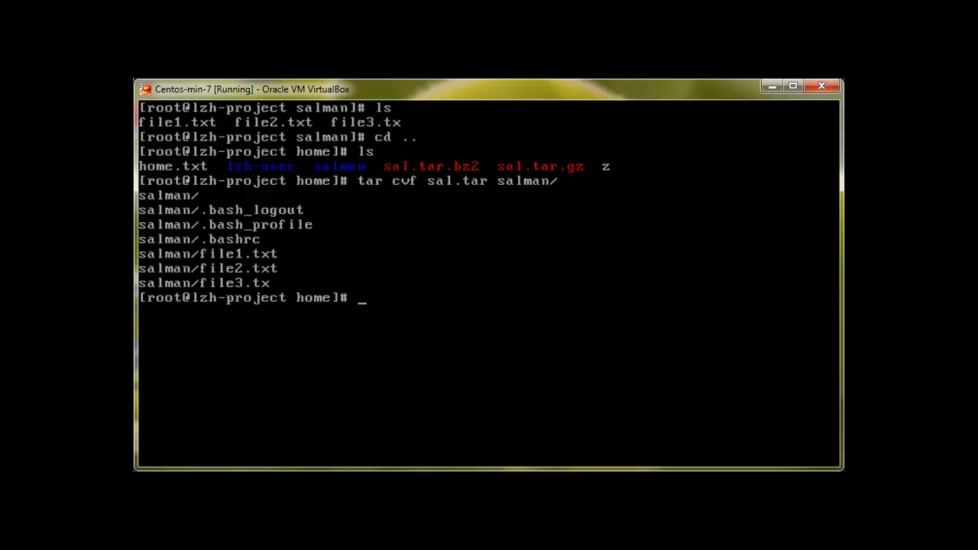
{"action": "type", "text": "ls"}
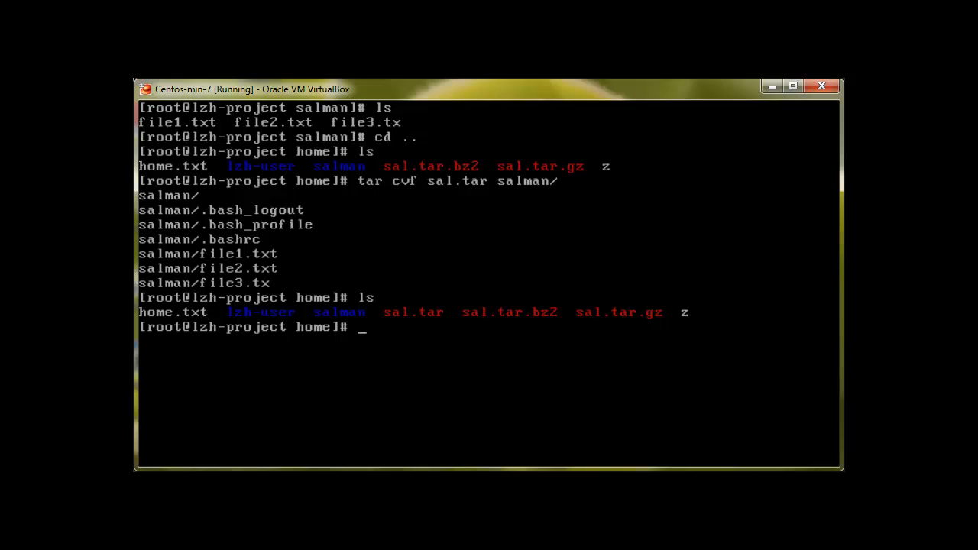
{"action": "type", "text": "tar"}
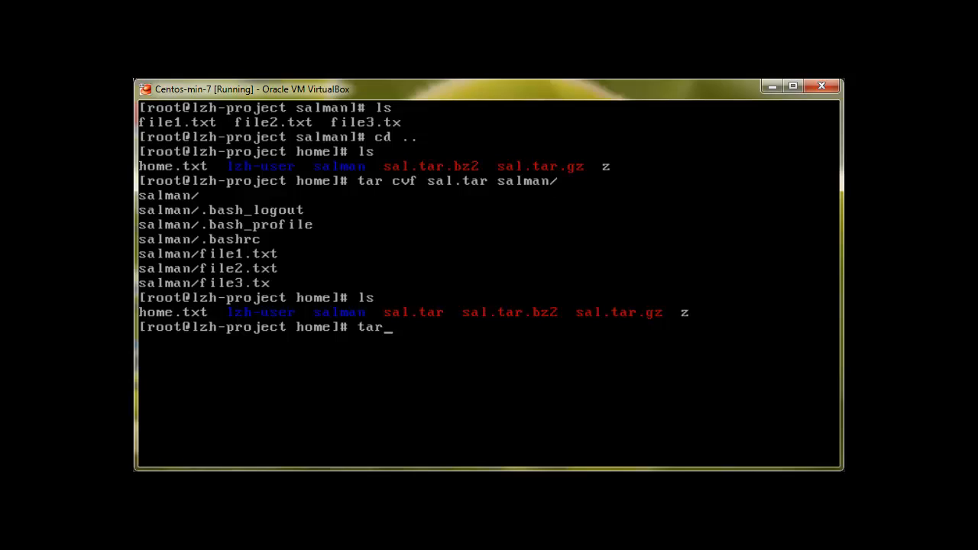
Append home.txt to the existing sal.tar archive with tar rvf
{"action": "type", "text": "rvf sal.tar home.txt"}
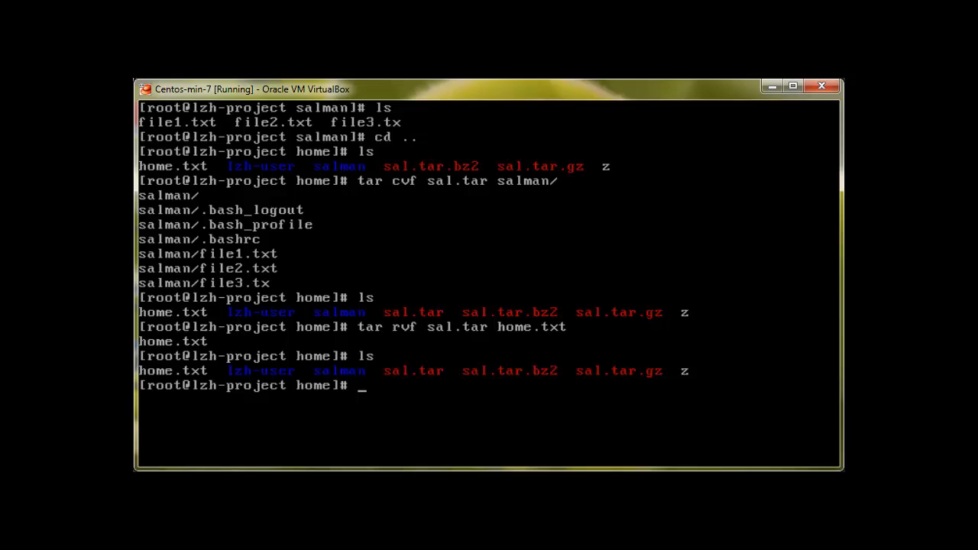
{"action": "type", "text": "rm -rf"}
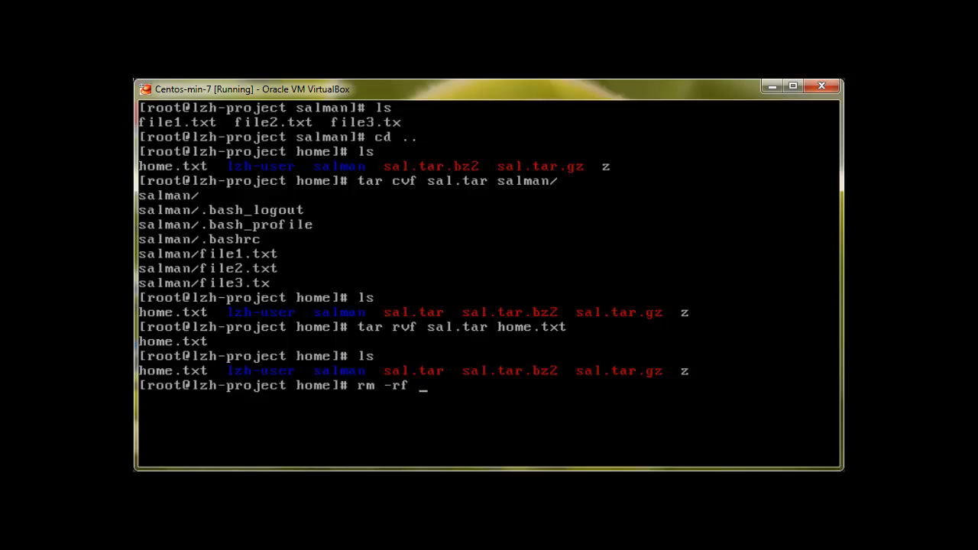
{"action": "key", "text": "BackSpace"}
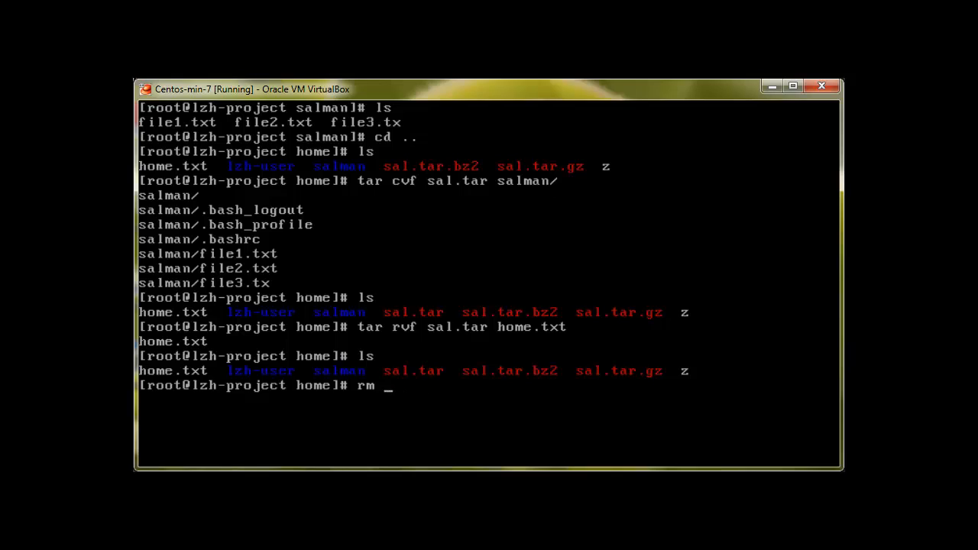
Attempt listing sal.tar's contents with tar -t, then clear the terminal
{"action": "type", "text": "tar"}
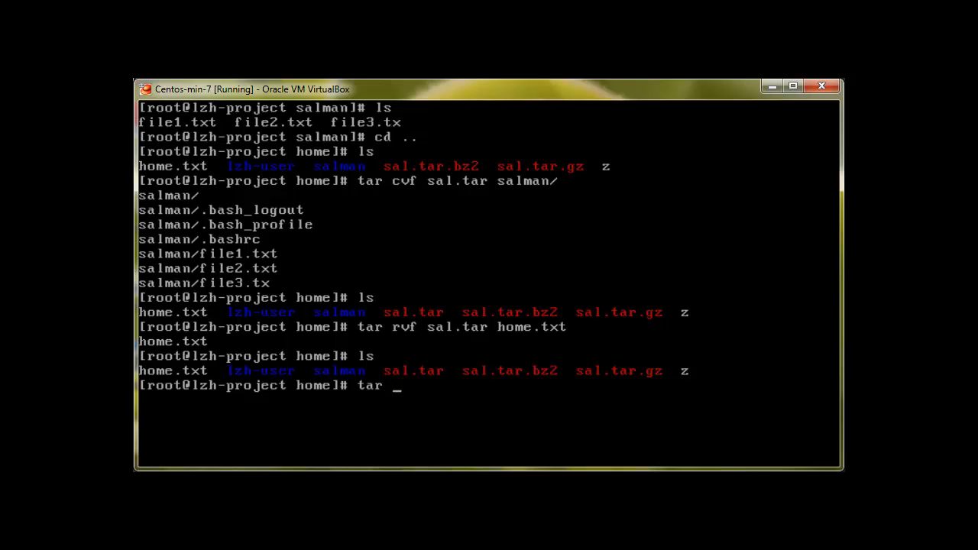
{"action": "type", "text": "-t sal.tar"}
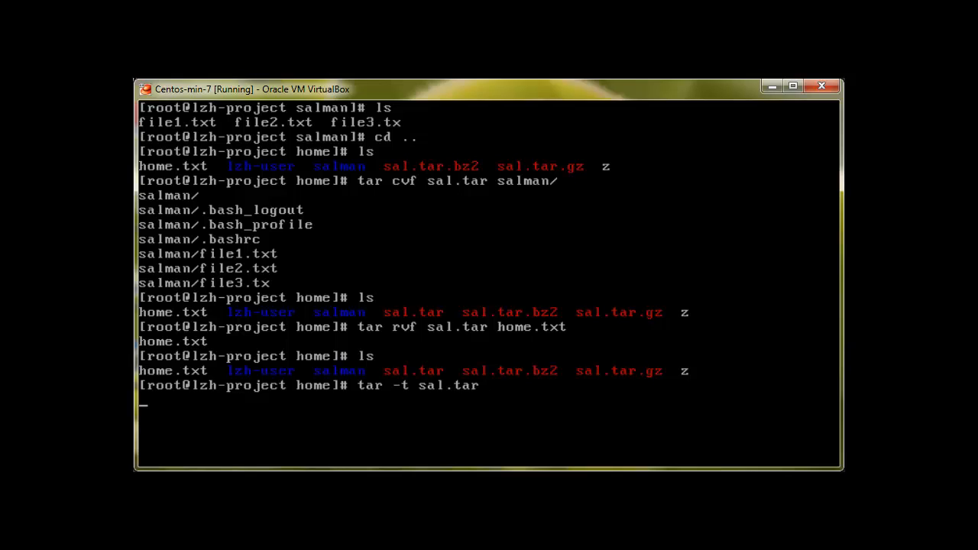
{"action": "key", "text": "ctrl+c"}
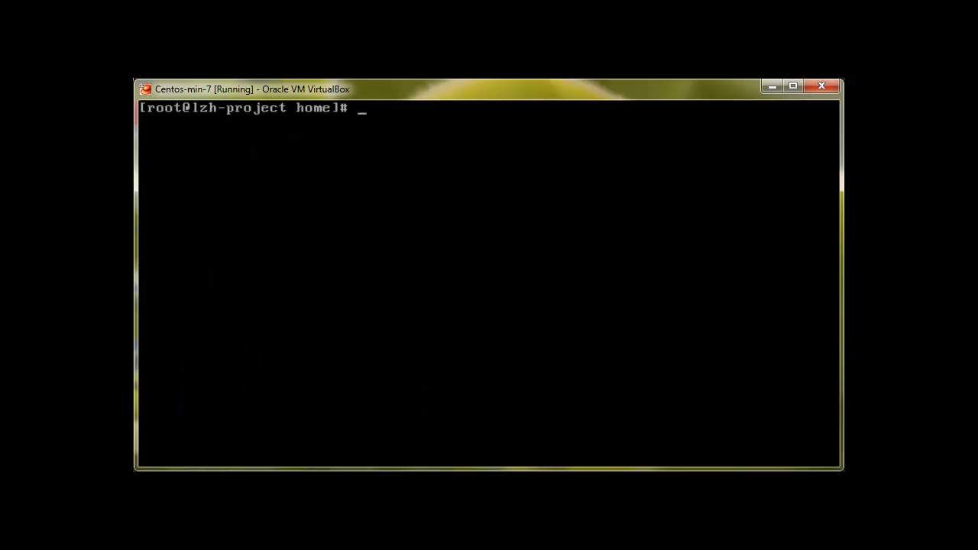
List sal.tar's contents in detail with tar -tvf, showing salman's files and home.txt
{"action": "type", "text": "t"}
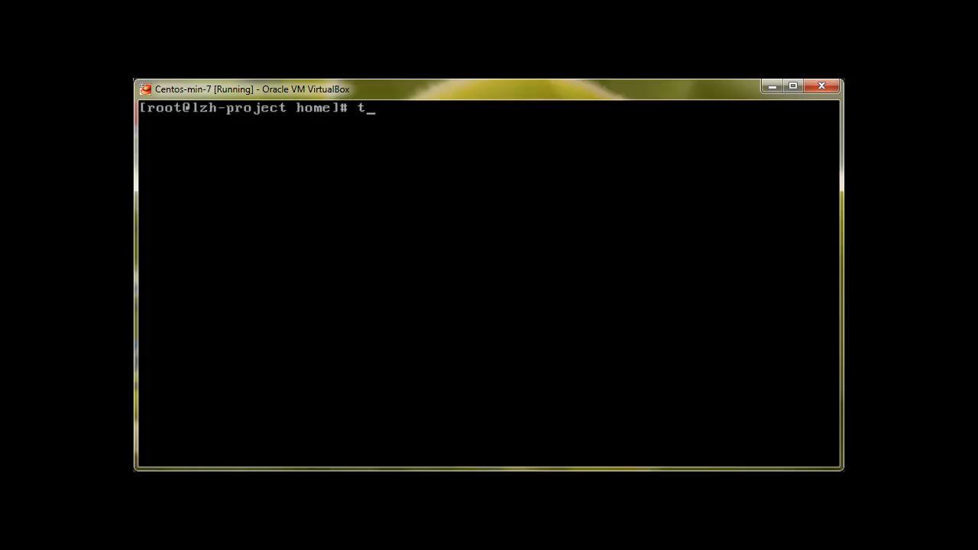
{"action": "type", "text": "ar -t"}
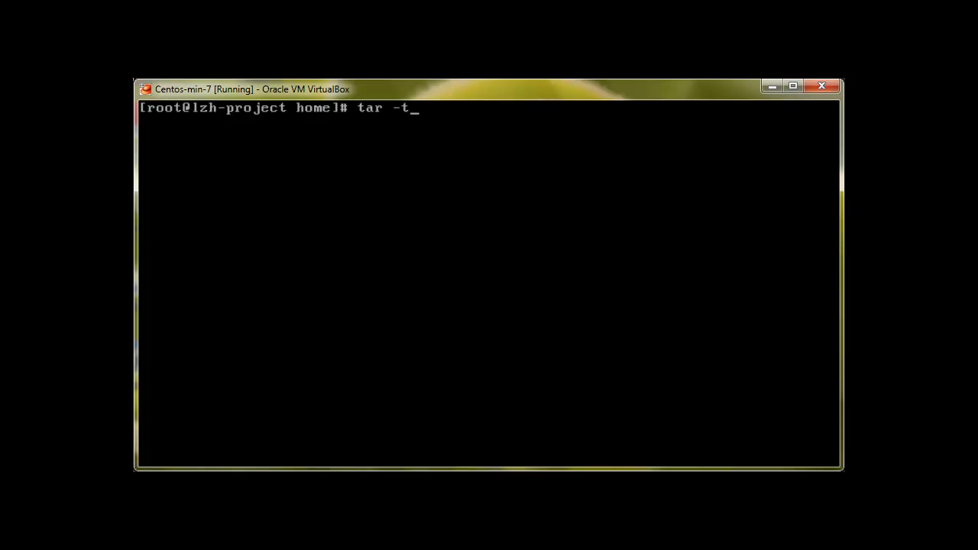
{"action": "type", "text": "vf sal.tar"}
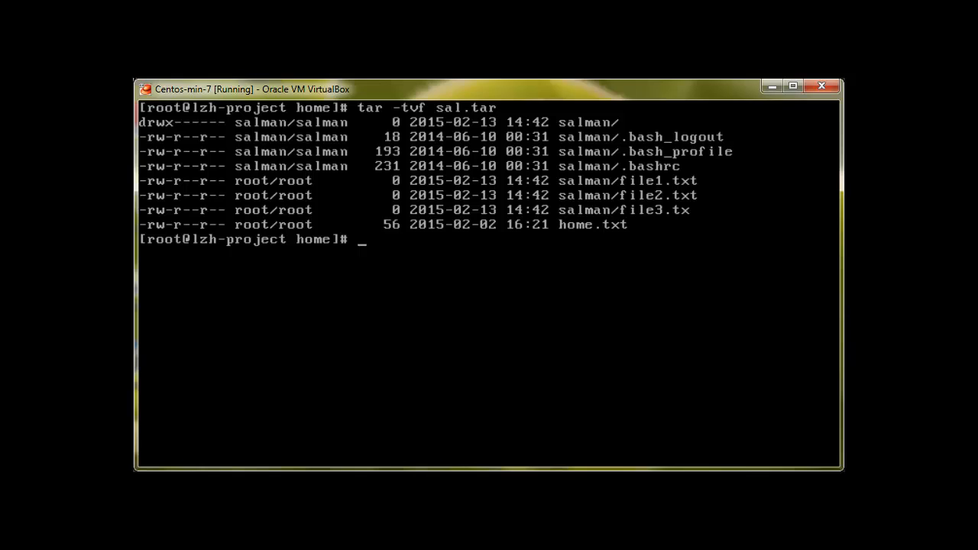
{"action": "type", "text": "ls"}
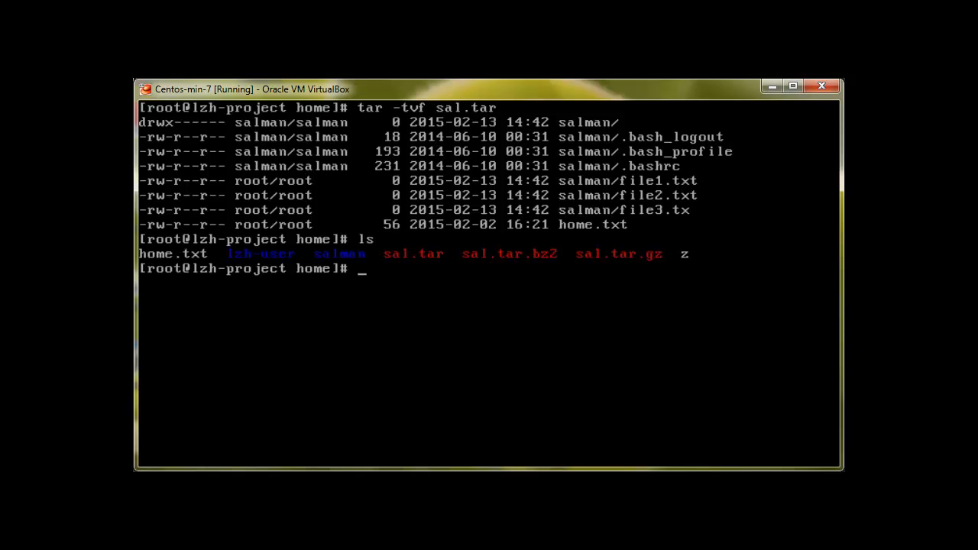
Delete home.txt and the salman folder with rm -rf
{"action": "type", "text": "rm -rf"}
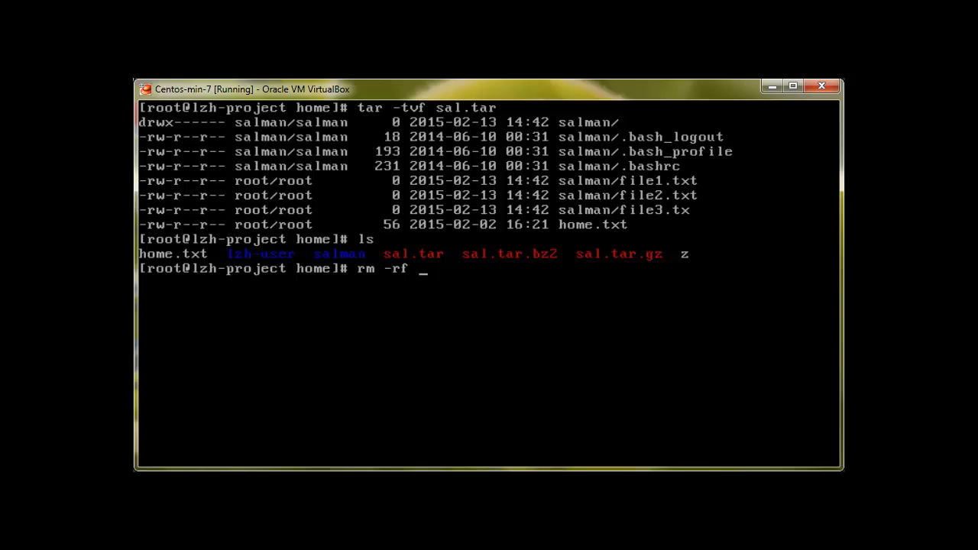
{"action": "type", "text": "home.txt"}
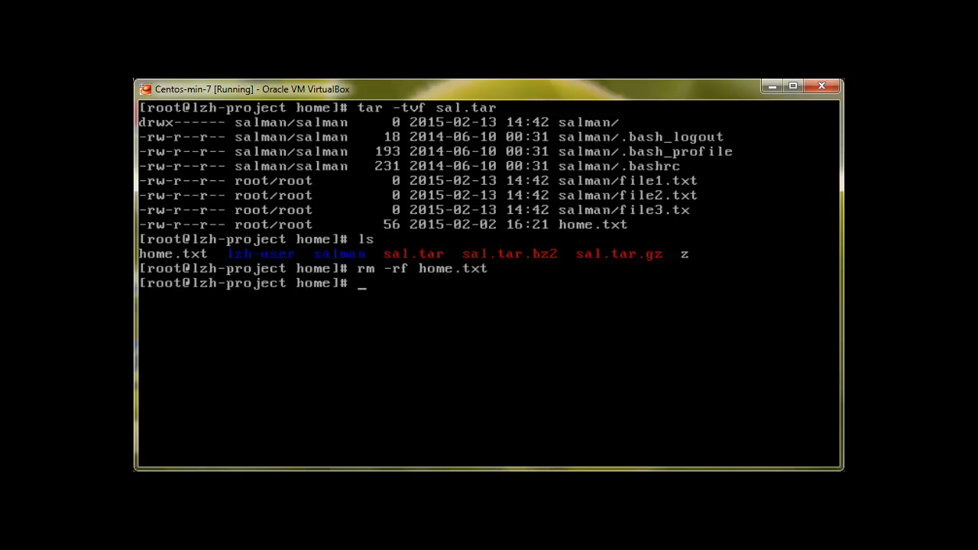
{"action": "type", "text": "rm -rf salman/"}
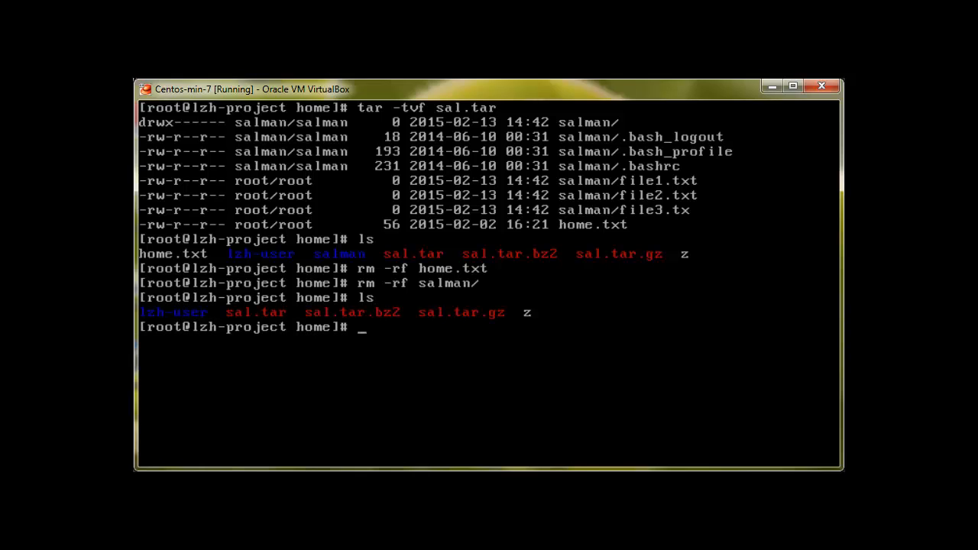
{"action": "type", "text": "tar"}
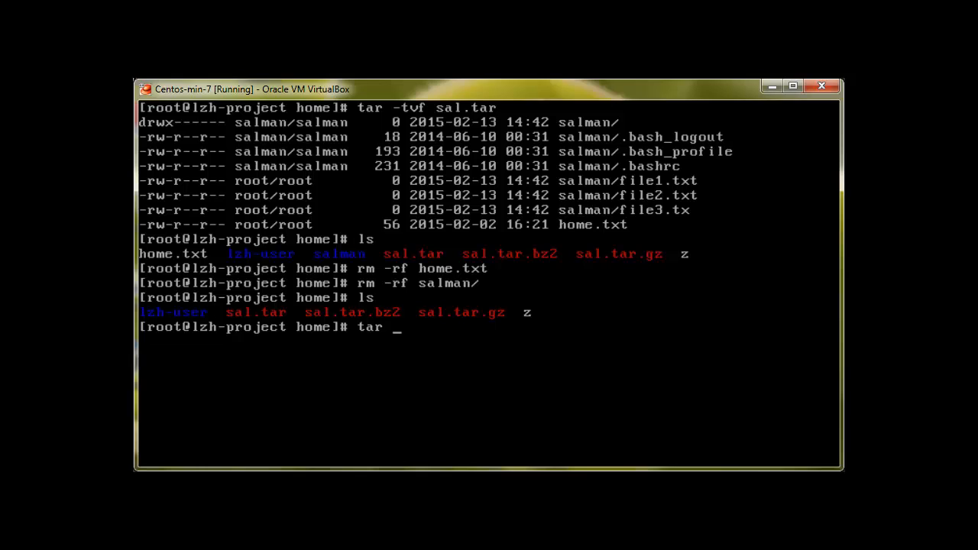
Extract sal.tar with tar xvf and enter the restored salman directory
{"action": "type", "text": "x"}
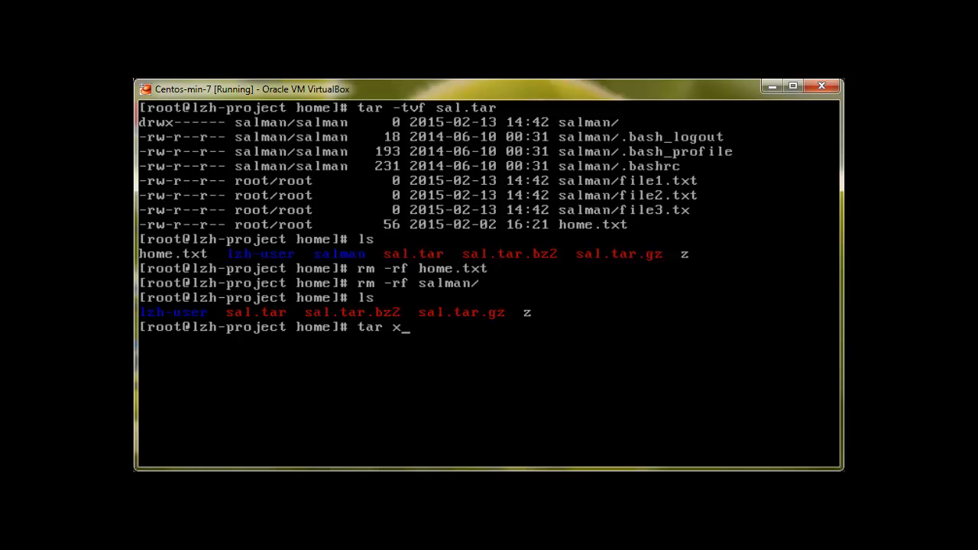
{"action": "type", "text": "vf"}
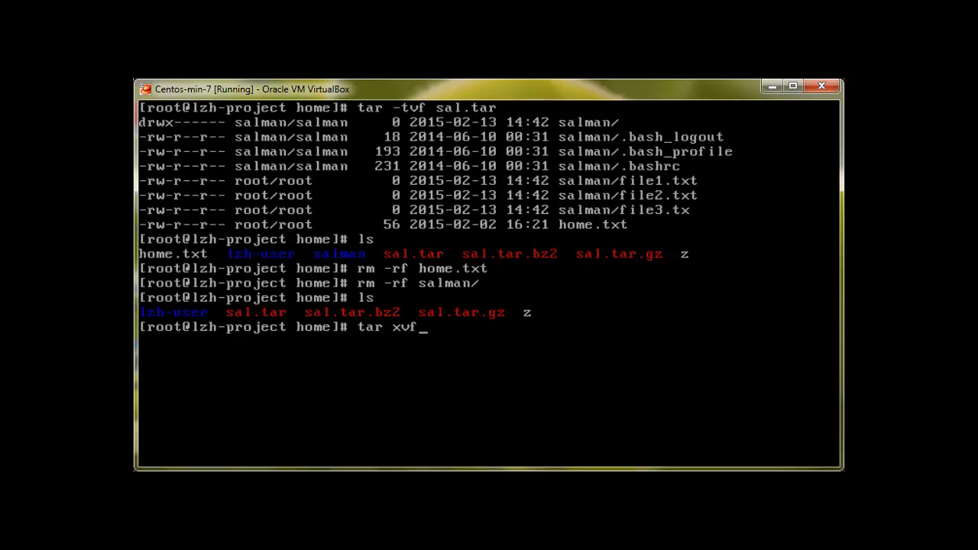
{"action": "type", "text": "sal.tar"}
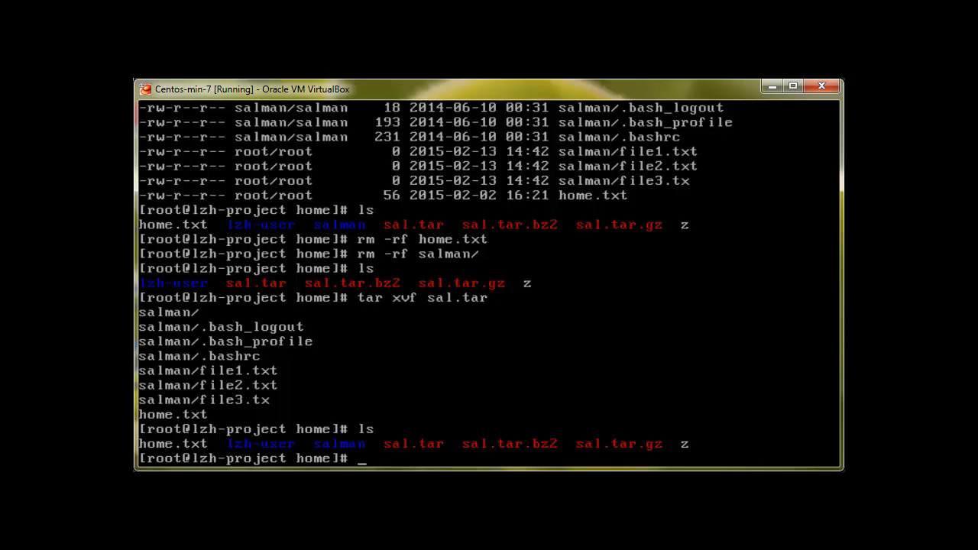
{"action": "type", "text": "cd sal"}
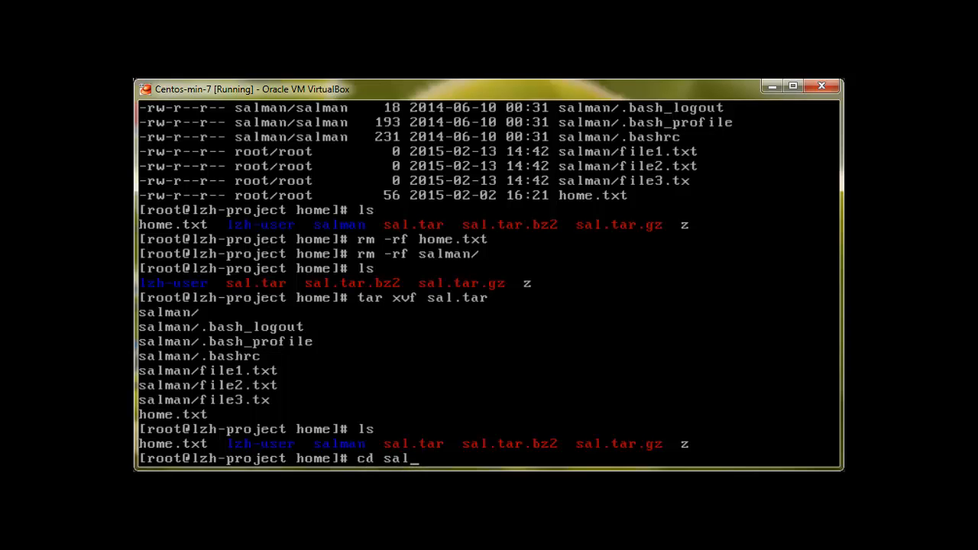
{"action": "type", "text": "man"}
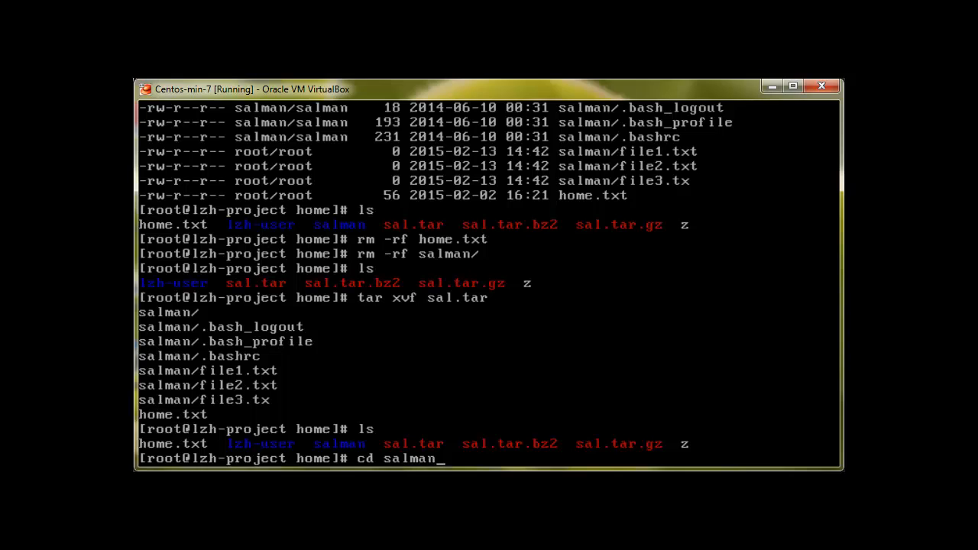
{"action": "key", "text": "Return"}
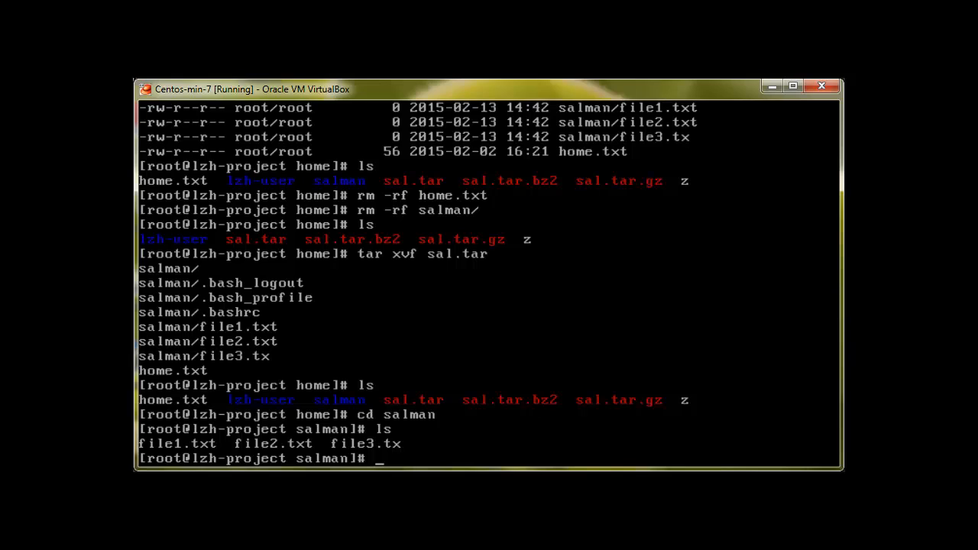
List salman's three restored files, then start a long listing of sal.tar
{"action": "type", "text": "ls"}
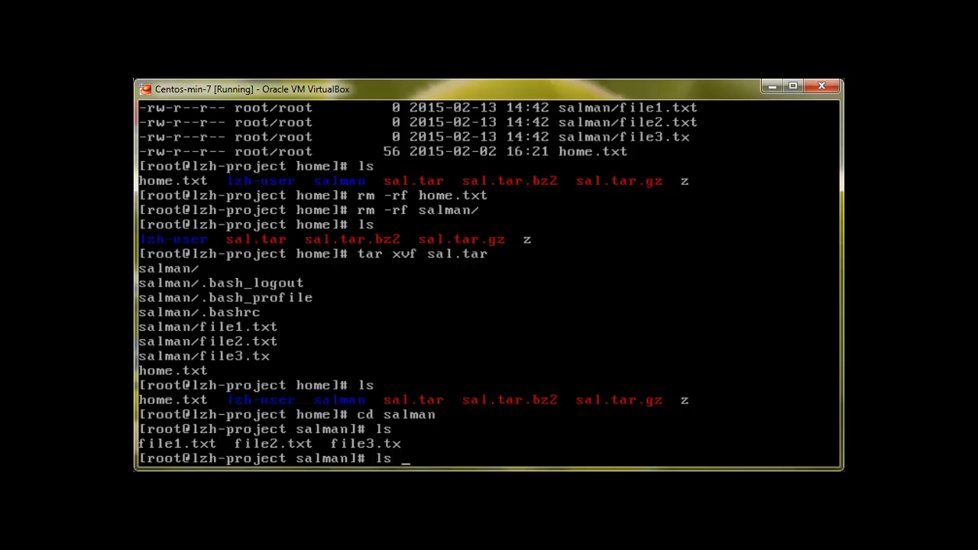
{"action": "type", "text": "-"}
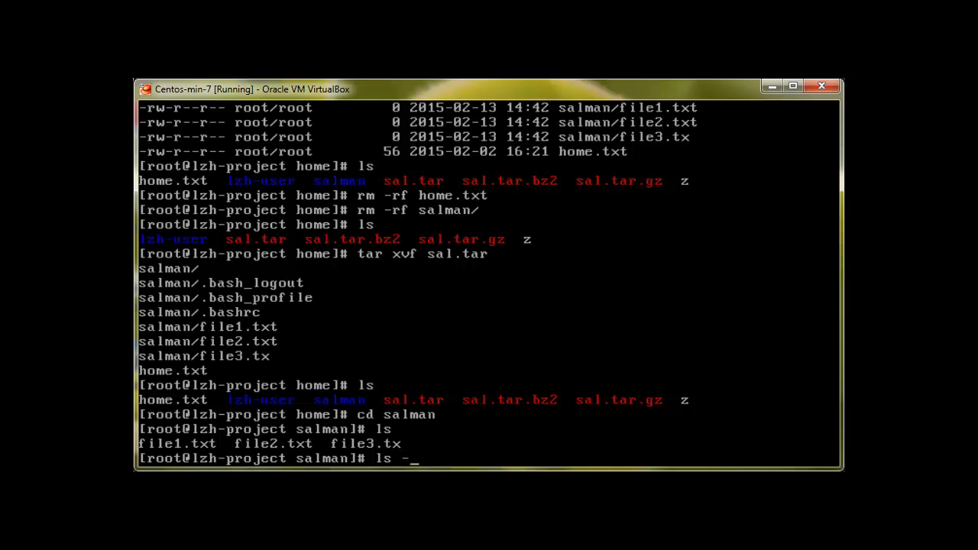
{"action": "type", "text": "l"}
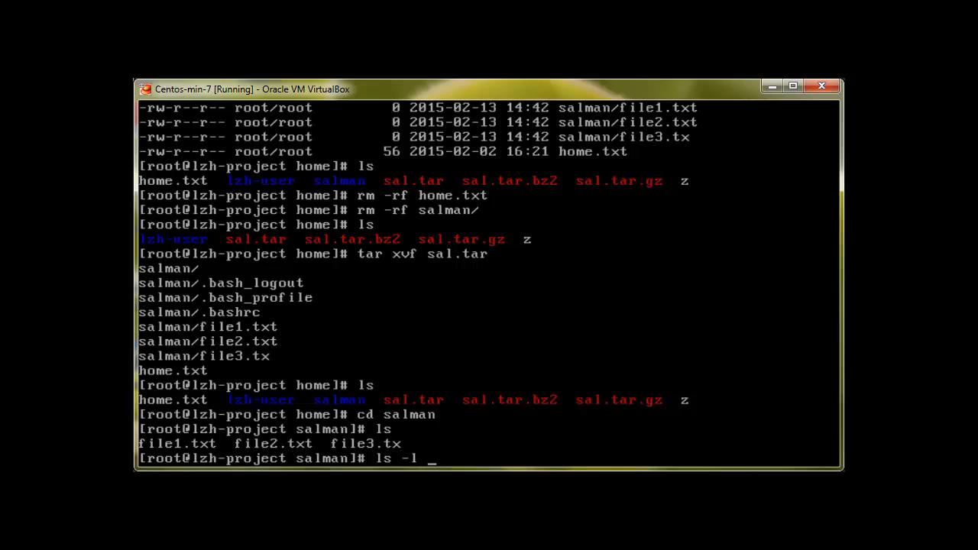
{"action": "type", "text": "sal.t"}
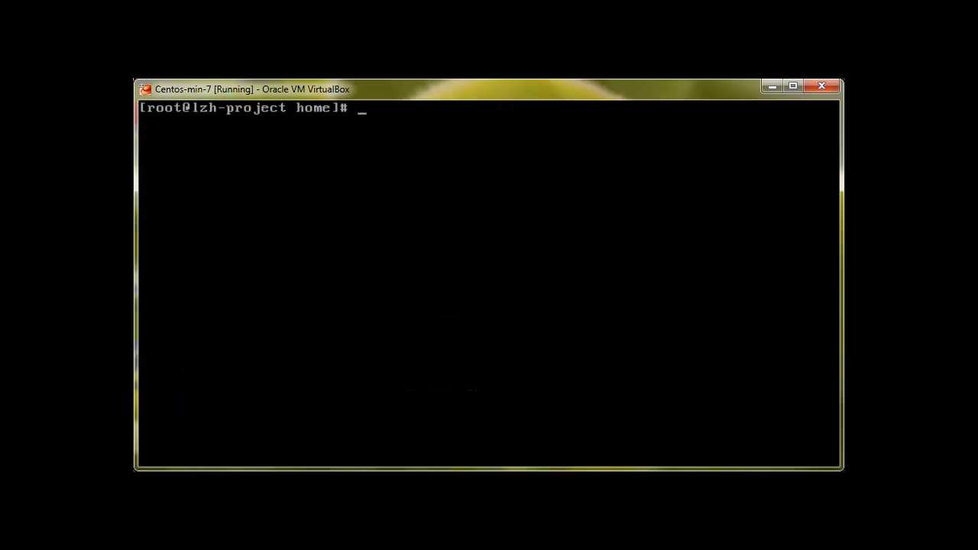
Compare archive sizes: sal.tar at 10240 bytes (10K with -h) versus sal.tar.gz at 543 bytes
{"action": "type", "text": "ls -l sal.tar"}
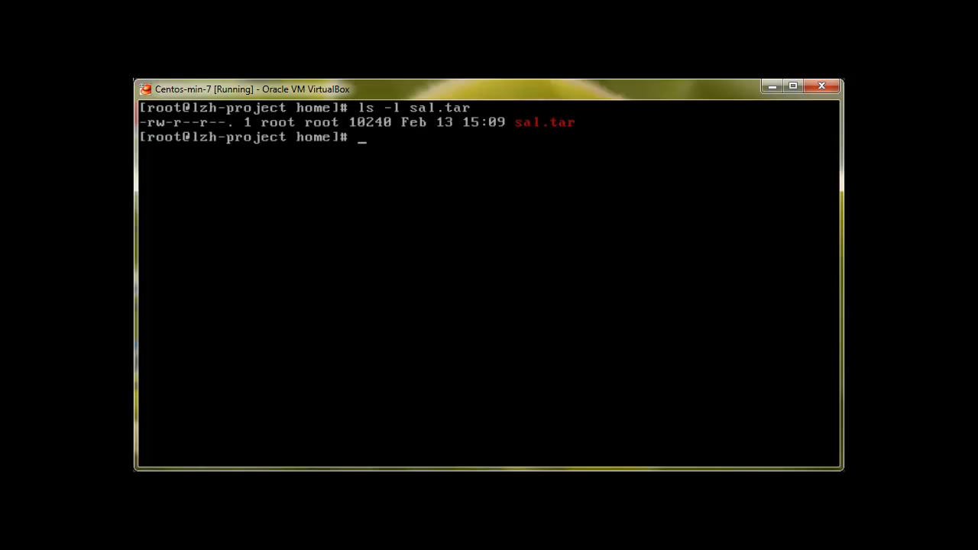
{"action": "type", "text": "ls -l sal.tar"}
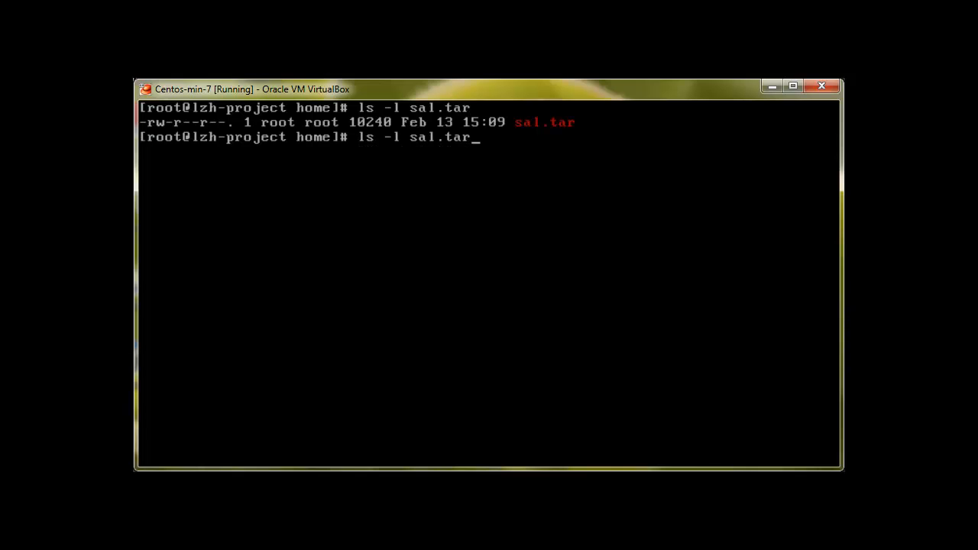
{"action": "type", "text": "h"}
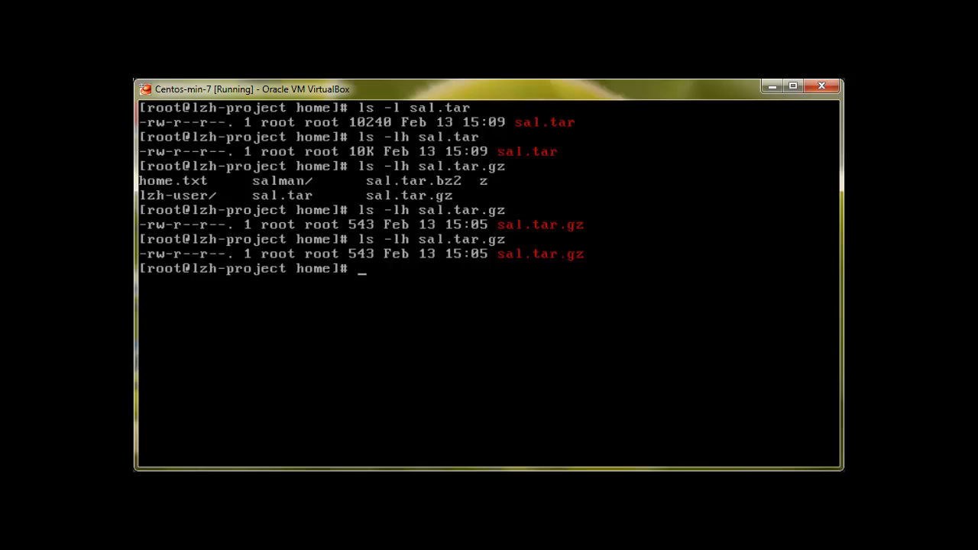
{"action": "type", "text": "ls -lh sal.tar.gz"}
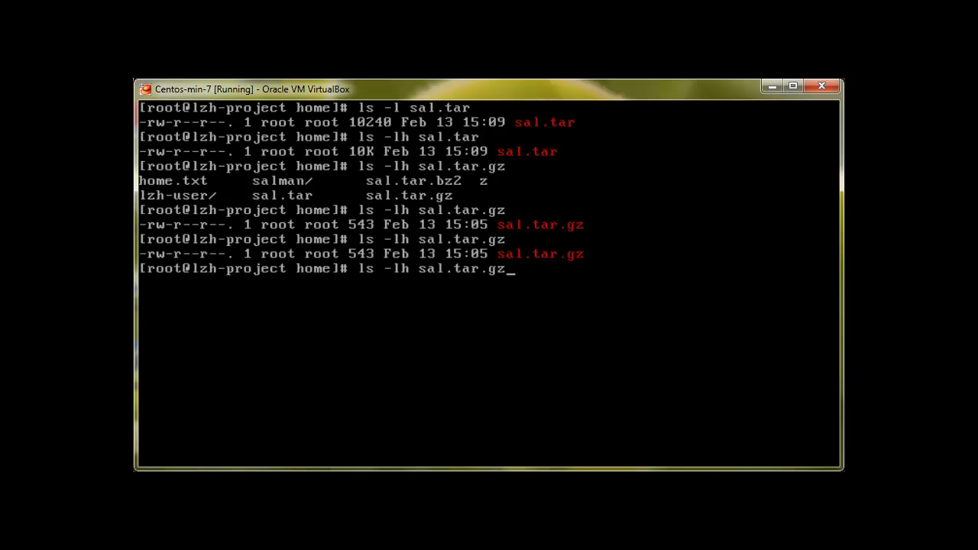